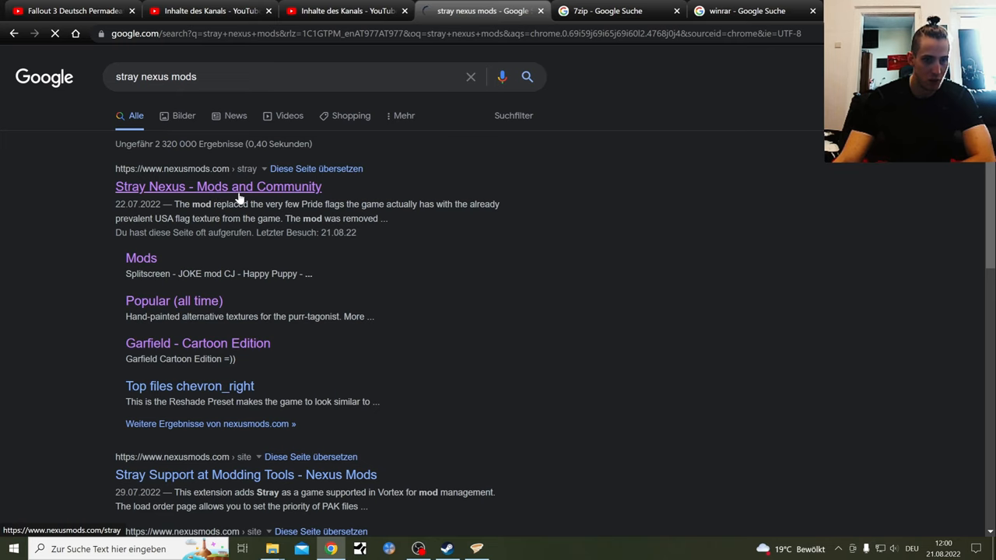
- Open the Stray mod hub from the search results and browse its hot and new mods
left_click(218, 186)
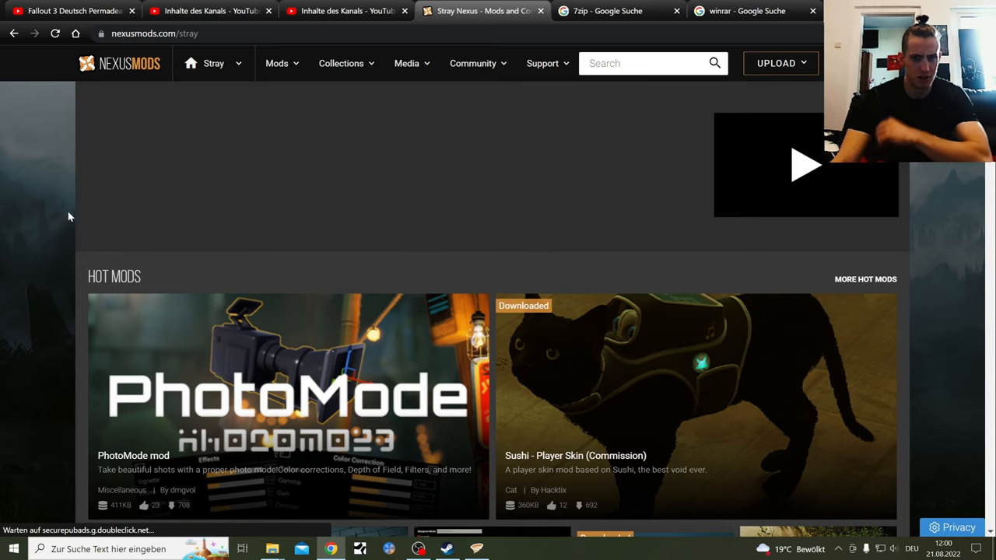
scroll("down", 3)
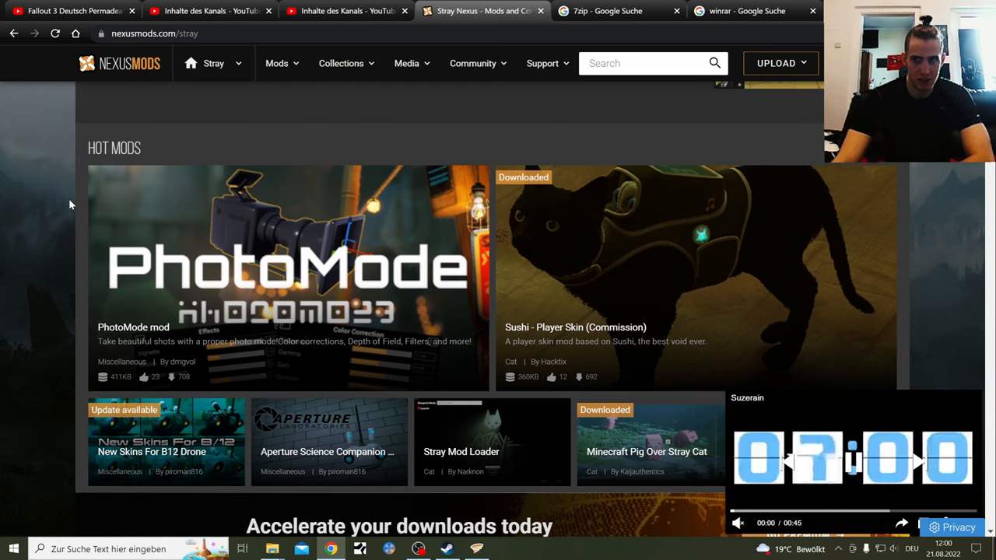
scroll("down", 3)
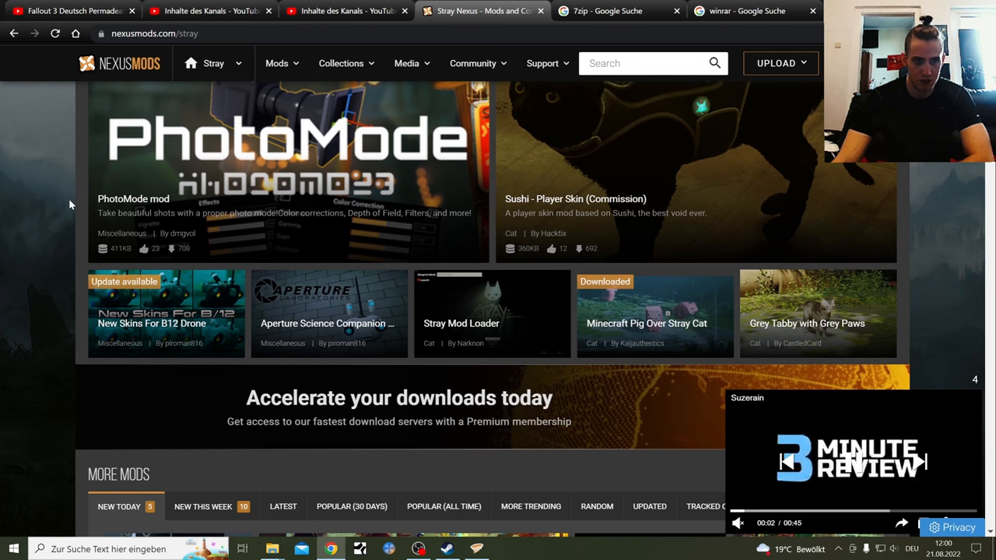
scroll("up", 3)
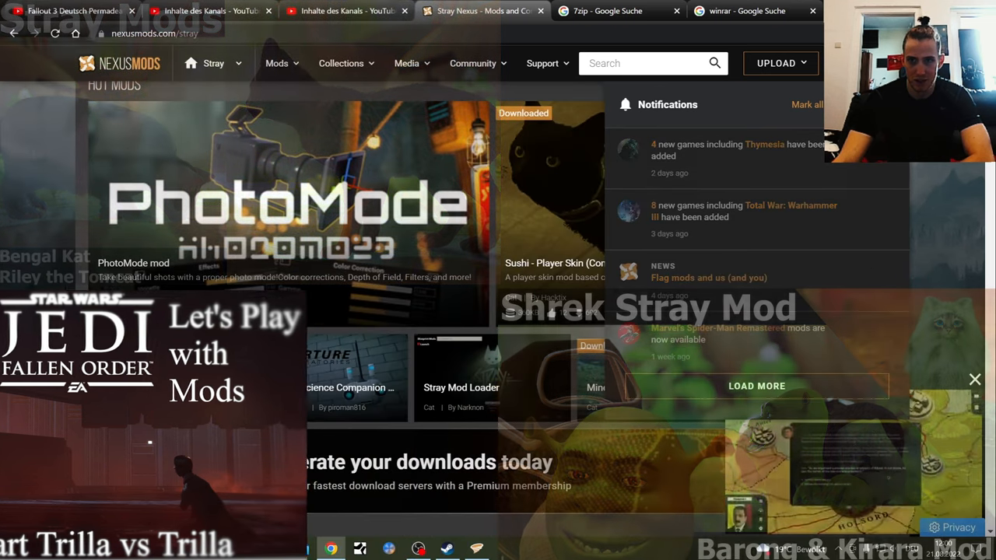
scroll("down", 3)
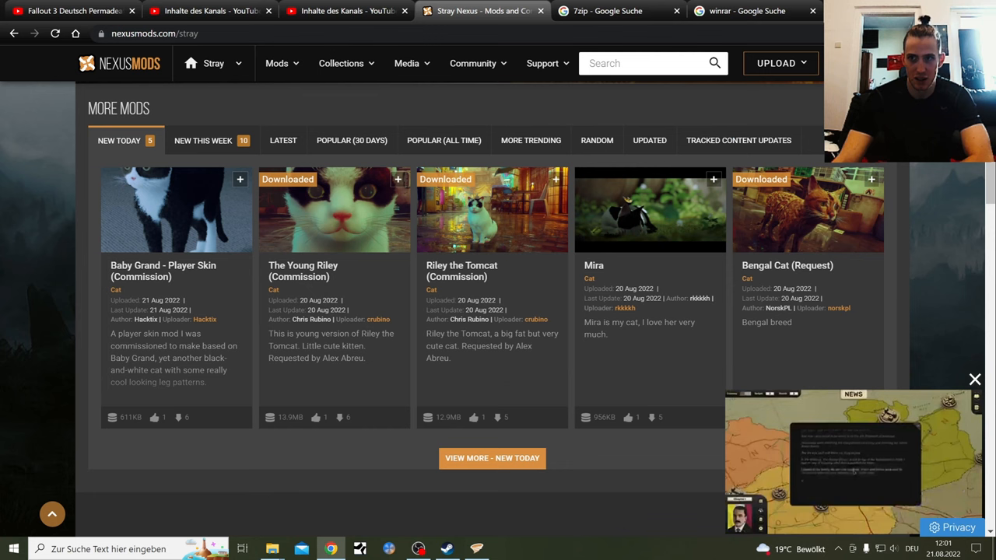
scroll("down", 3)
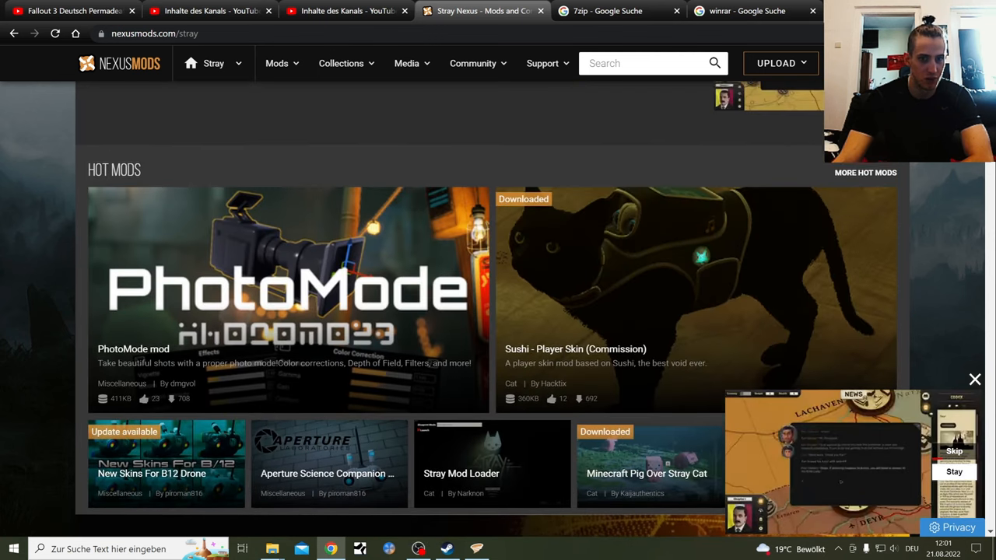
scroll("down", 3)
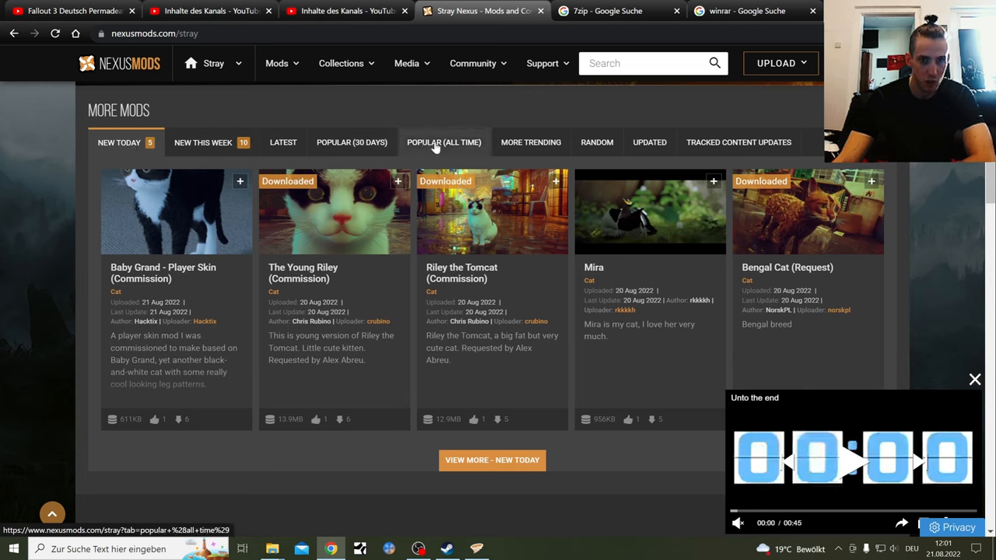
mouse_move(825, 224)
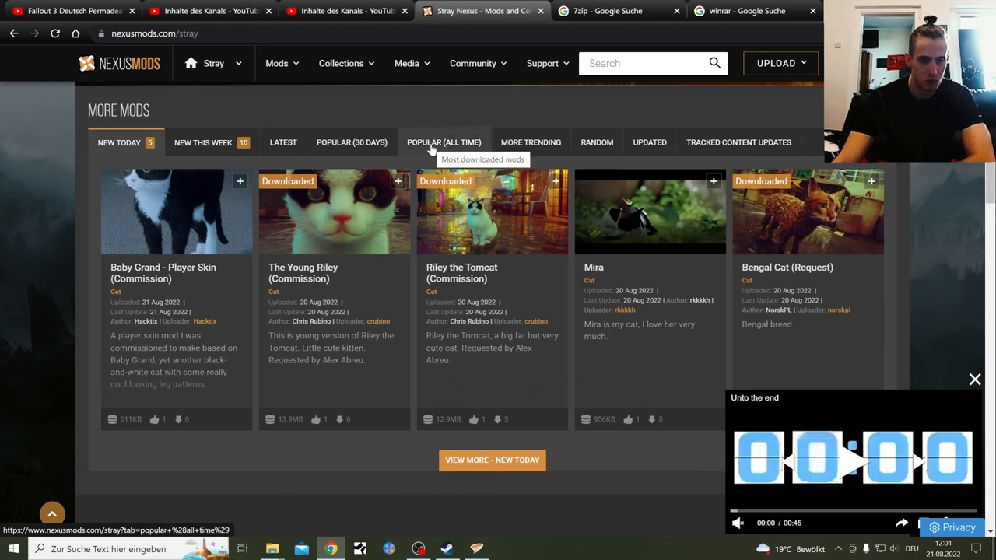
- List the Stray mods by all-time popularity and browse through them
left_click(444, 142)
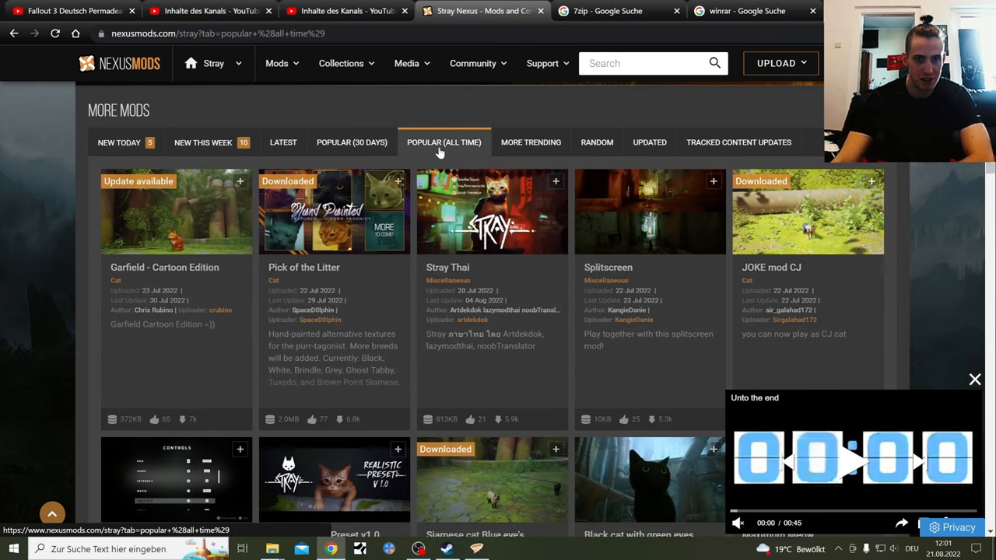
scroll("down", 3)
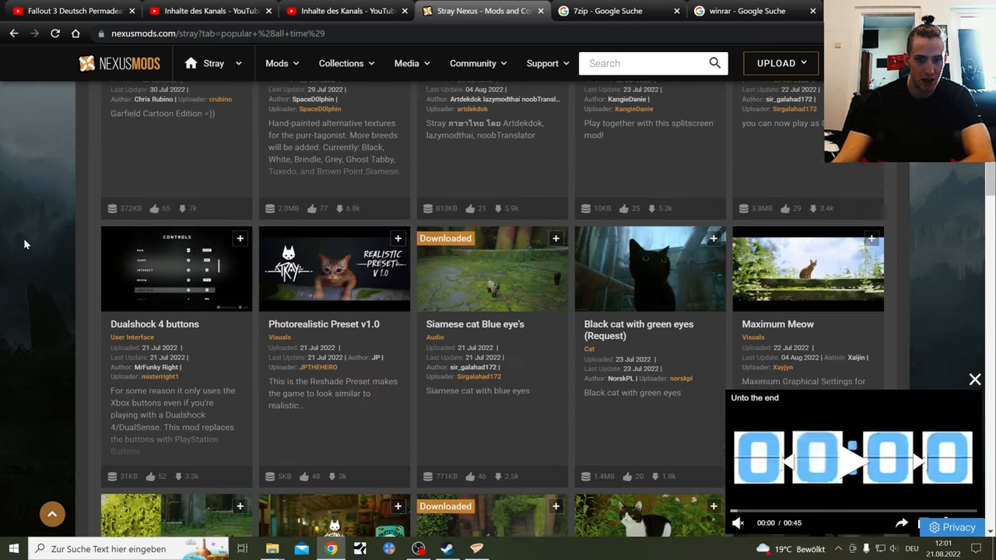
scroll("down", 3)
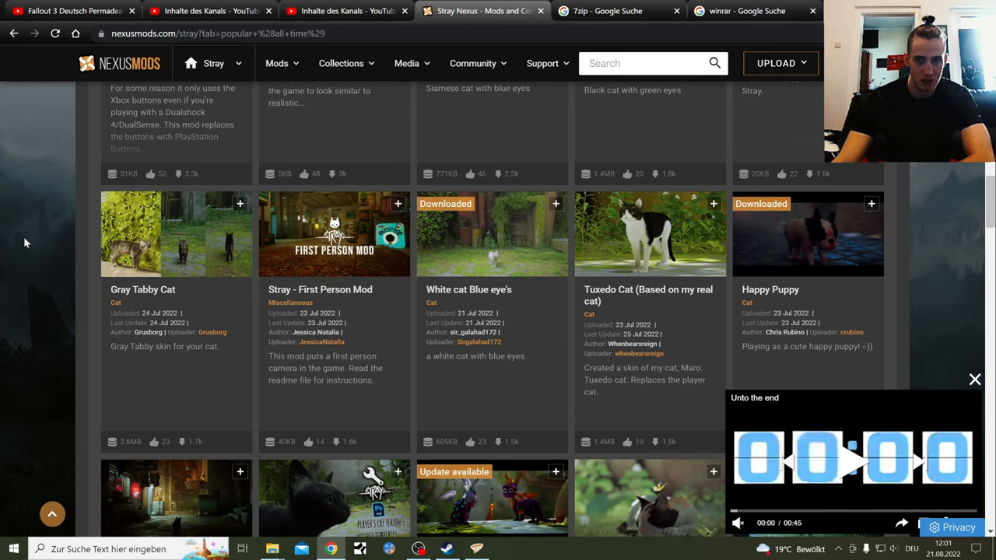
scroll("down", 3)
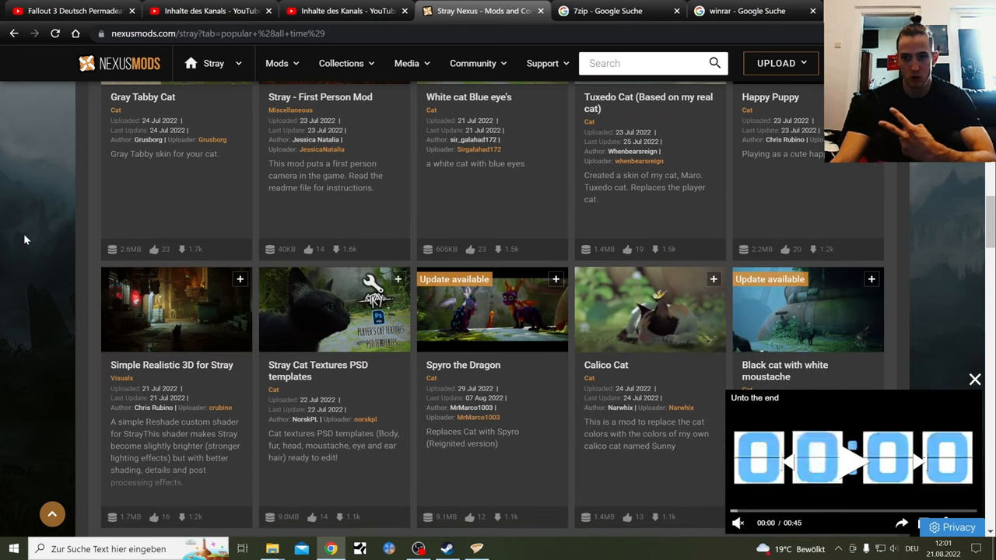
scroll("down", 3)
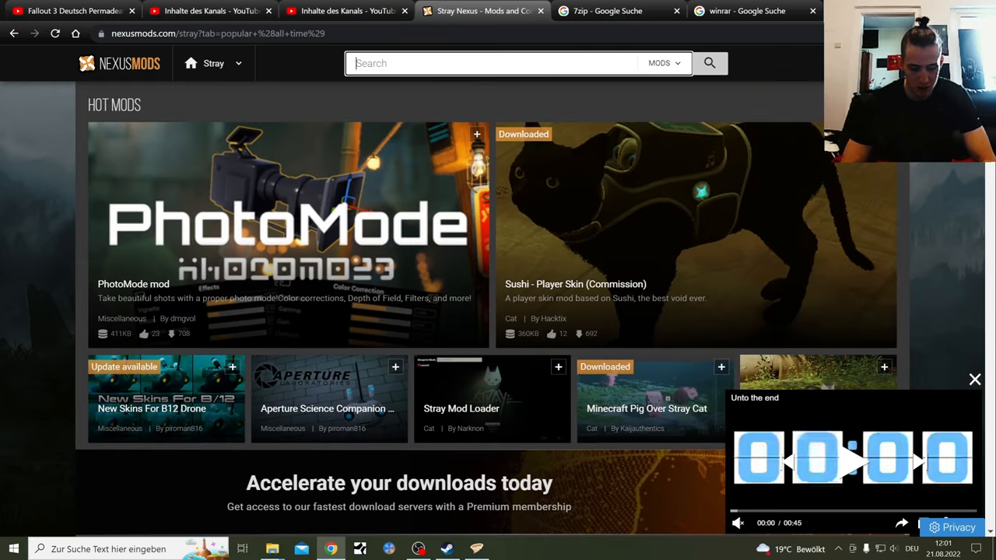
- Search the Stray mods for 'siames' and open the Siamese cat Blue eye's mod page
type("siames")
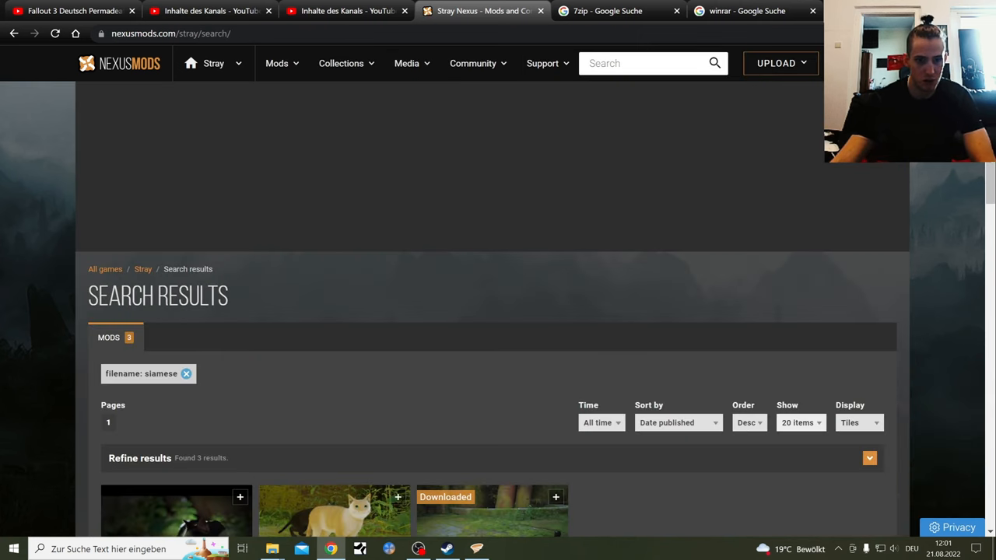
scroll("down", 3)
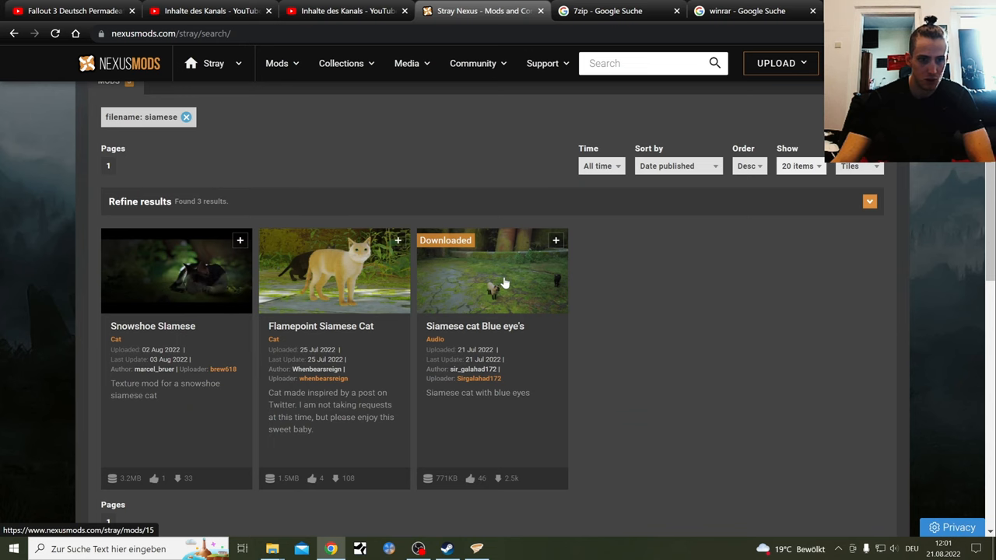
left_click(492, 271)
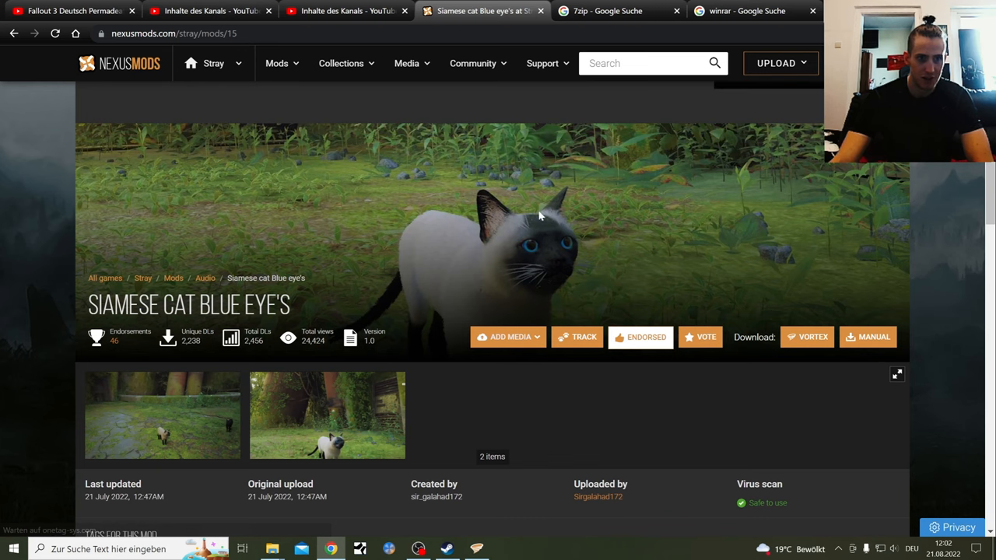
- Reach The Young Riley mod page and show its Files listing with the main file
scroll("down", 3)
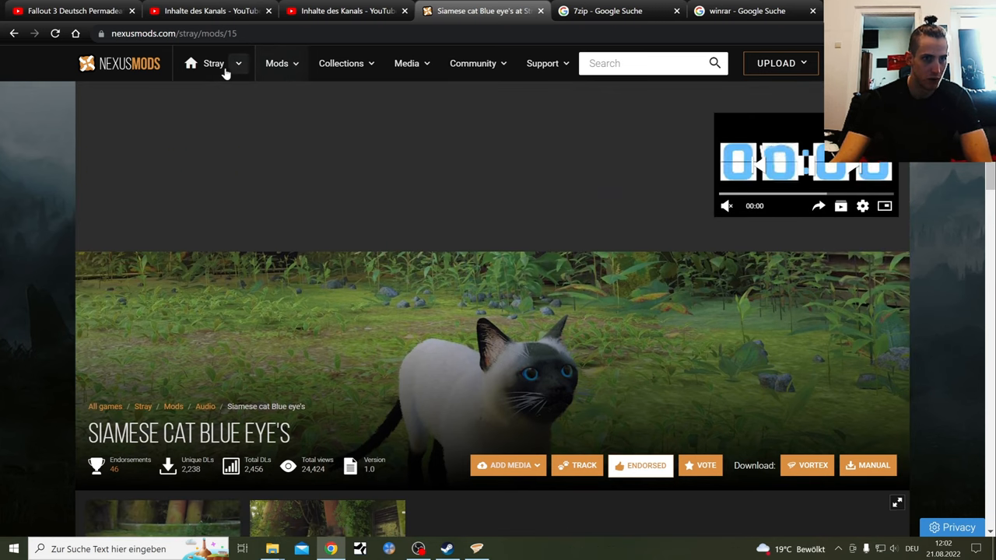
left_click(213, 63)
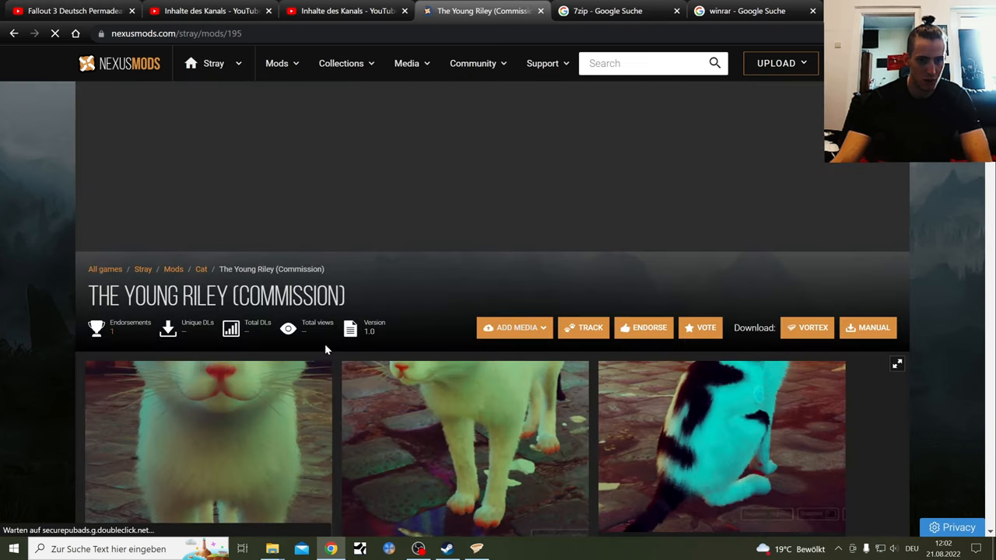
scroll("down", 3)
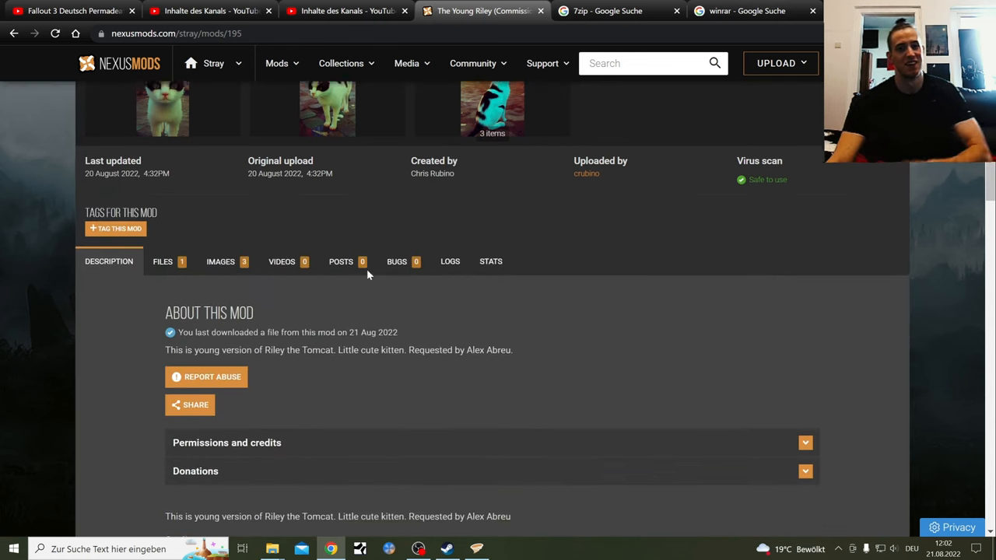
scroll("down", 3)
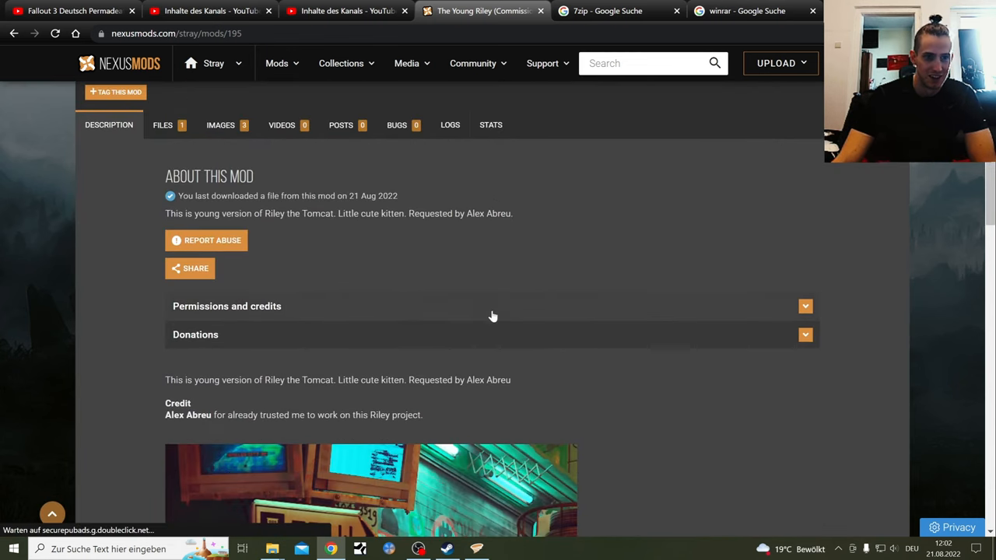
scroll("up", 3)
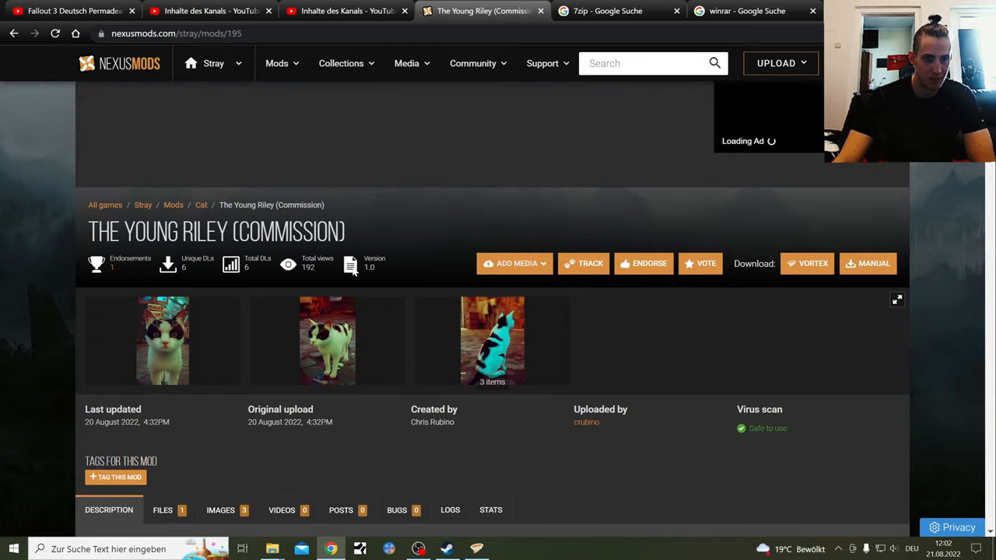
scroll("down", 3)
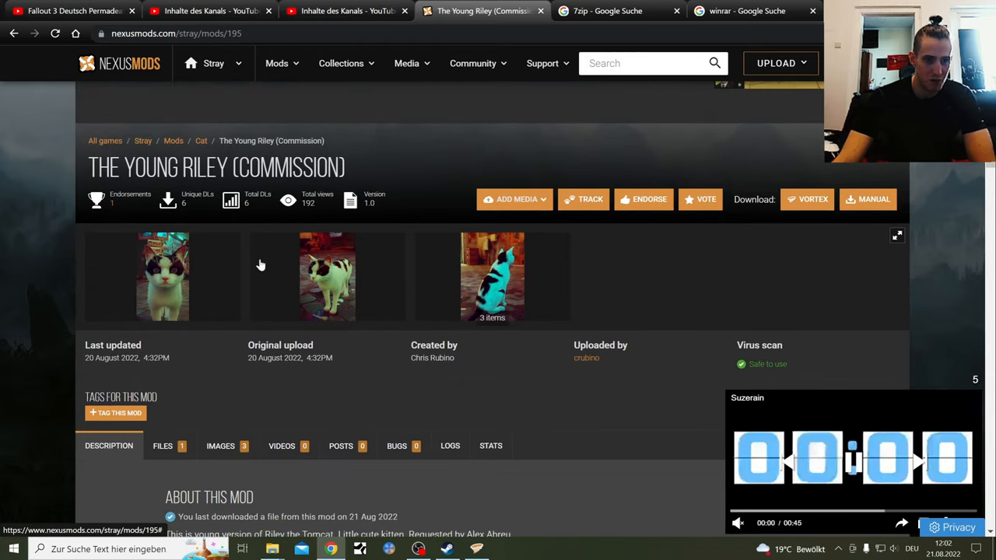
scroll("down", 3)
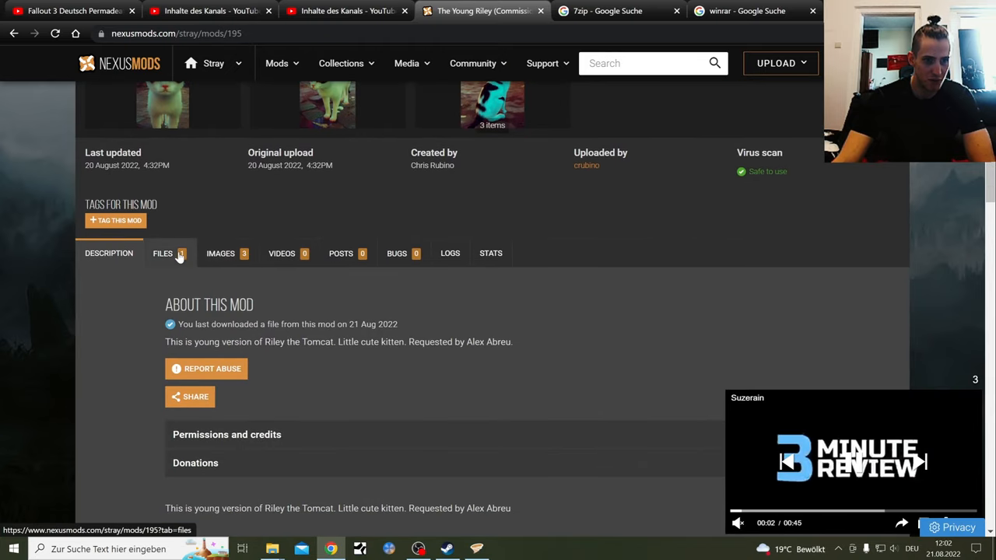
left_click(162, 252)
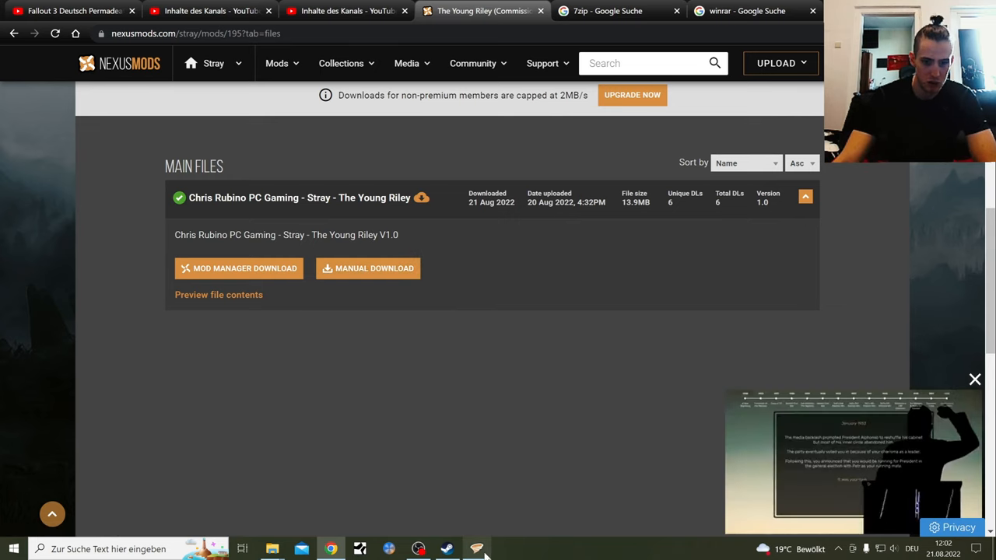
- Glance at the Vortex mod manager window and return to the browser's file listing
left_click(476, 548)
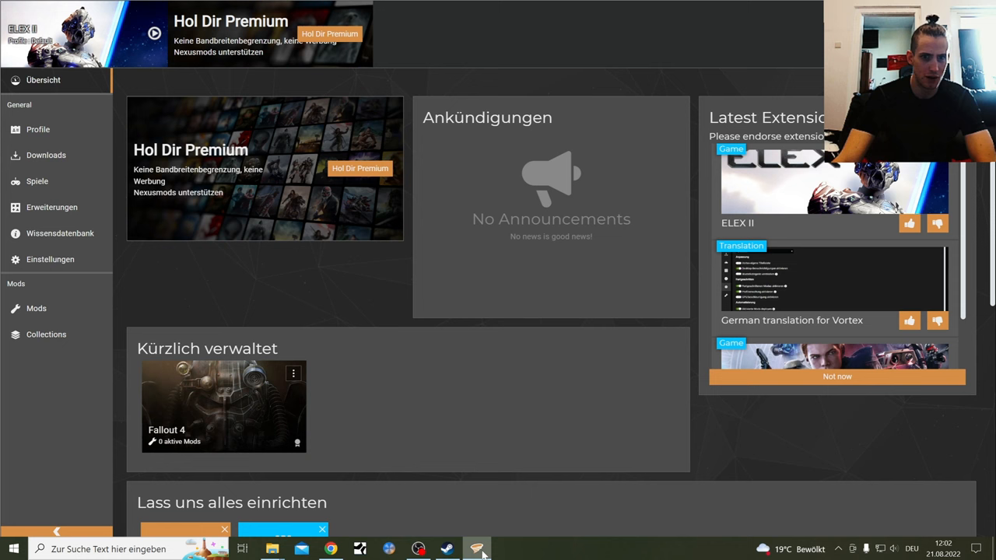
left_click(330, 548)
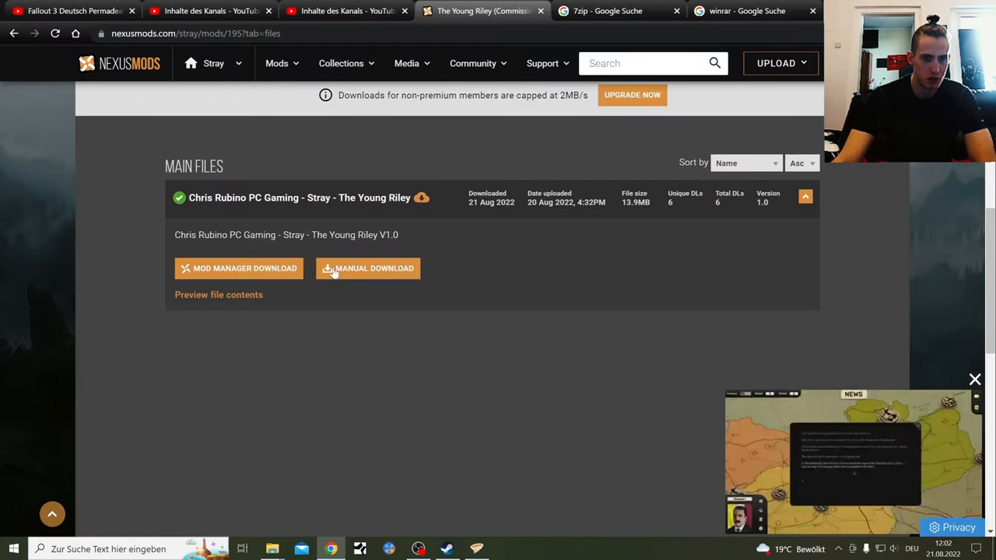
mouse_move(437, 305)
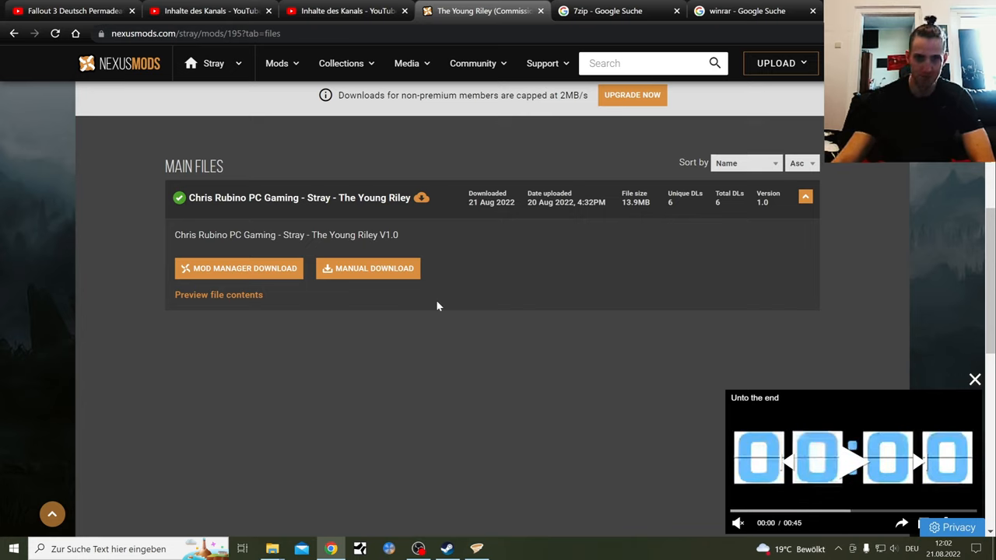
mouse_move(458, 367)
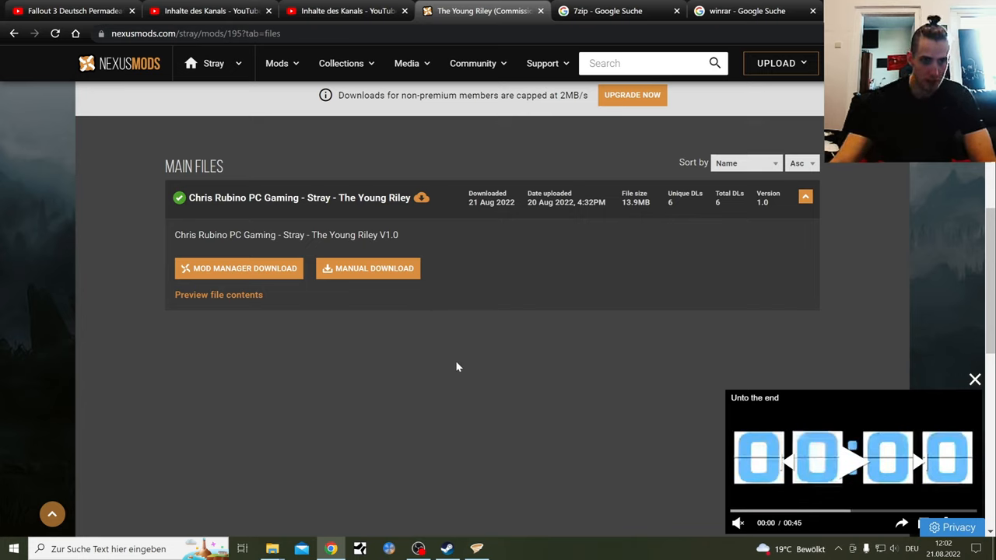
mouse_move(302, 277)
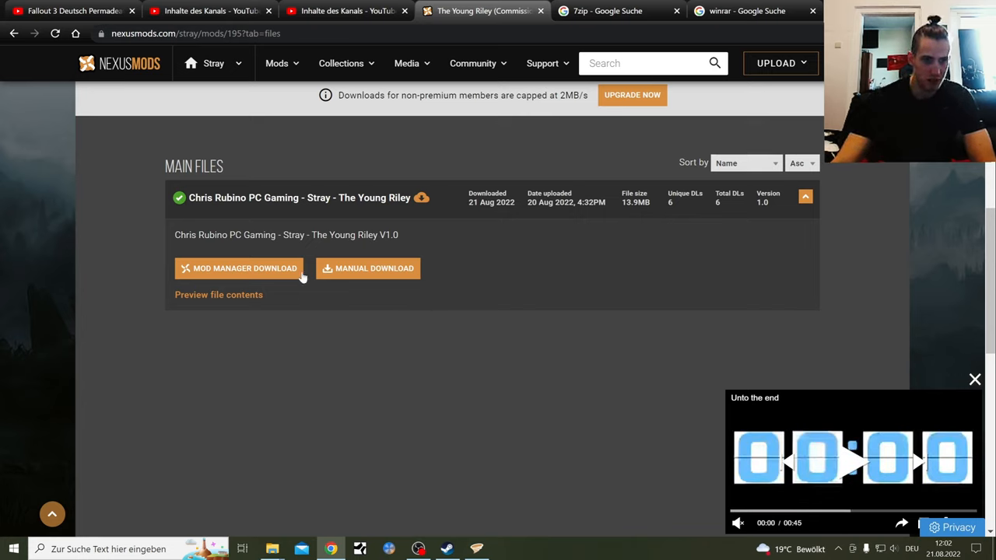
- In Vortex, search the games list for 'str' to find Stray only among unmanaged games
left_click(244, 268)
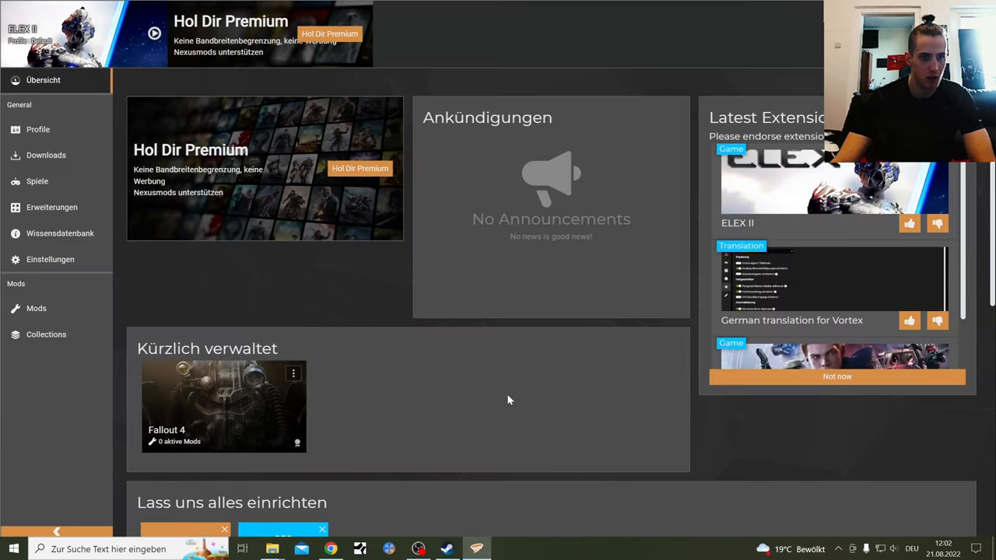
mouse_move(242, 137)
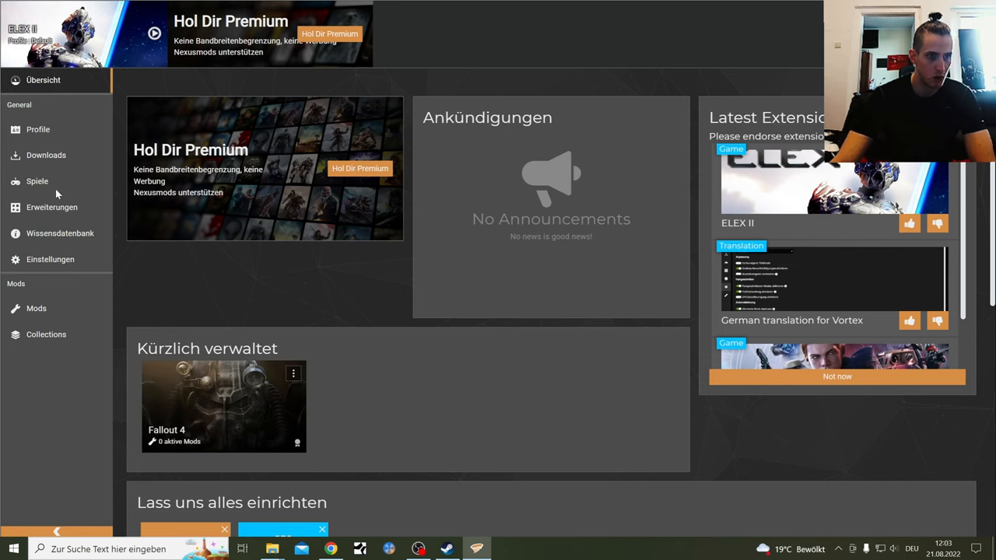
left_click(37, 180)
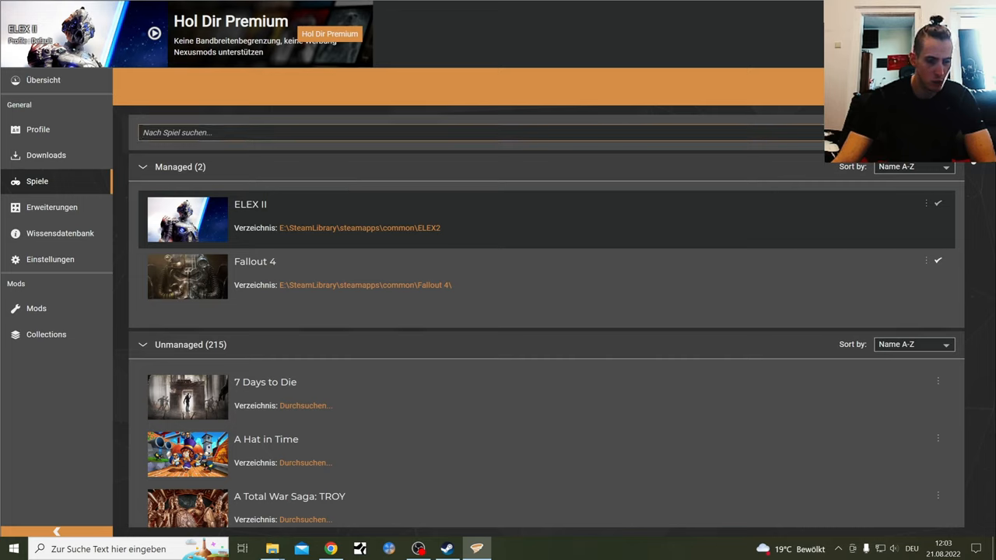
type("stray")
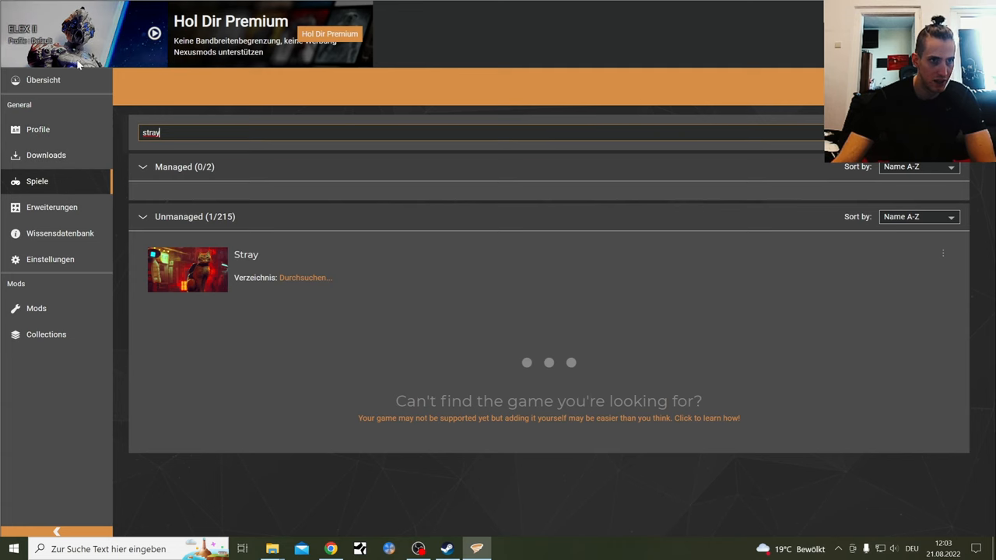
left_click(43, 79)
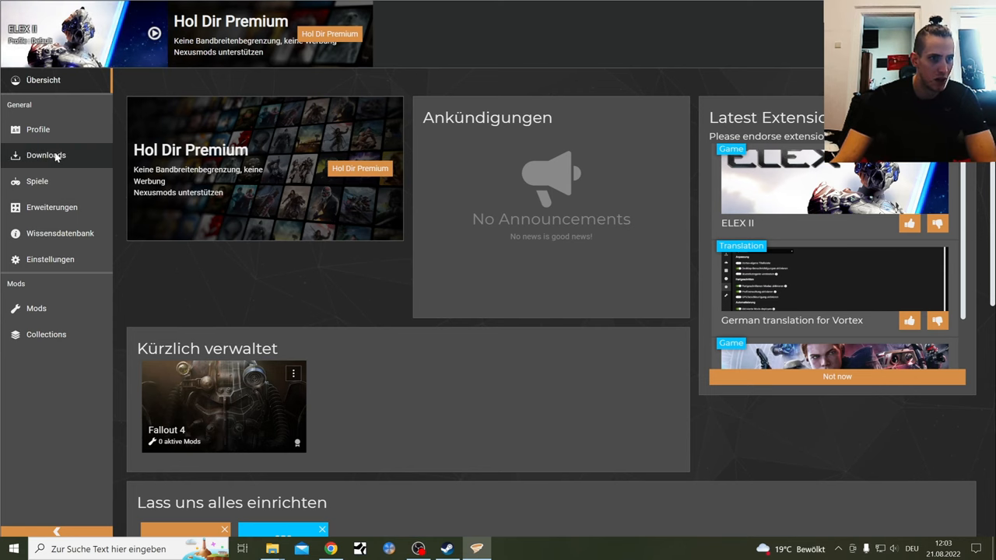
- Review the downloaded archives and installed mods in Vortex, ending on the overview
left_click(45, 155)
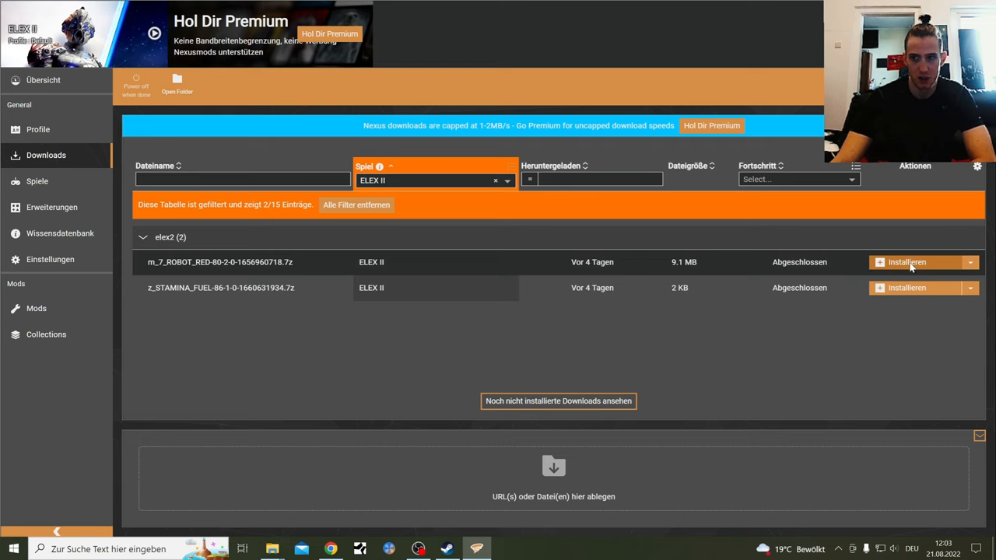
left_click(971, 261)
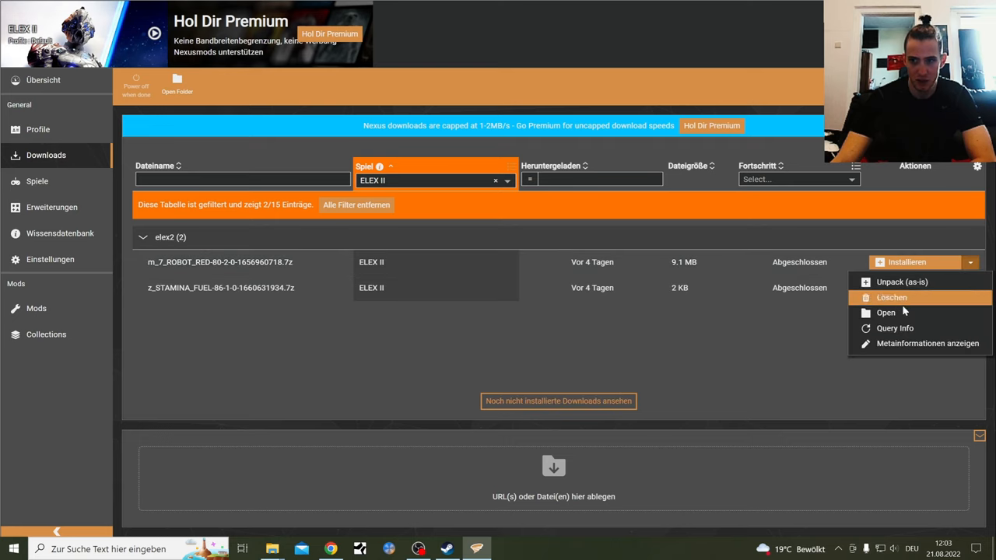
mouse_move(903, 299)
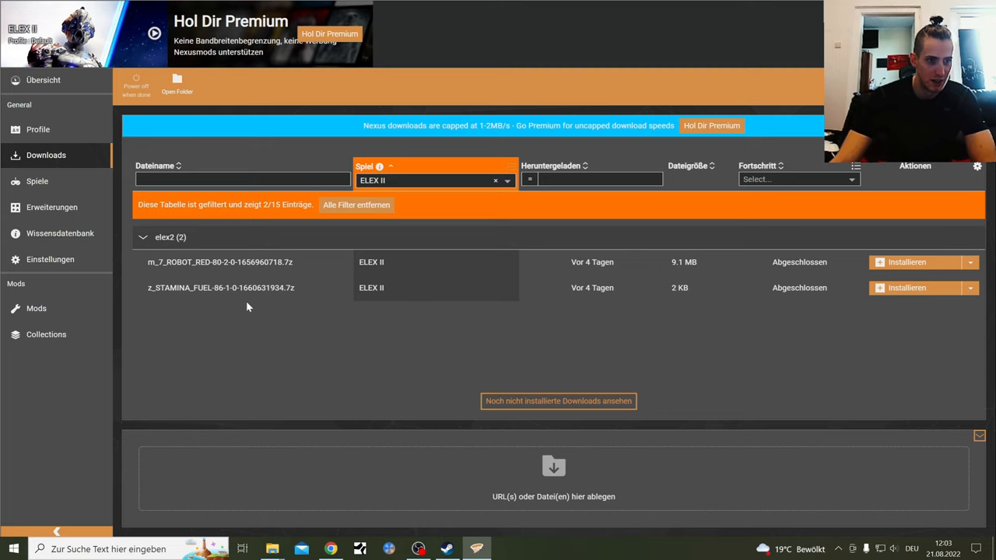
left_click(36, 308)
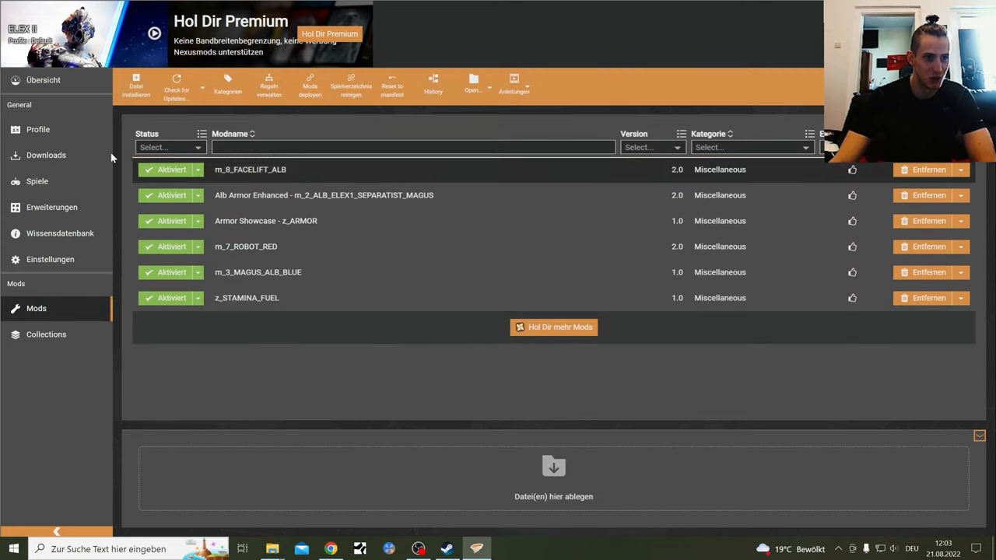
left_click(44, 79)
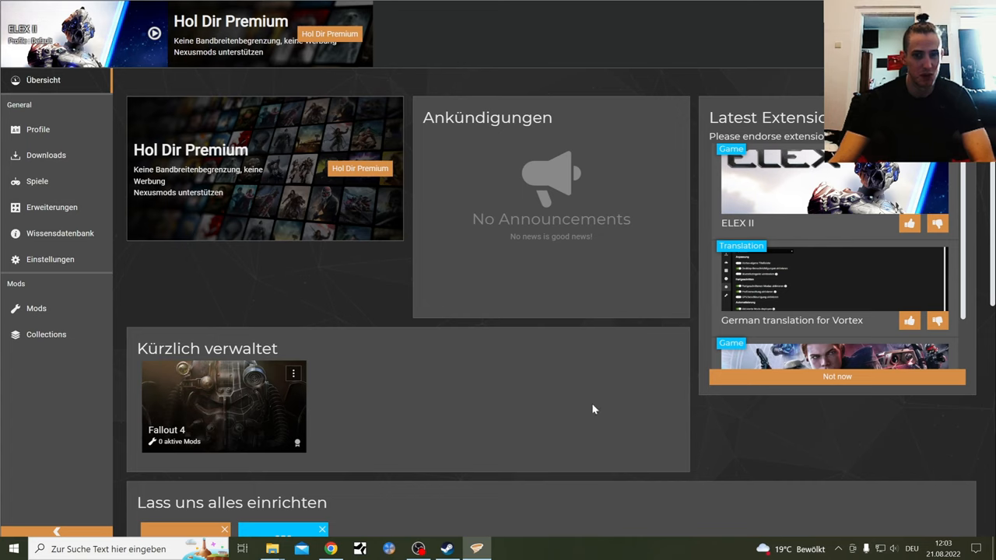
mouse_move(327, 386)
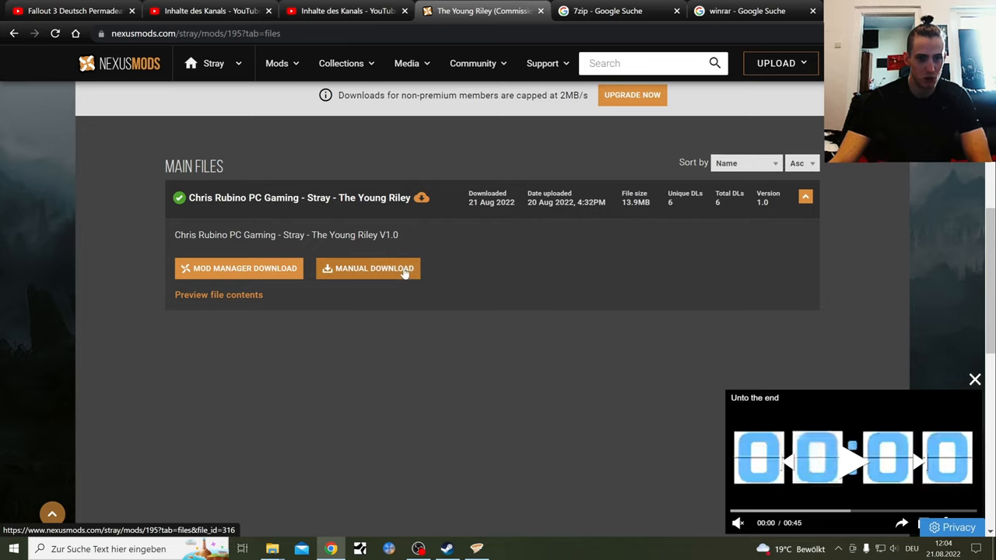
mouse_move(423, 326)
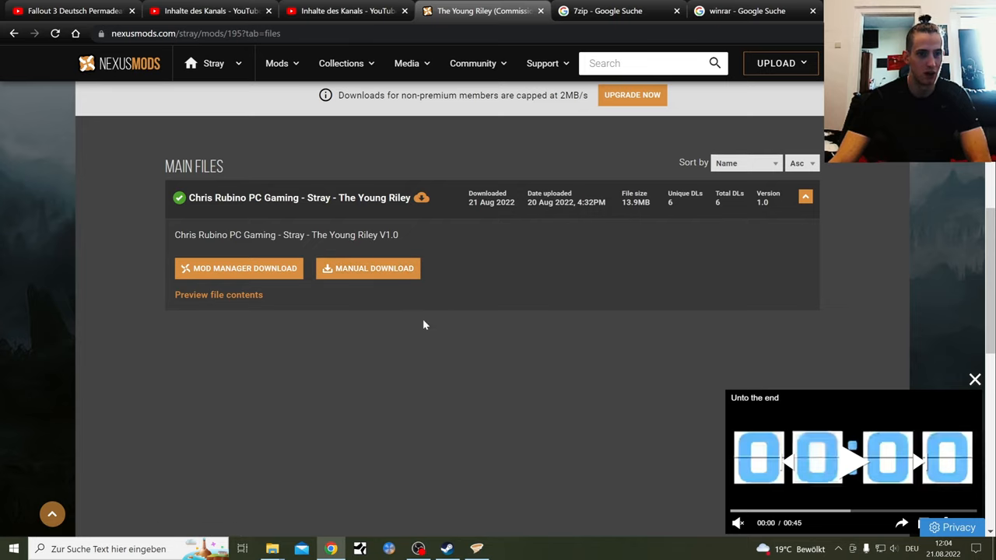
- Show the mod's description and scroll to its Installation notes for the Content\Paks folder
left_click(109, 317)
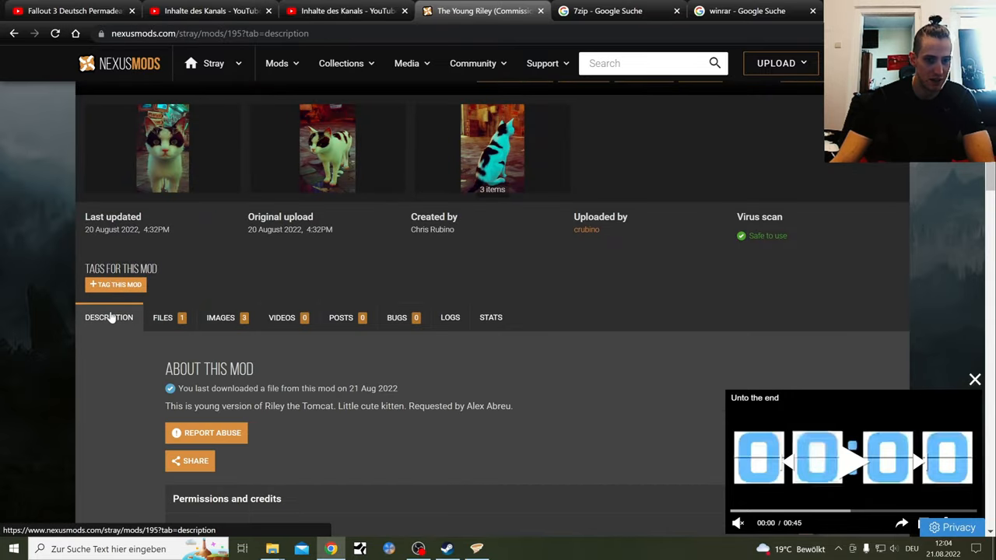
scroll("down", 3)
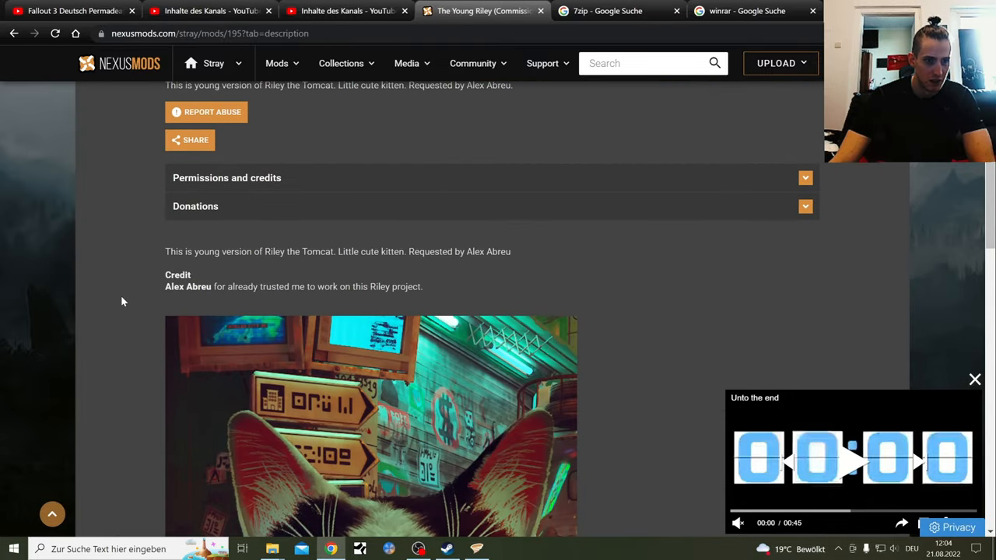
scroll("down", 3)
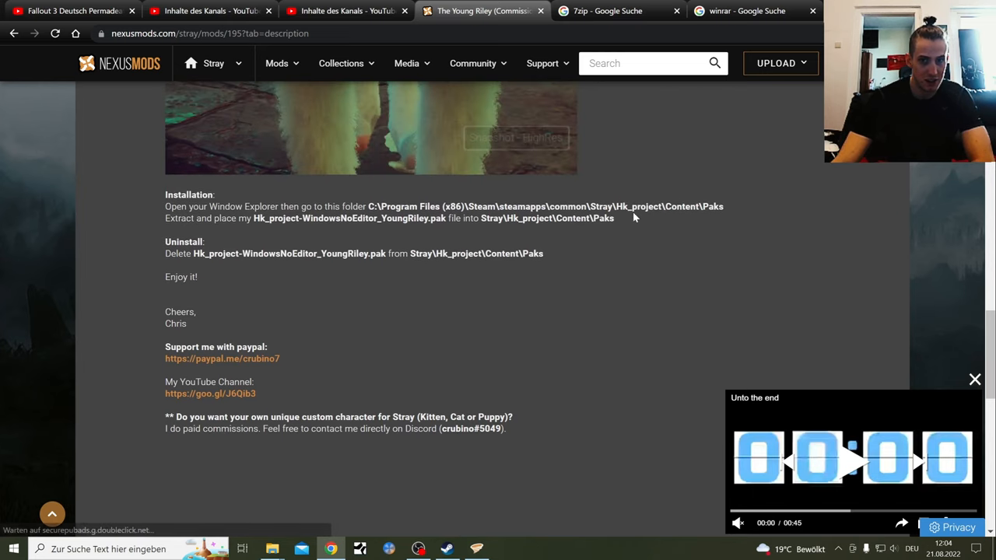
mouse_move(302, 349)
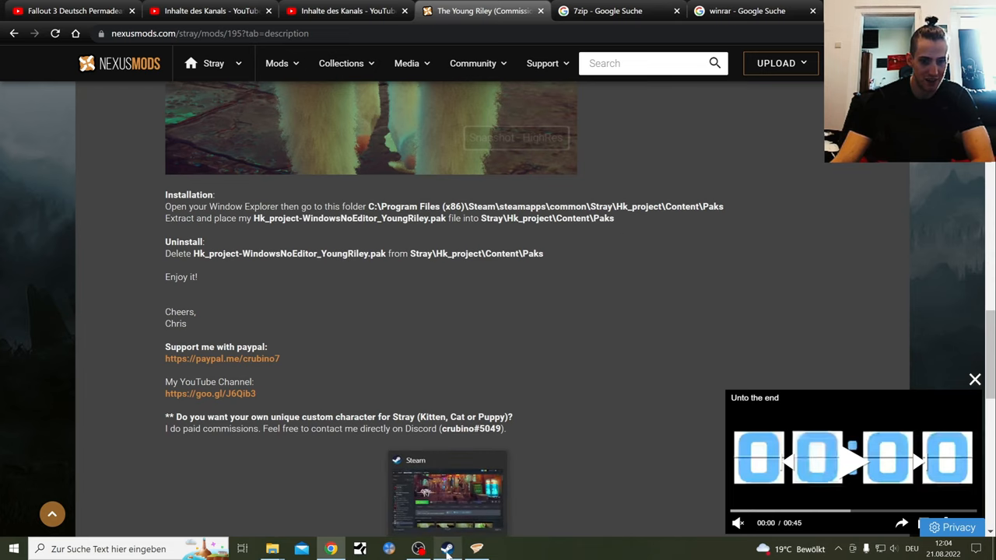
- From the Steam library, browse Stray's local files so its install folder window is shown
left_click(446, 547)
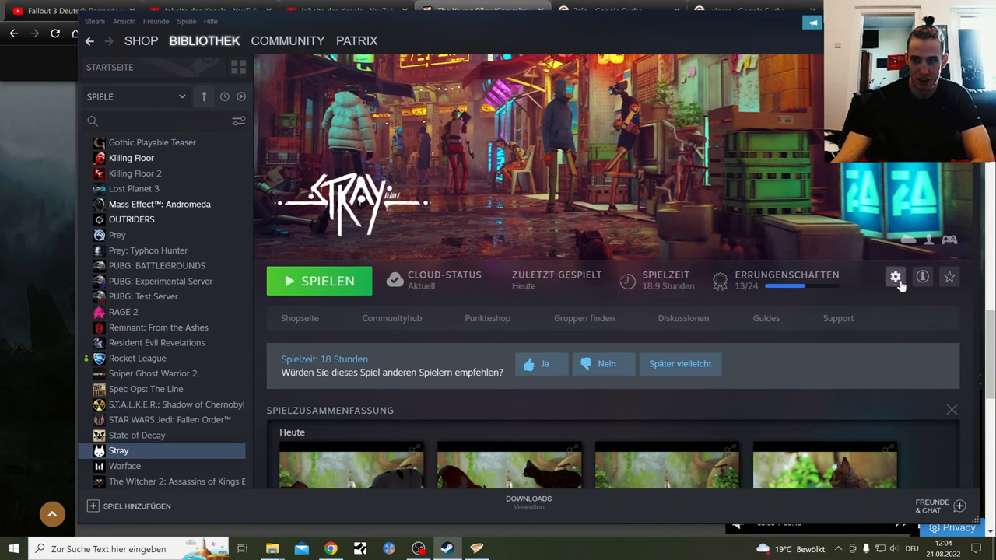
mouse_move(894, 277)
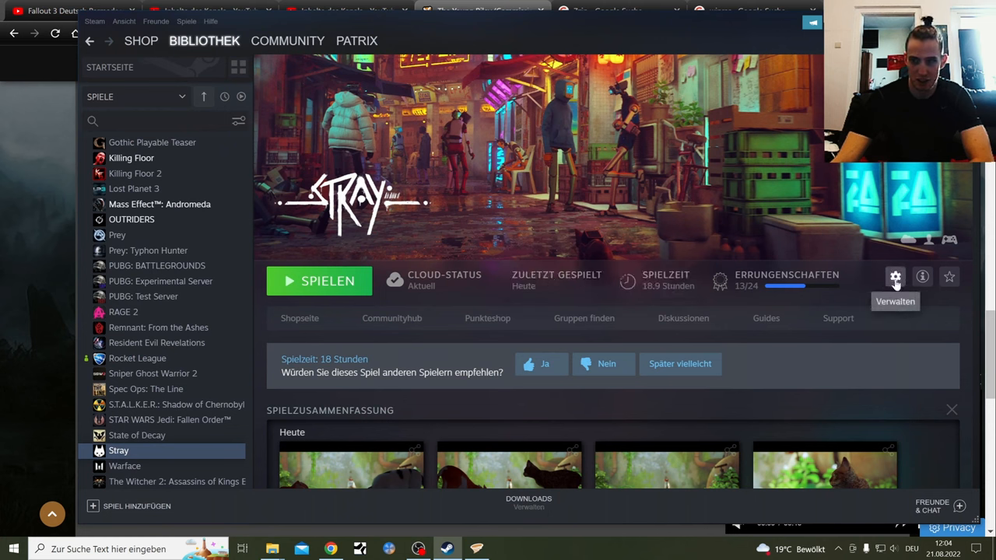
left_click(894, 277)
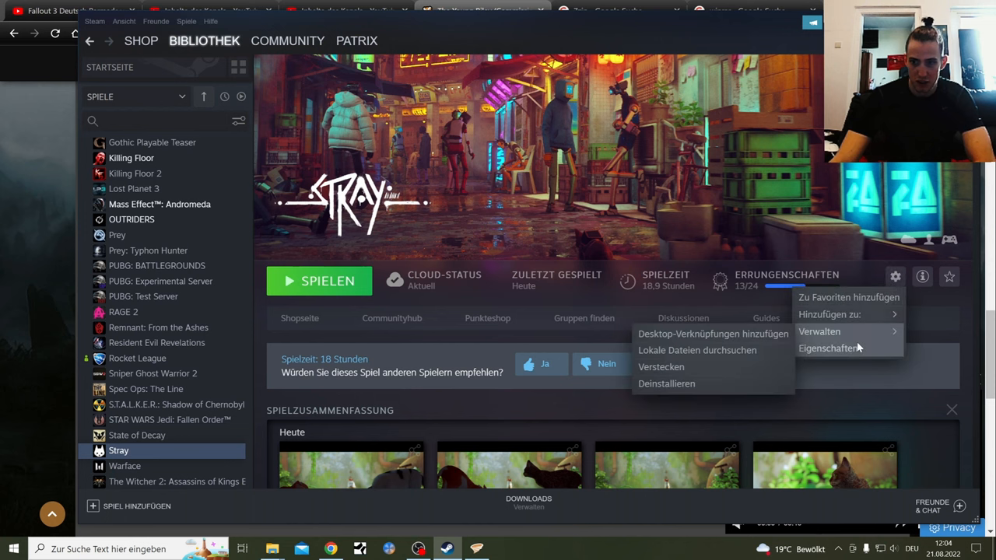
mouse_move(697, 350)
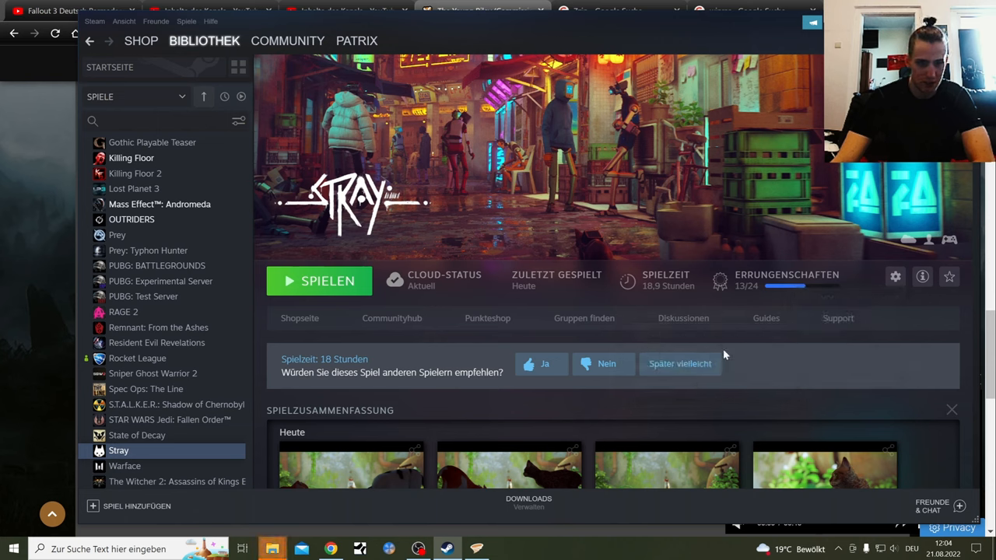
mouse_move(271, 547)
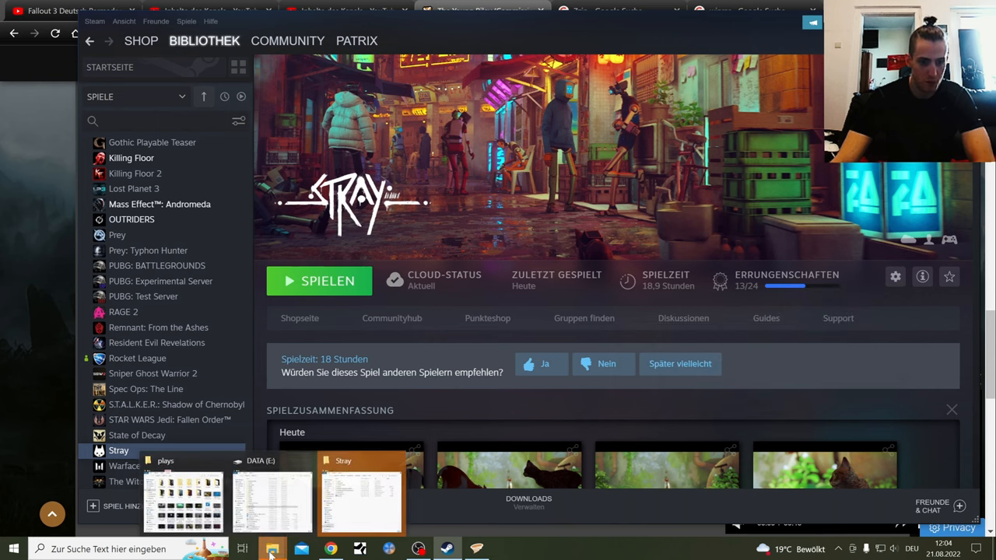
left_click(361, 498)
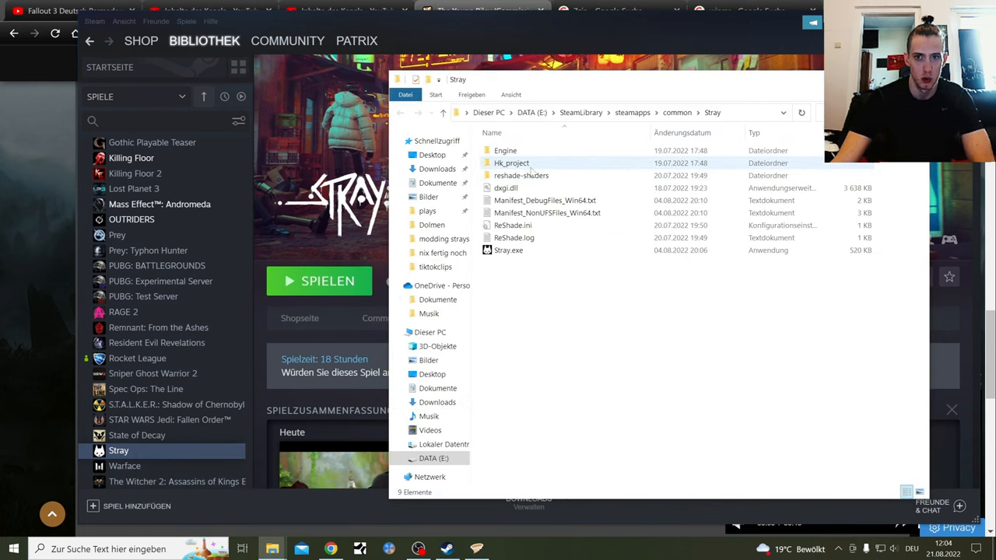
mouse_move(511, 163)
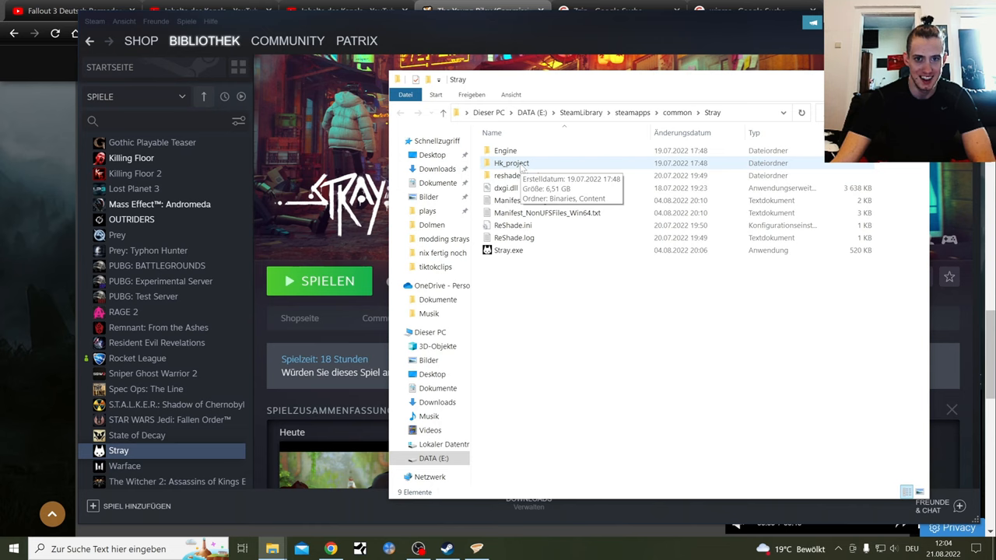
- Open the Hk_project folder on the way to Content\Paks
double_click(511, 164)
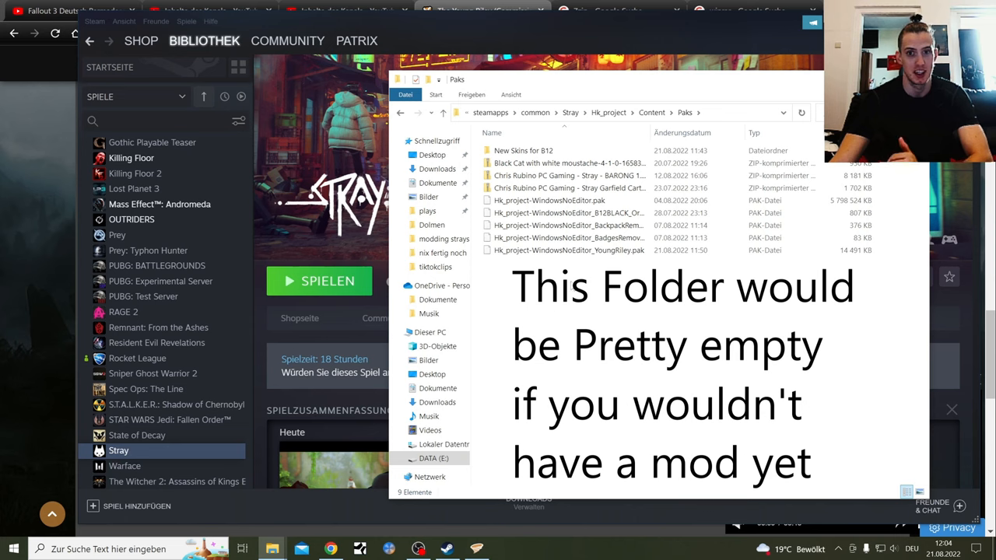
mouse_move(592, 249)
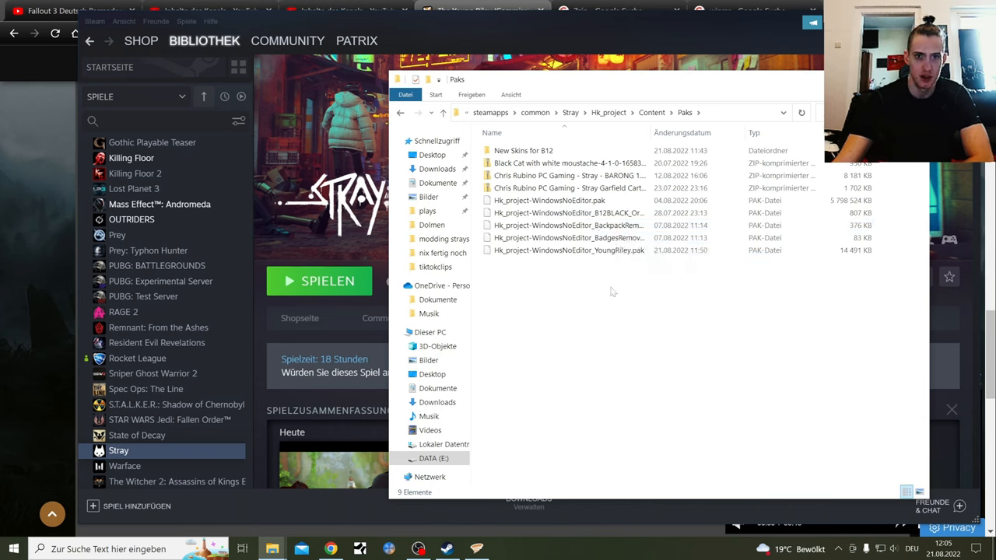
mouse_move(522, 263)
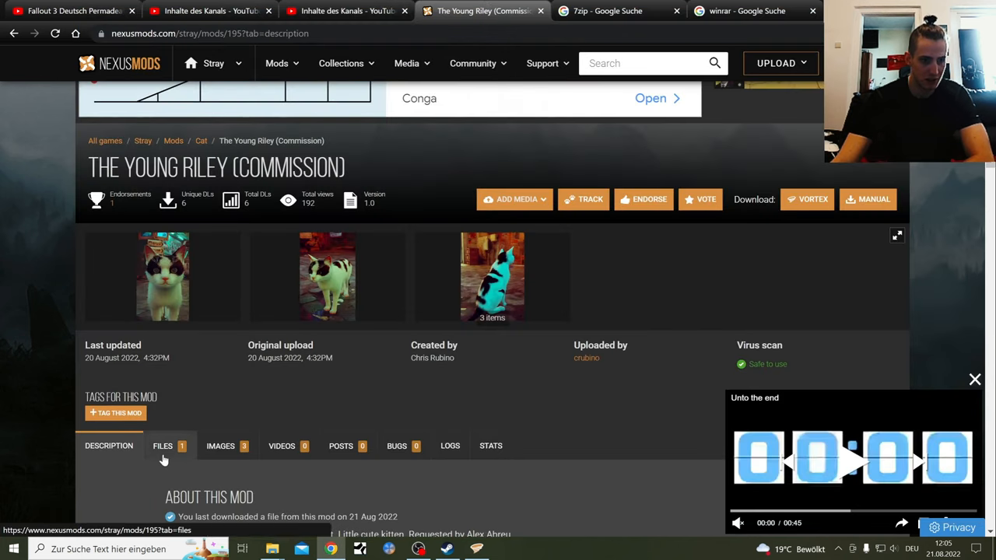
- Manually download The Young Riley archive and save it into Stray's Content\Paks folder
left_click(162, 445)
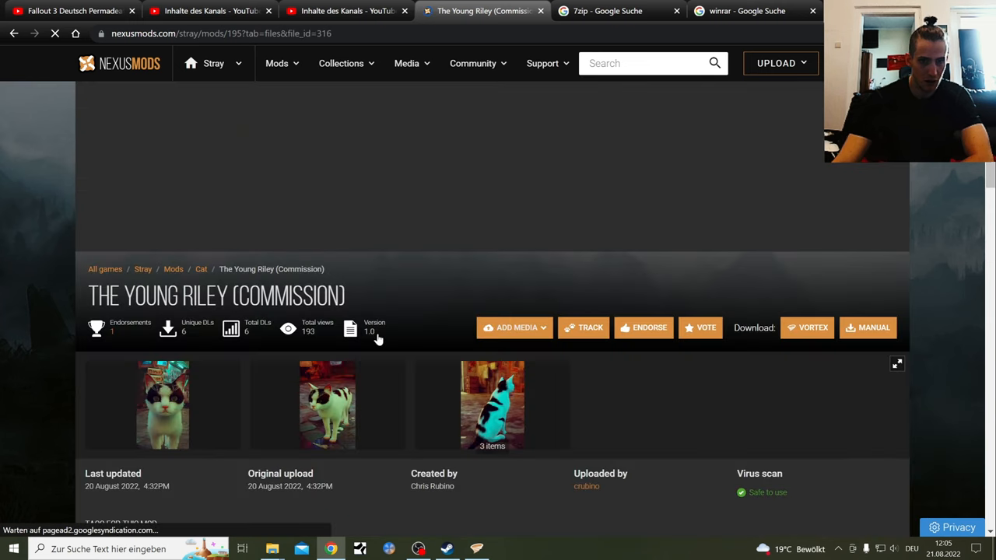
left_click(868, 327)
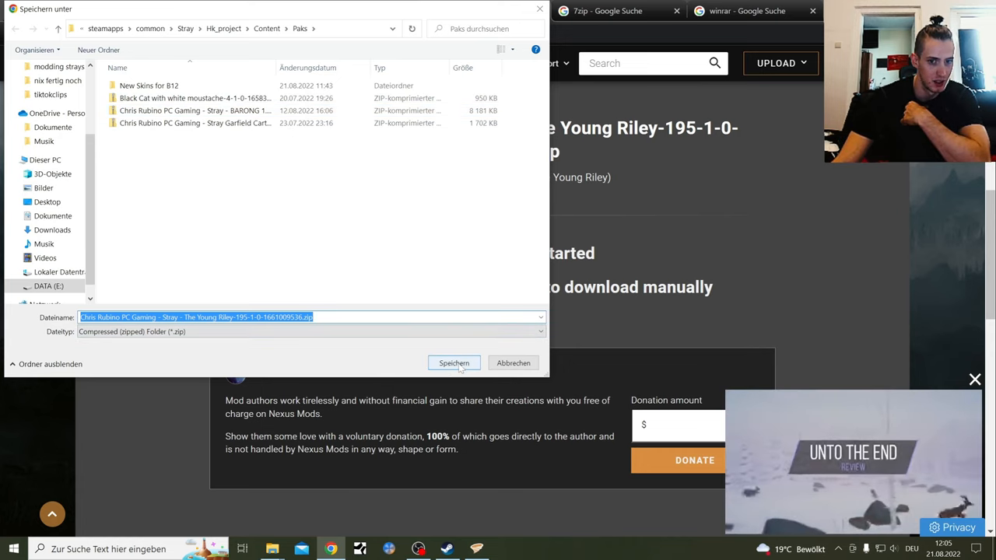
left_click(455, 362)
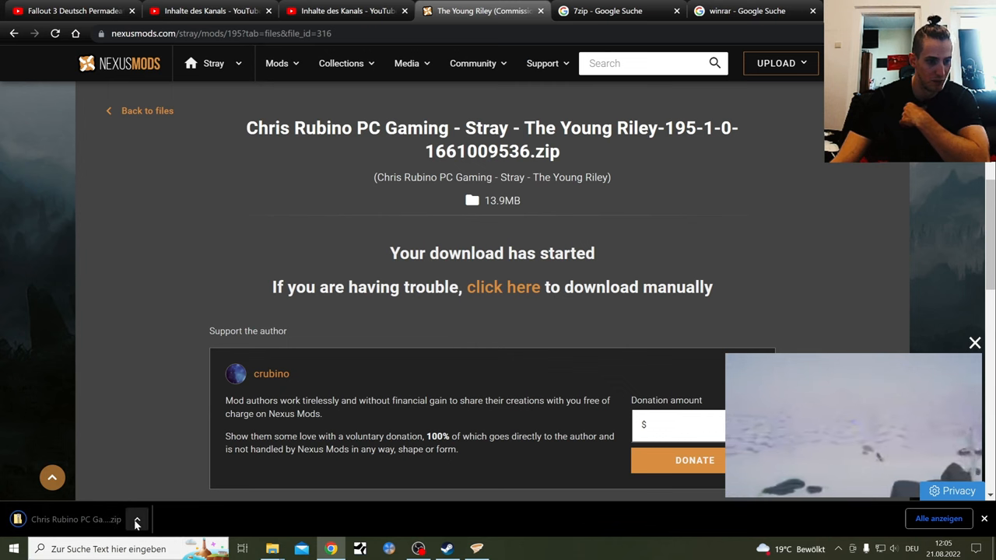
- Show the finished Young Riley download in its Paks folder
left_click(137, 520)
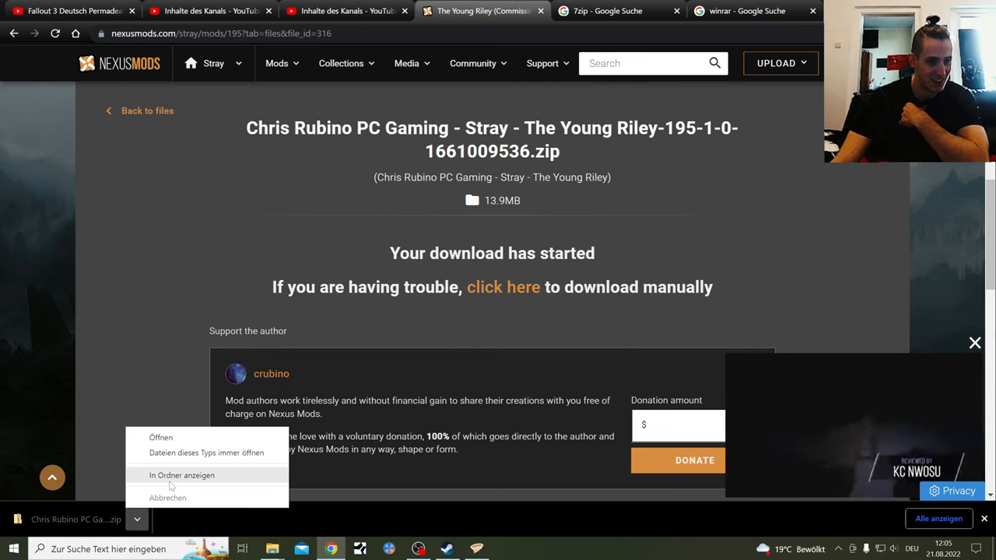
left_click(181, 474)
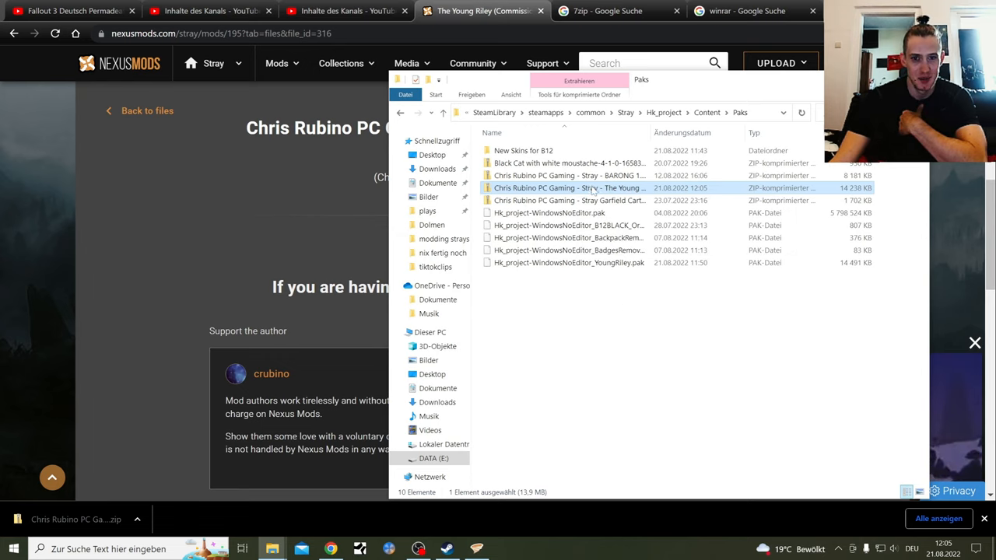
- Extract the Young Riley zip into the Paks folder so YoungRiley .pak sits beside the other mods
right_click(569, 187)
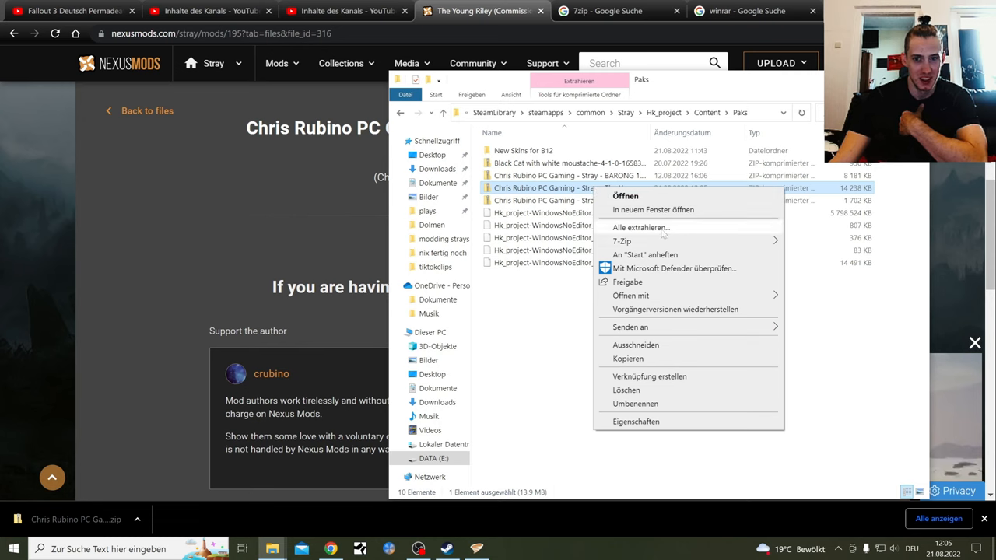
left_click(641, 227)
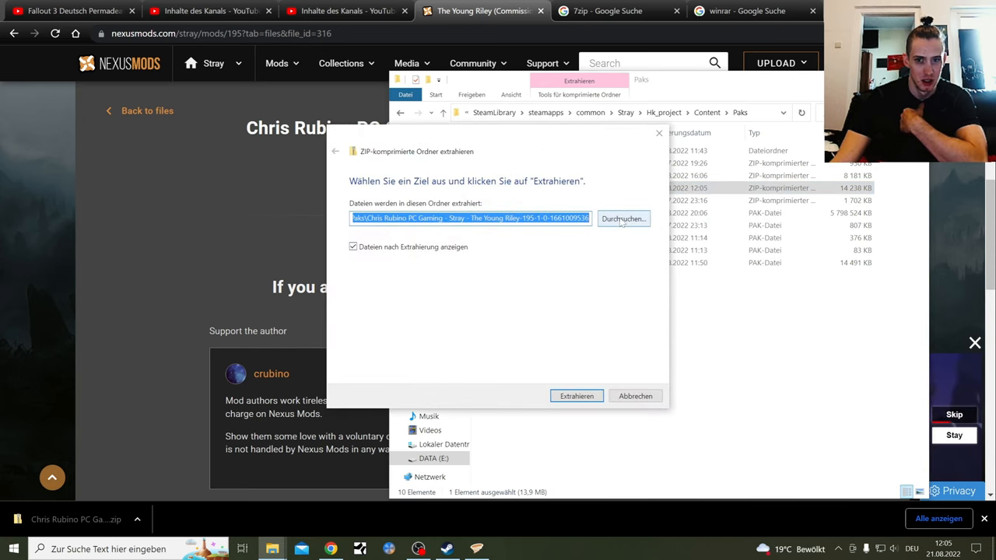
left_click(622, 217)
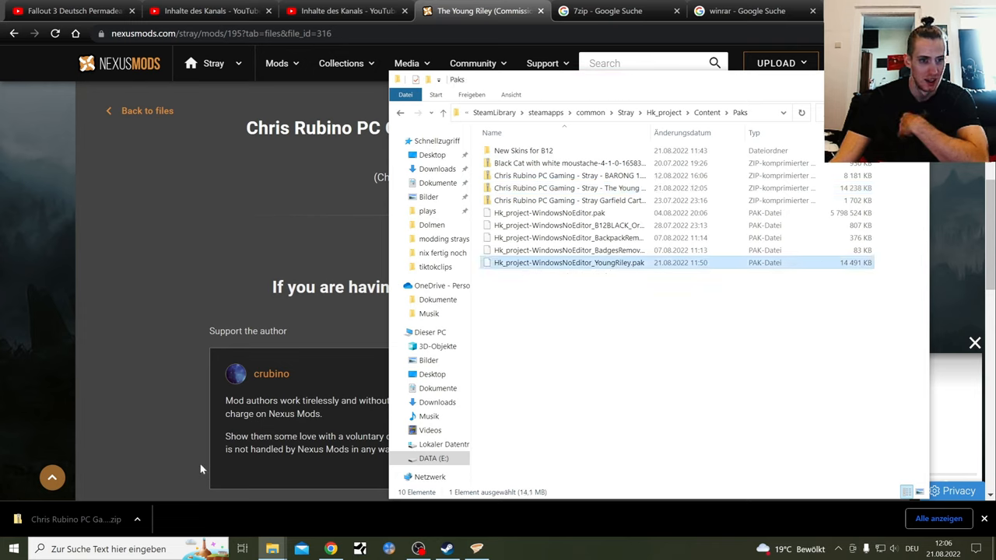
mouse_move(626, 328)
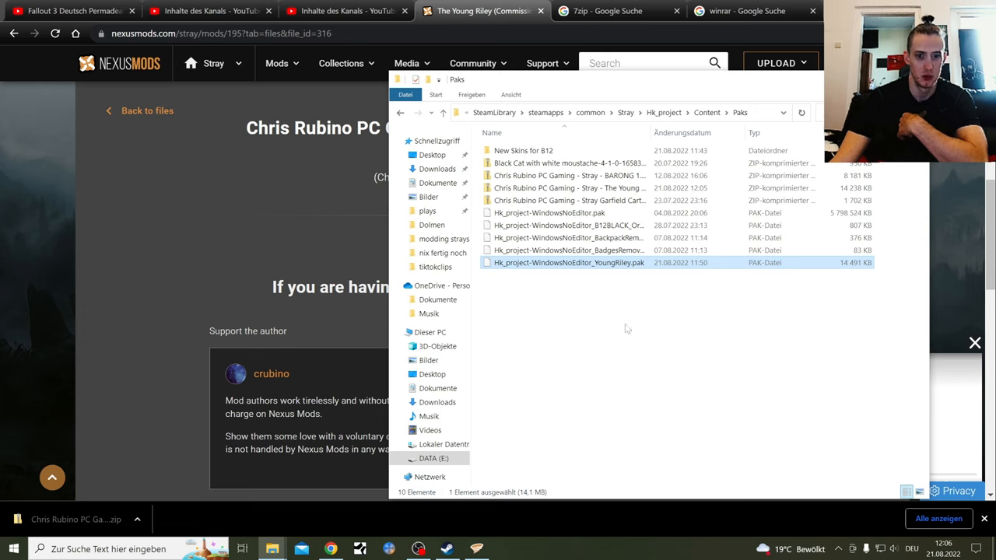
- Walk from DATA (E:) through SteamLibrary\steamapps\common into the Stray game folder
left_click(433, 457)
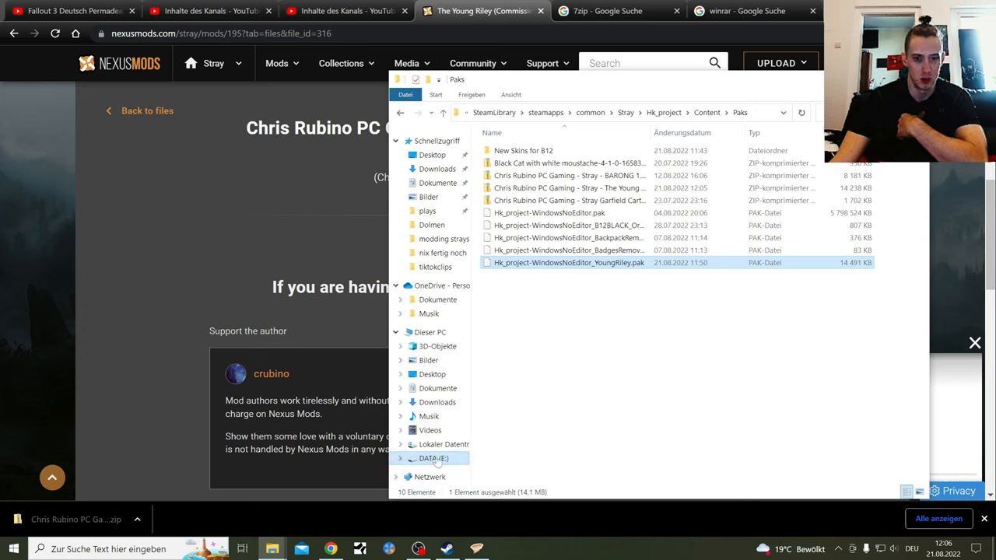
left_click(432, 458)
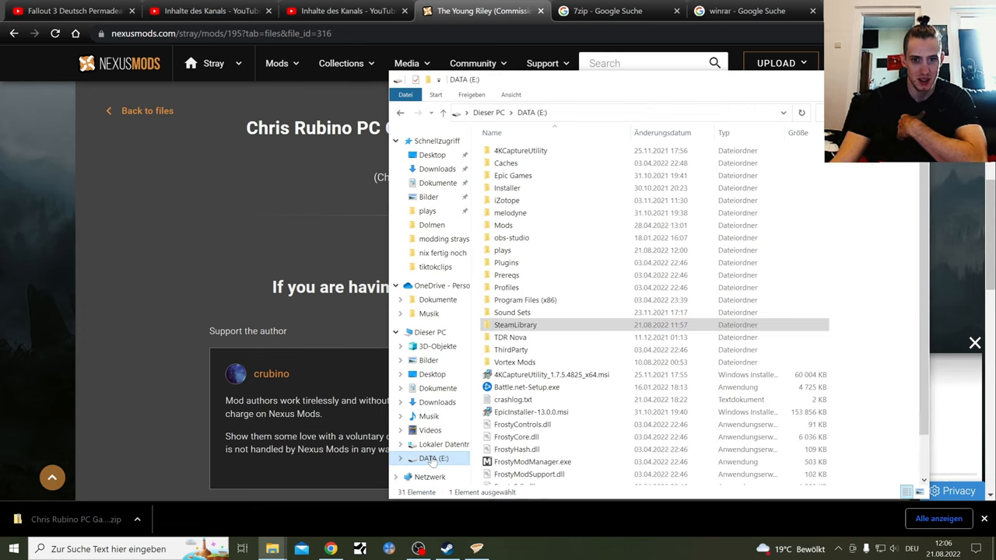
left_click(515, 325)
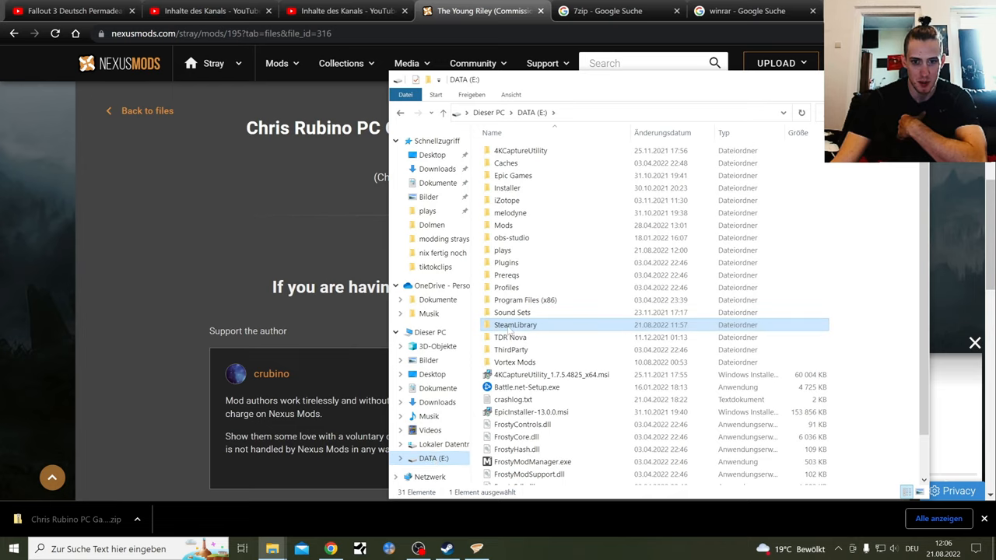
double_click(515, 325)
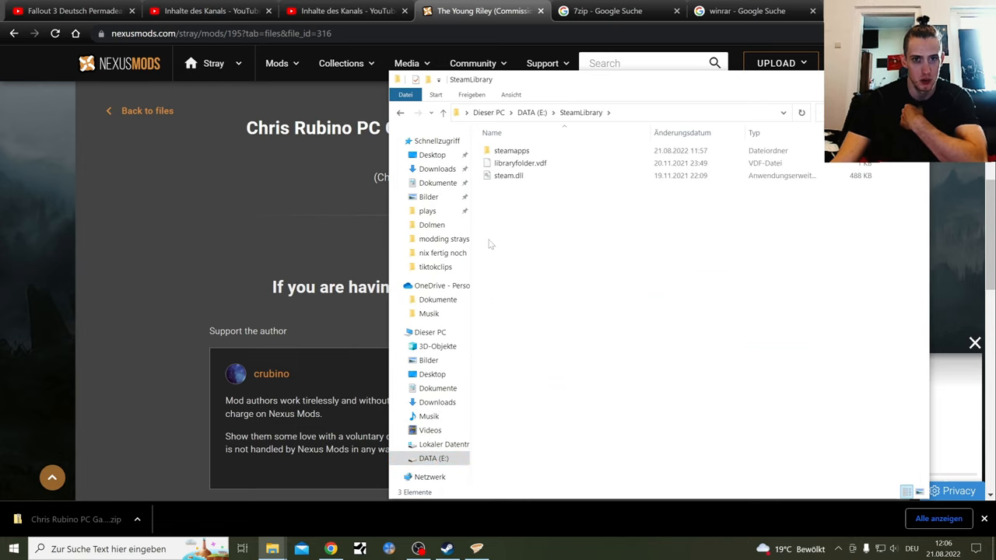
double_click(511, 149)
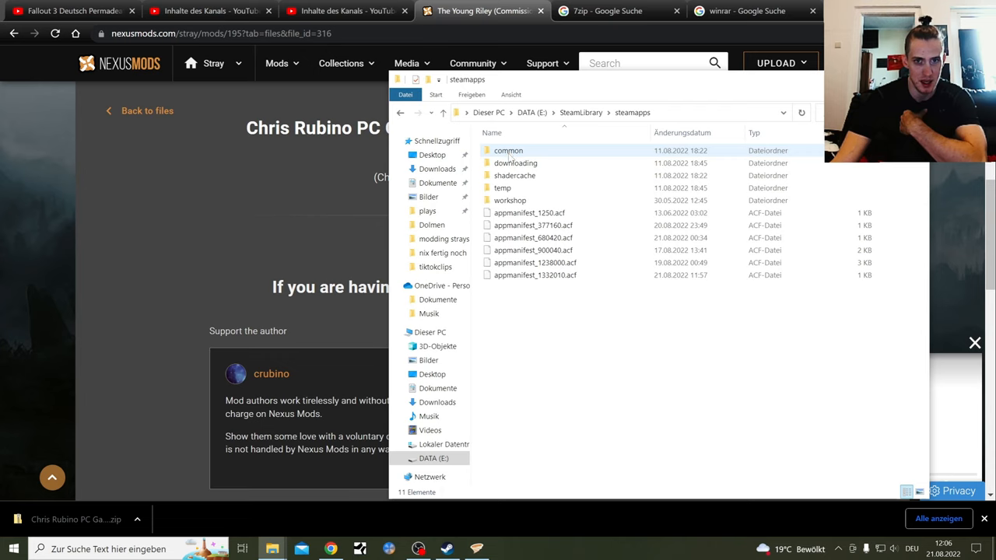
double_click(507, 150)
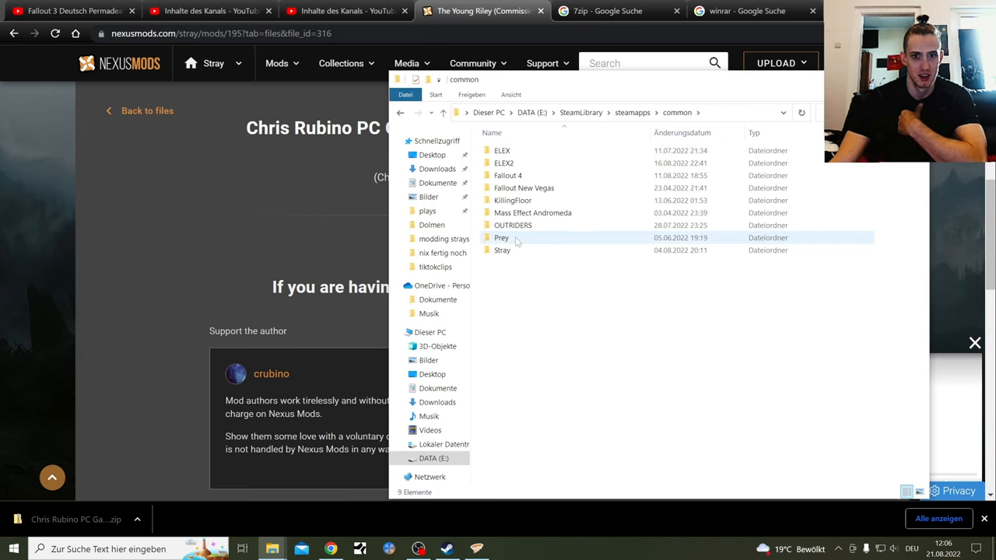
double_click(501, 249)
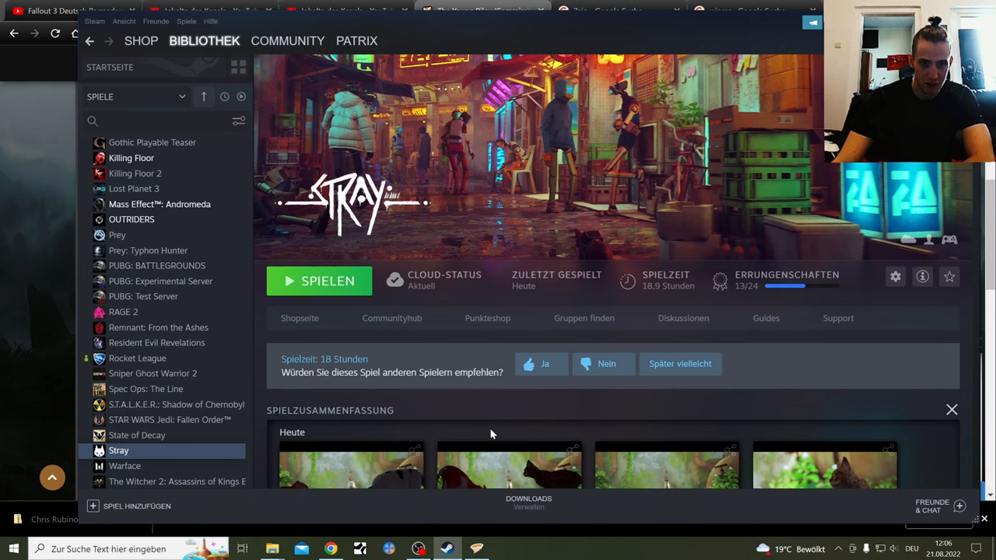
- Launch Stray from the Steam library to its title menu, then quit back out
left_click(319, 281)
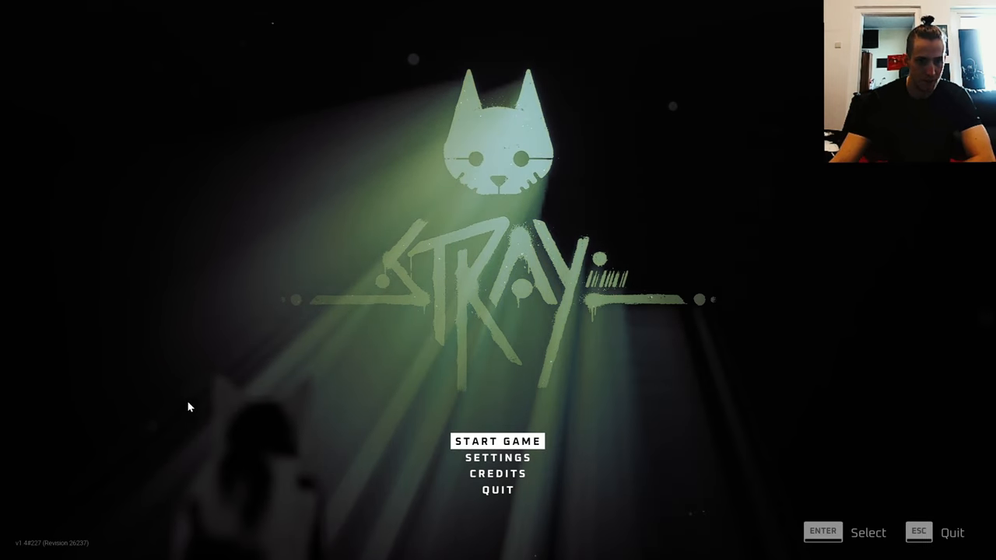
mouse_move(317, 445)
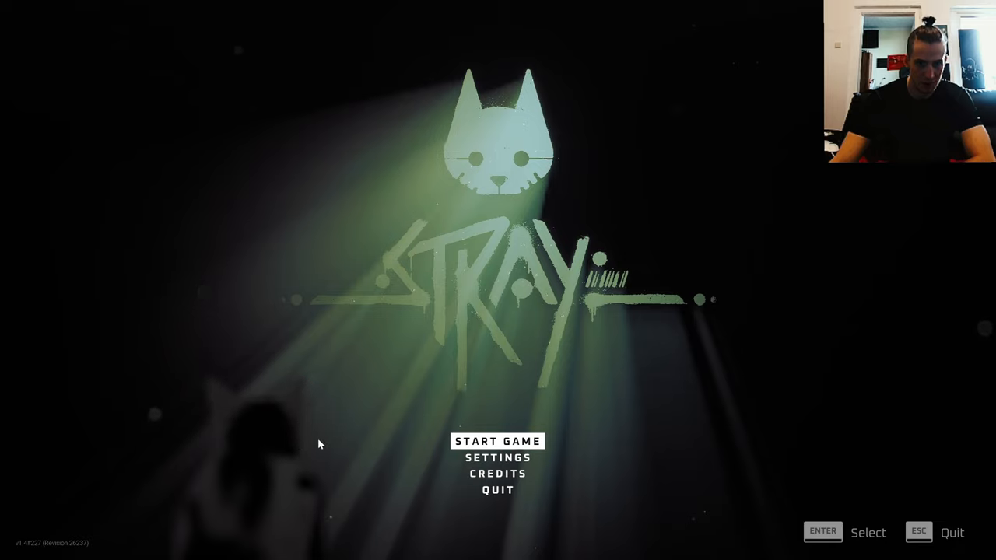
mouse_move(461, 504)
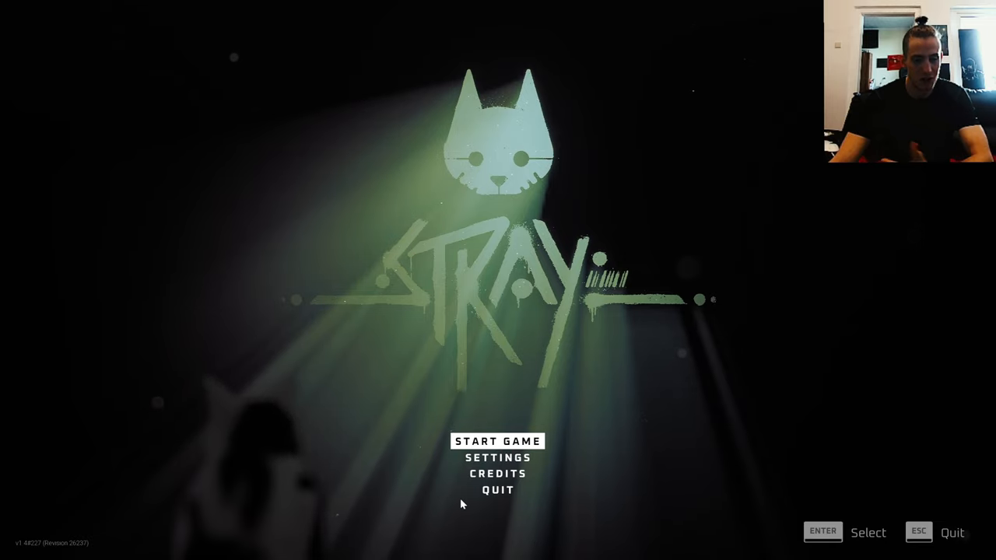
key("Down")
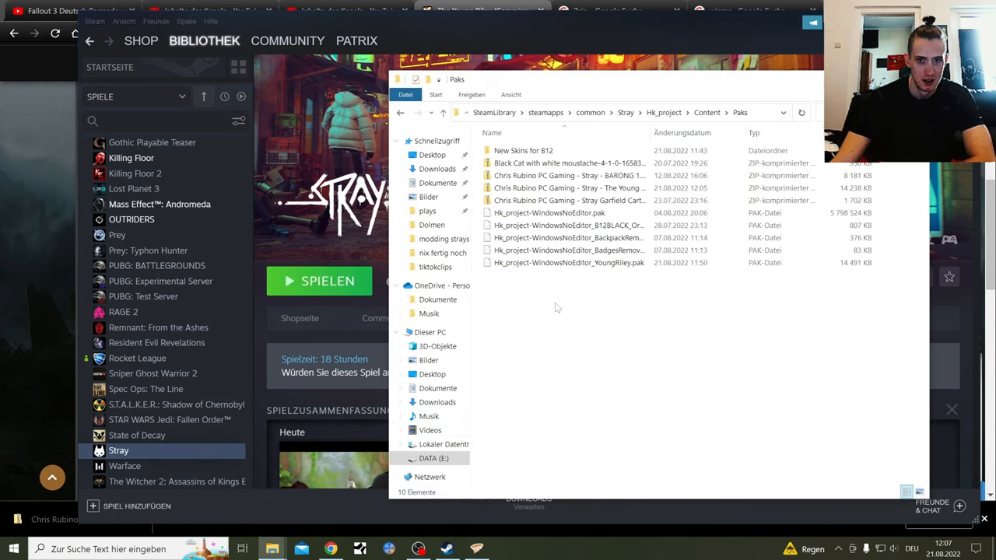
- Inspect the YoungRiley and badges pak files and the New Skins for B12 folder in Paks
left_click(569, 262)
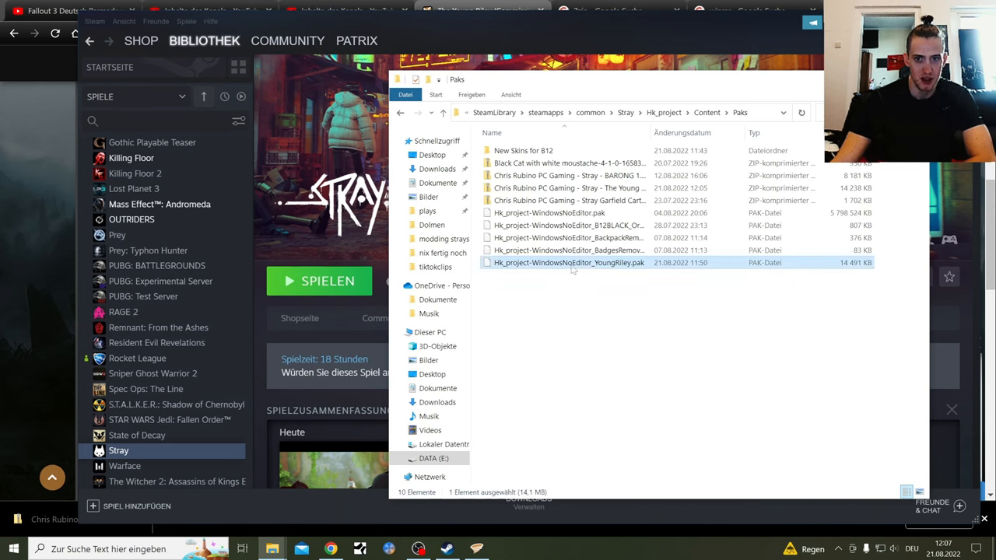
right_click(570, 261)
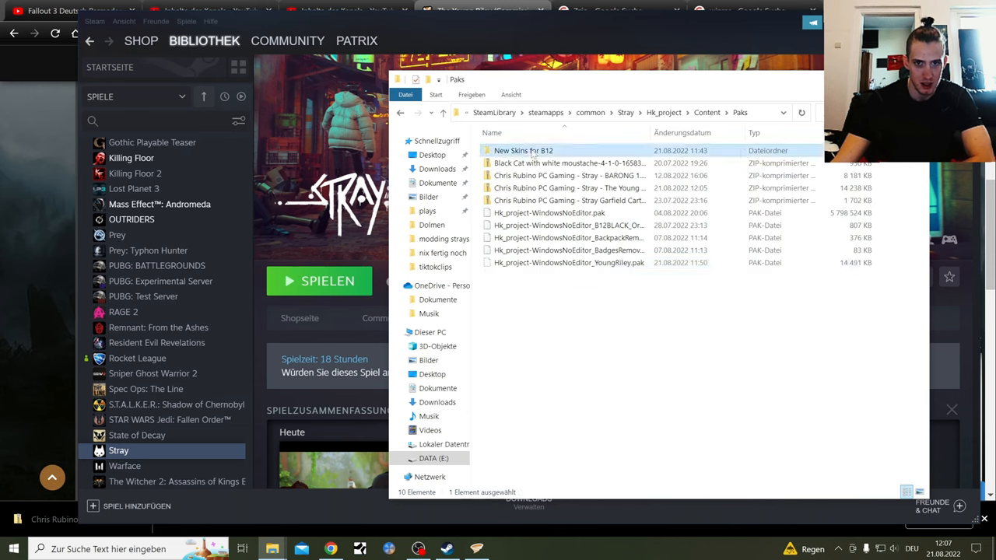
right_click(564, 302)
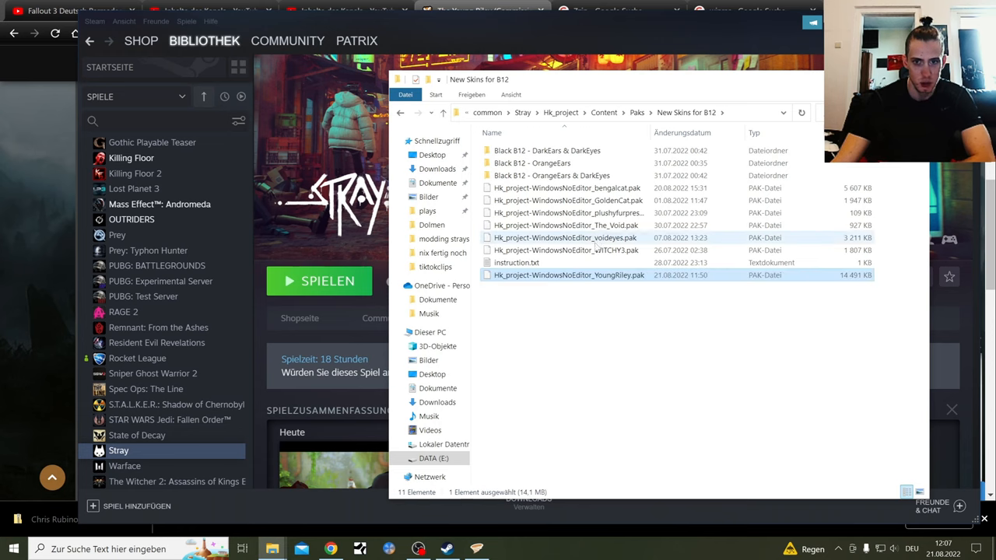
left_click(568, 211)
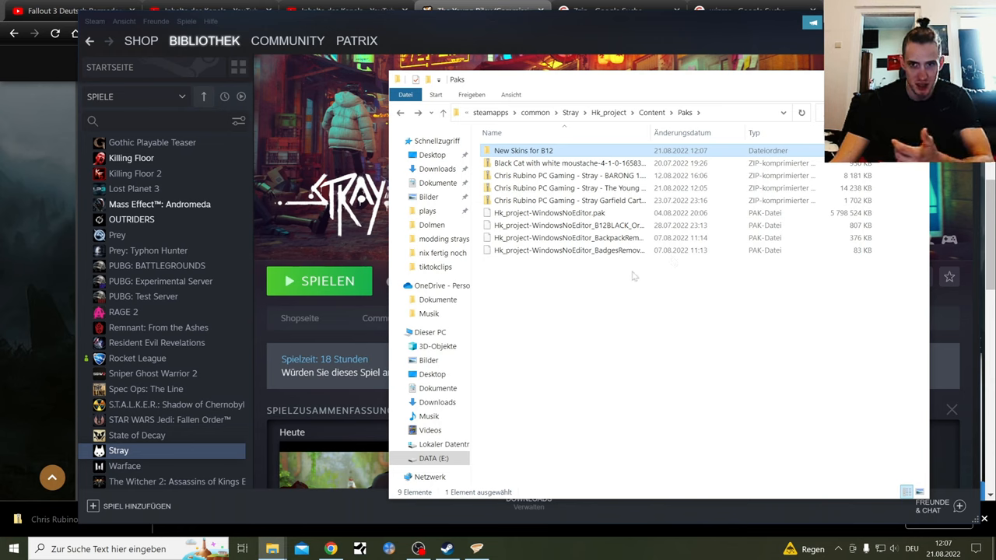
left_click(549, 212)
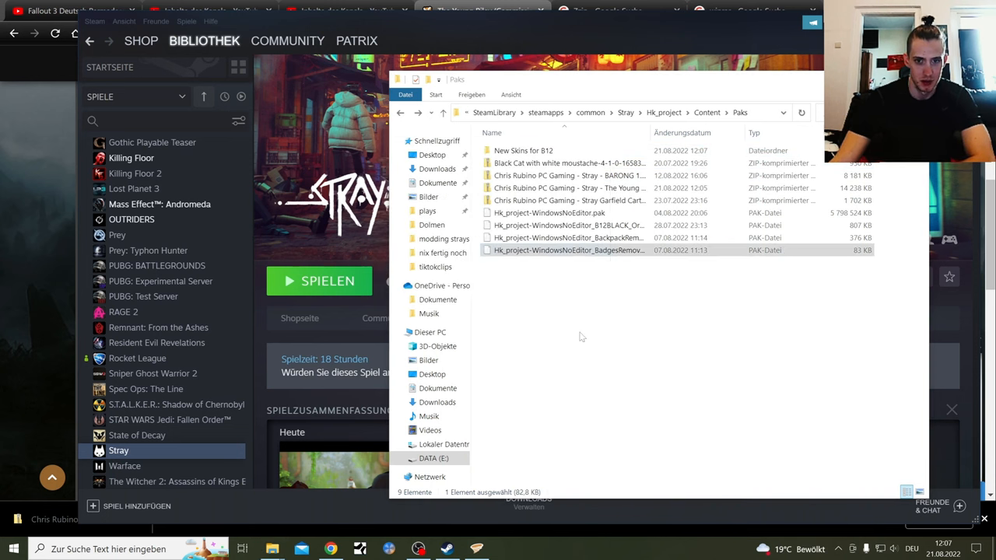
mouse_move(568, 249)
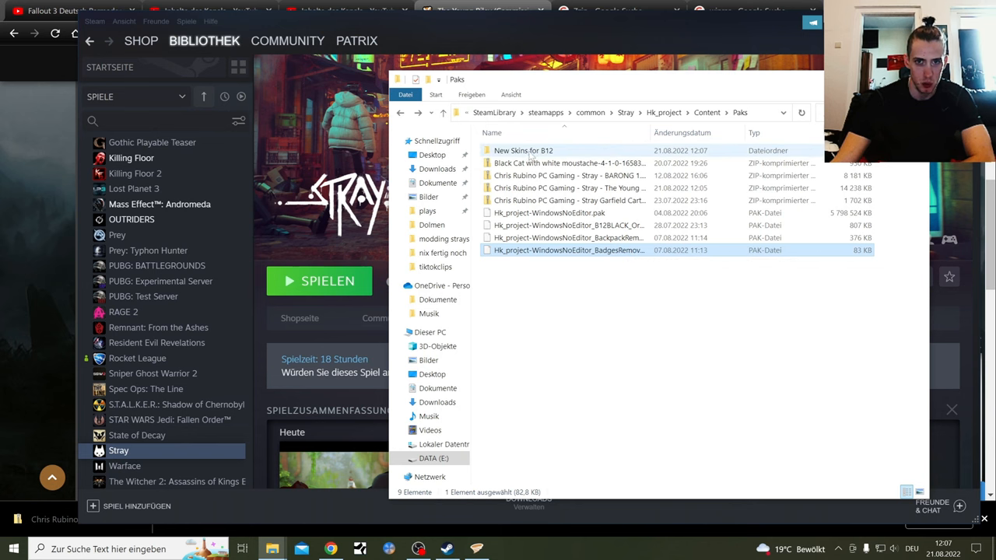
- View the New Skins for B12 subfolder, then return to the Nexus Mods download page in Chrome
double_click(523, 149)
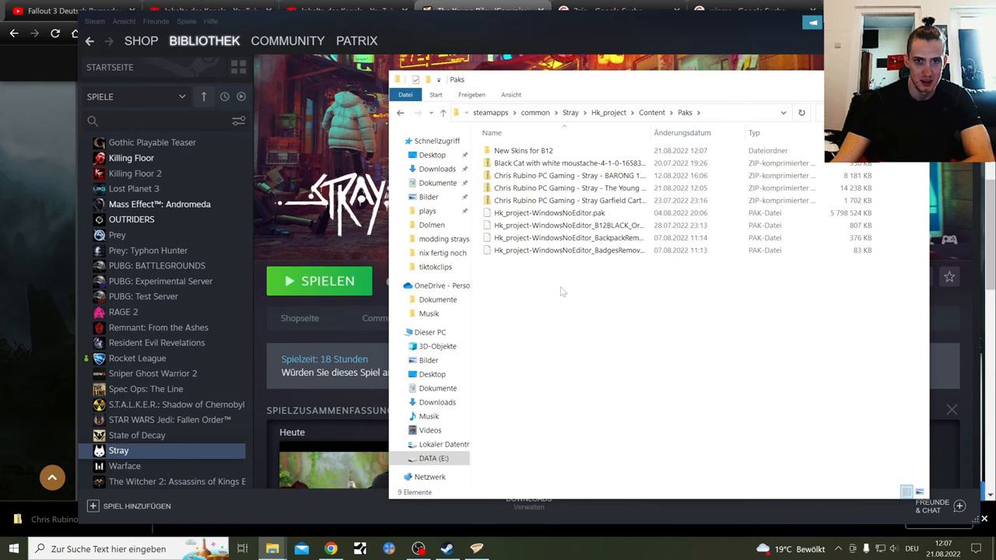
left_click(523, 149)
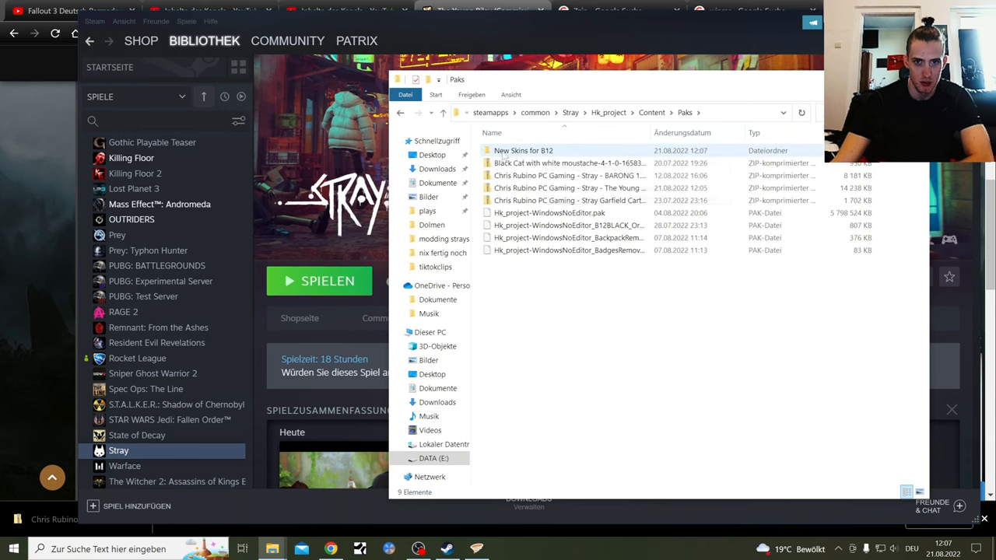
left_click(568, 199)
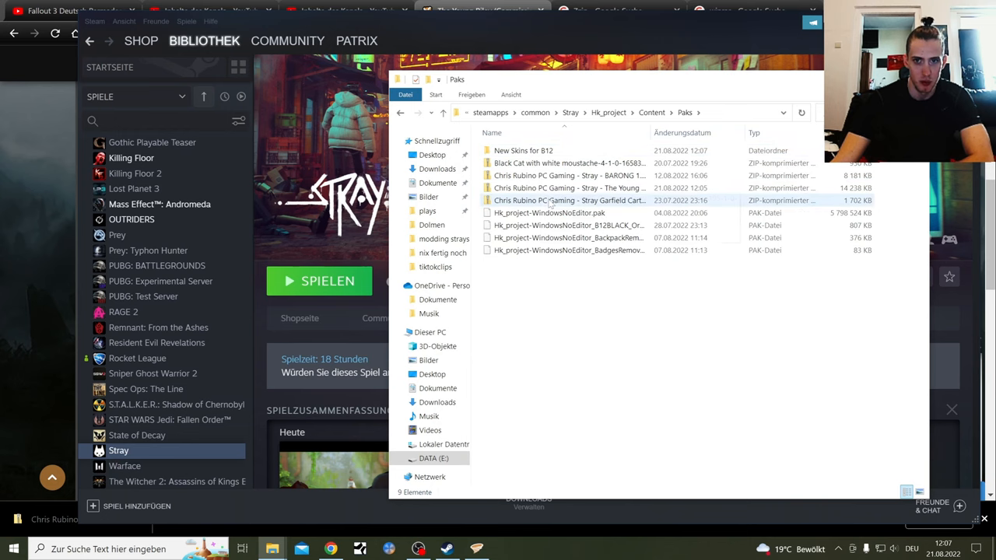
left_click(563, 249)
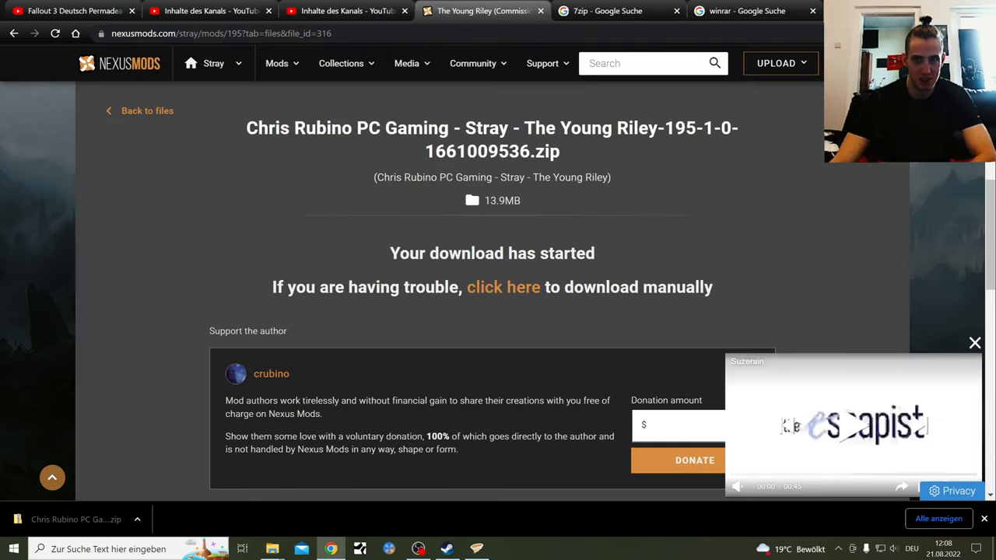
- Search Nexus Mods for 'siame' and glance at the 7-Zip and WinRAR download search tabs
type("siame")
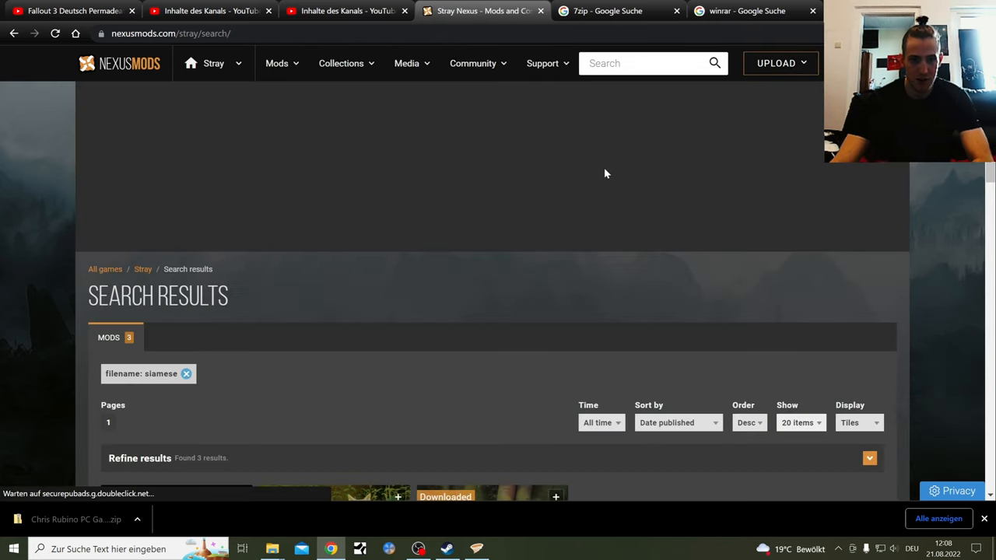
left_click(609, 10)
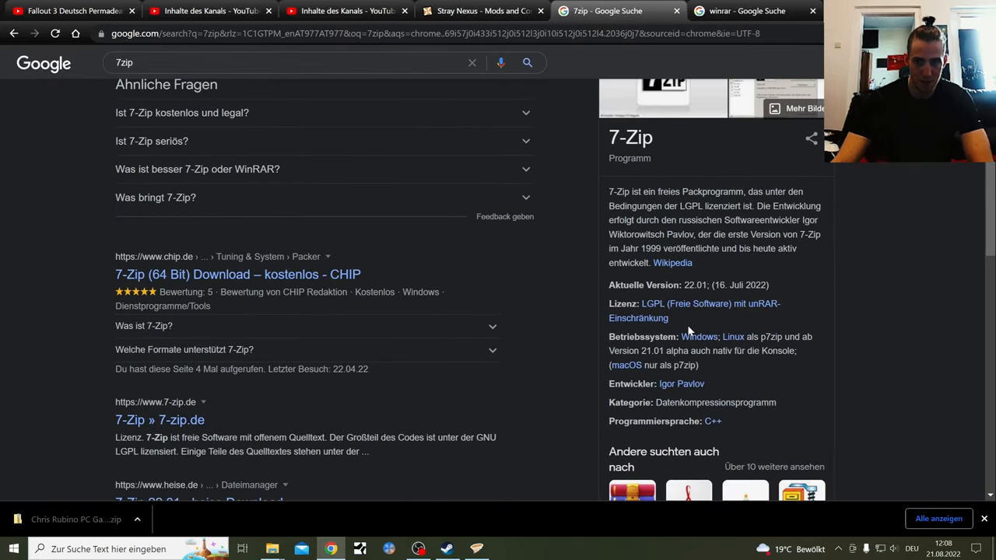
left_click(745, 11)
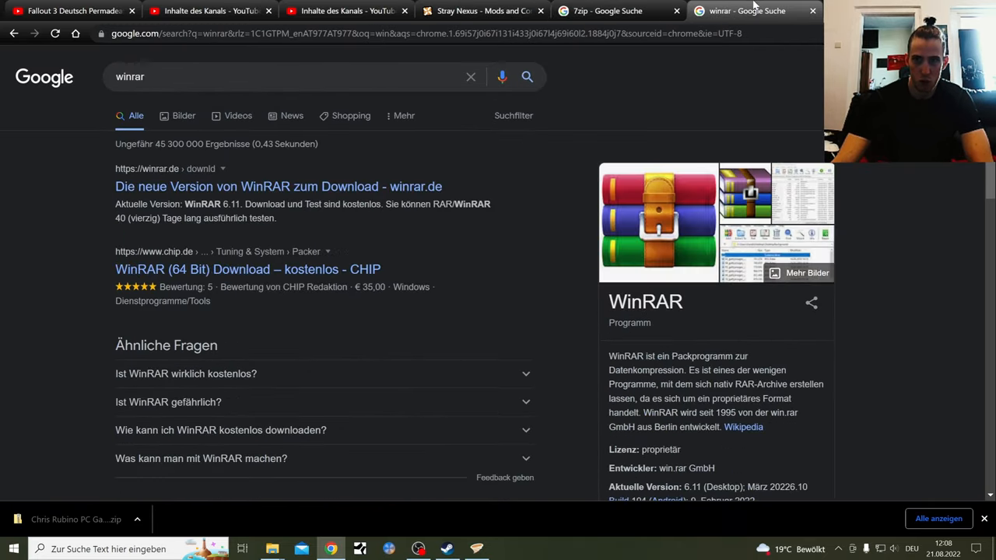
left_click(617, 11)
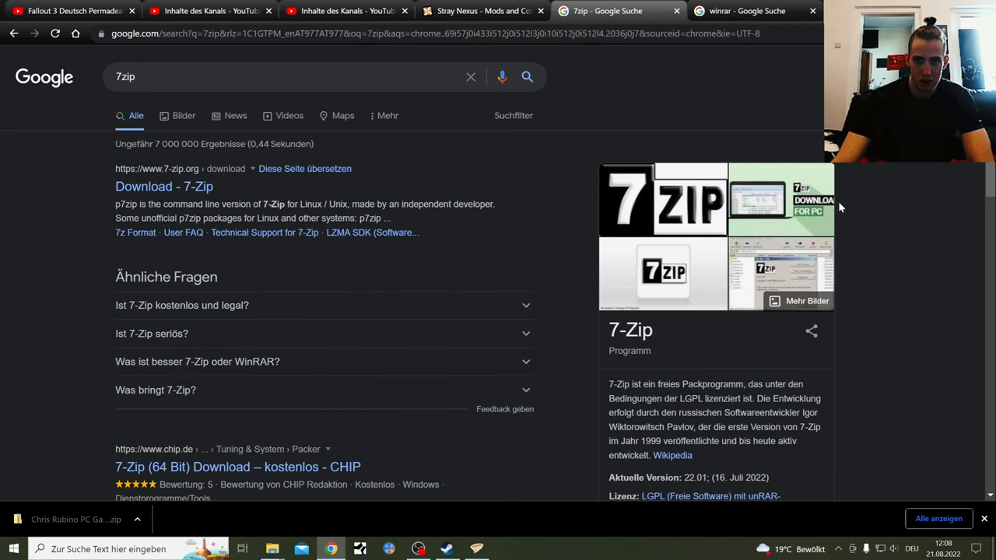
scroll("down", 3)
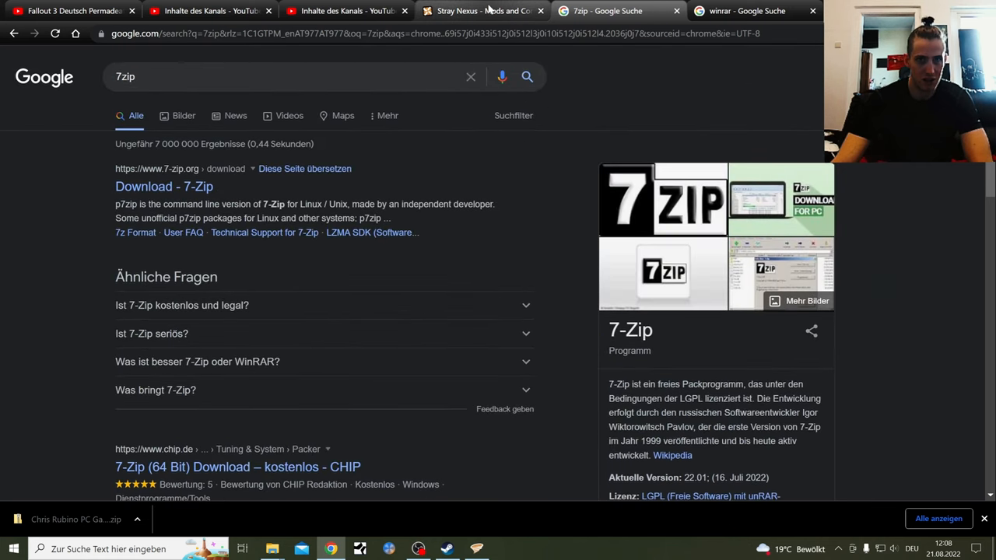
left_click(482, 11)
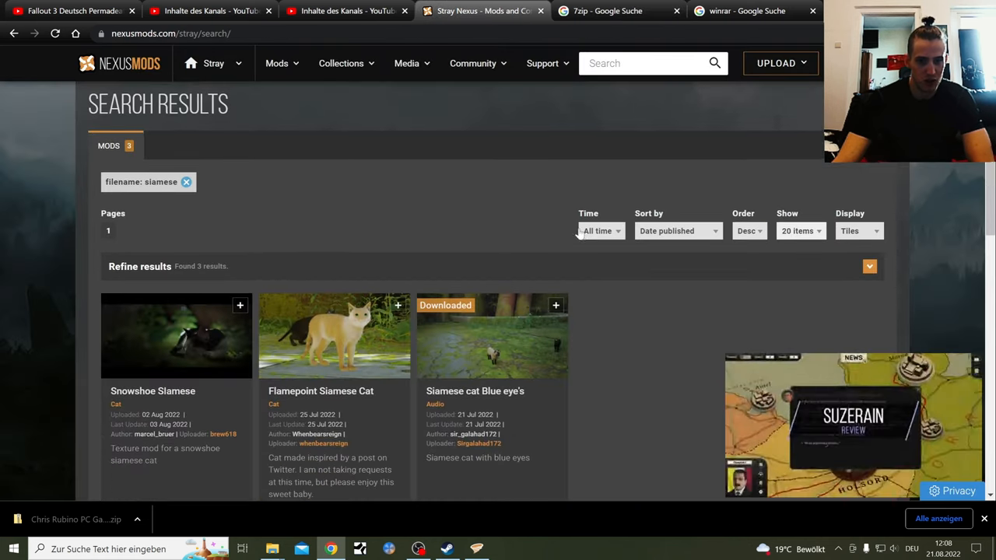
- Start a manual slow download of the Siamese cat Blue eye's mod file
scroll("down", 3)
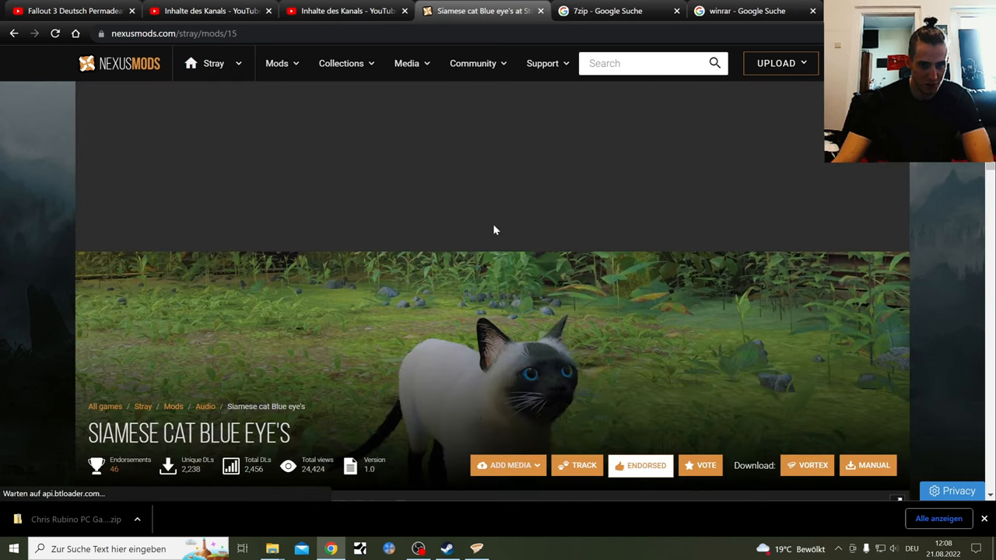
scroll("down", 3)
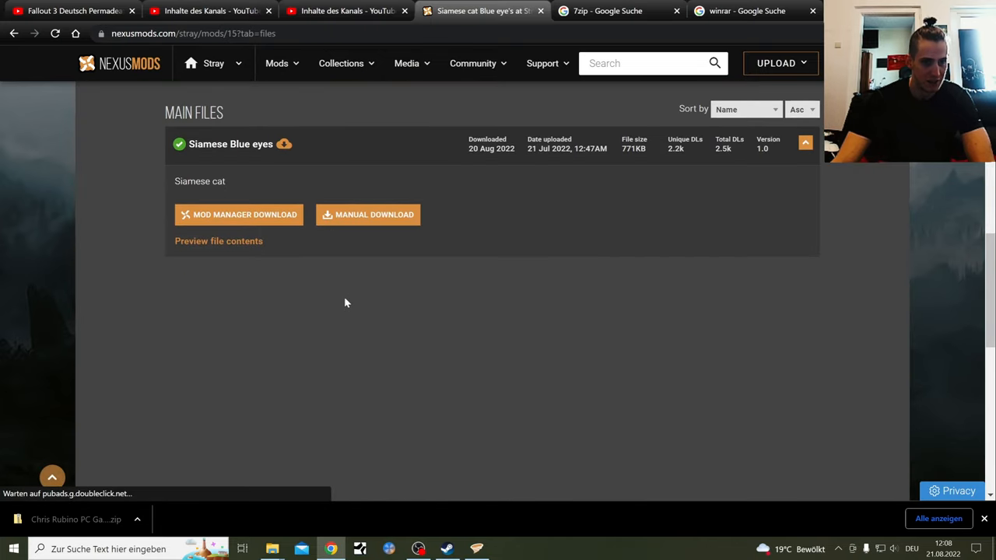
left_click(367, 215)
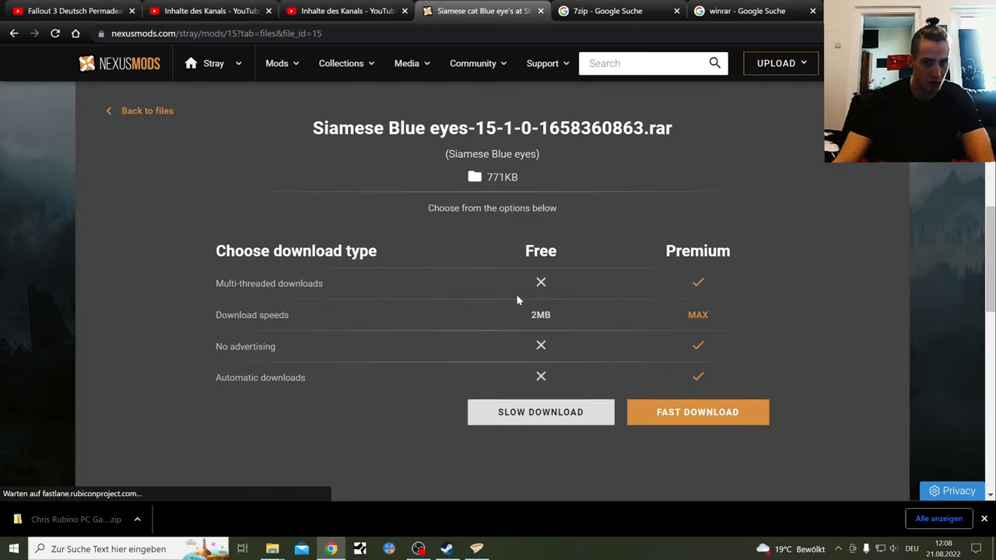
left_click(540, 411)
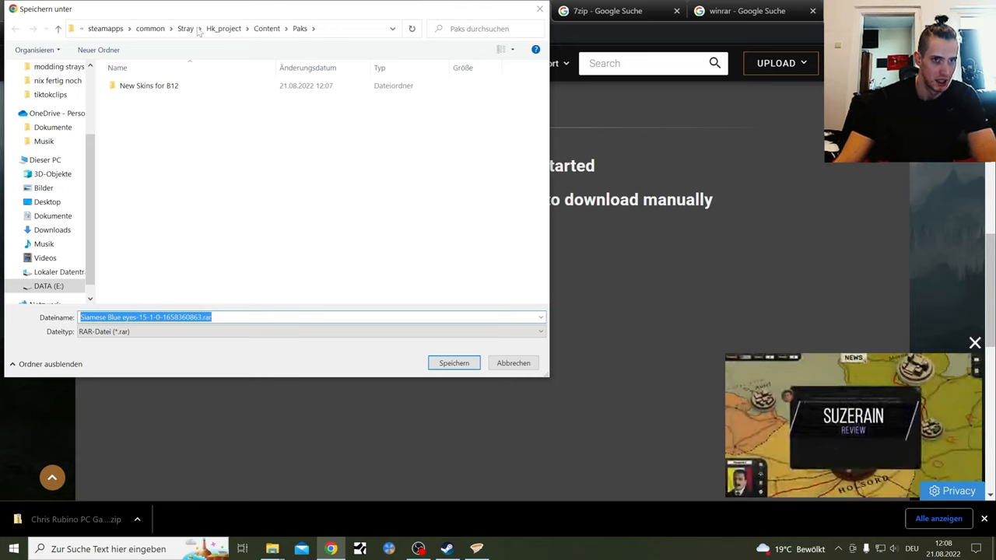
- Save the Siamese Blue eyes archive into Stray\Hk_project\Content\Paks
left_click(44, 159)
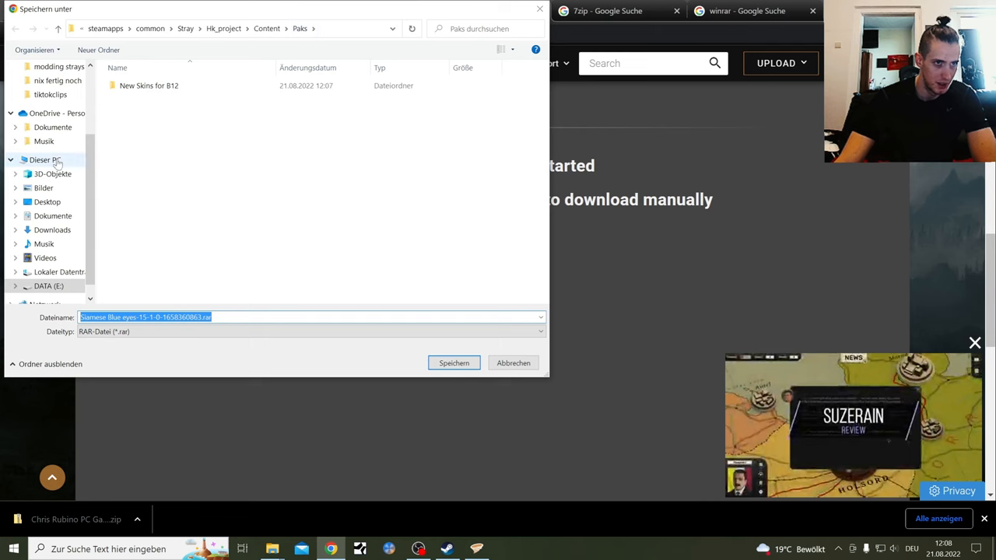
left_click(50, 286)
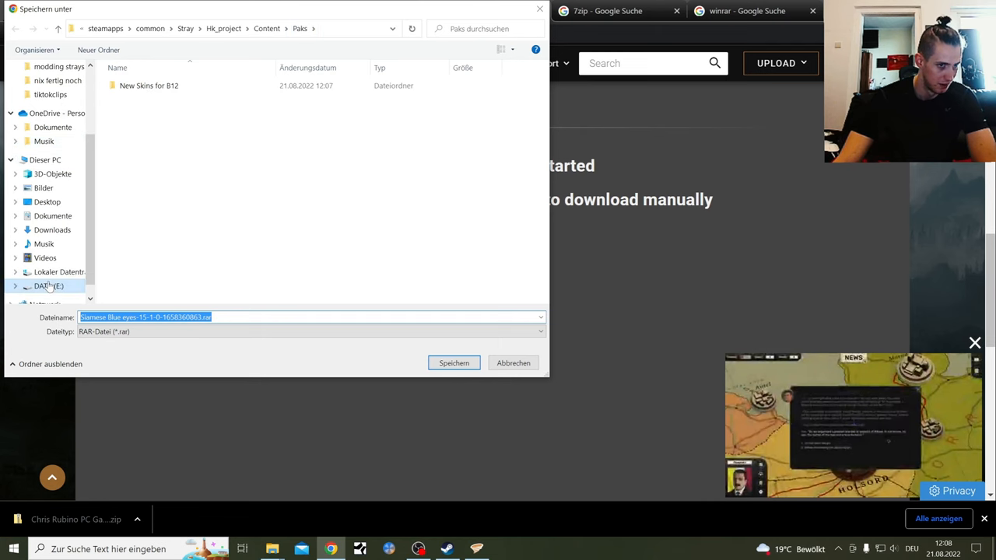
left_click(48, 286)
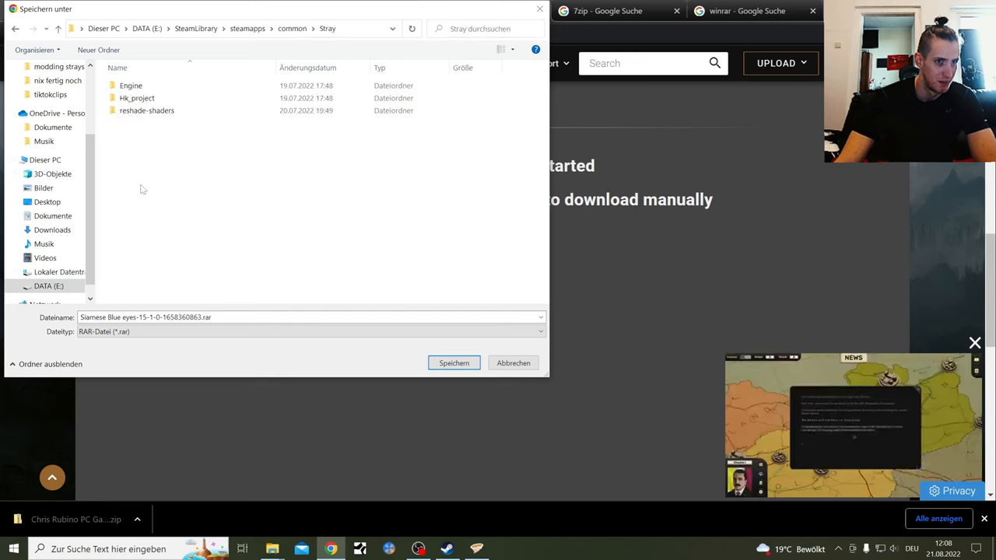
double_click(137, 96)
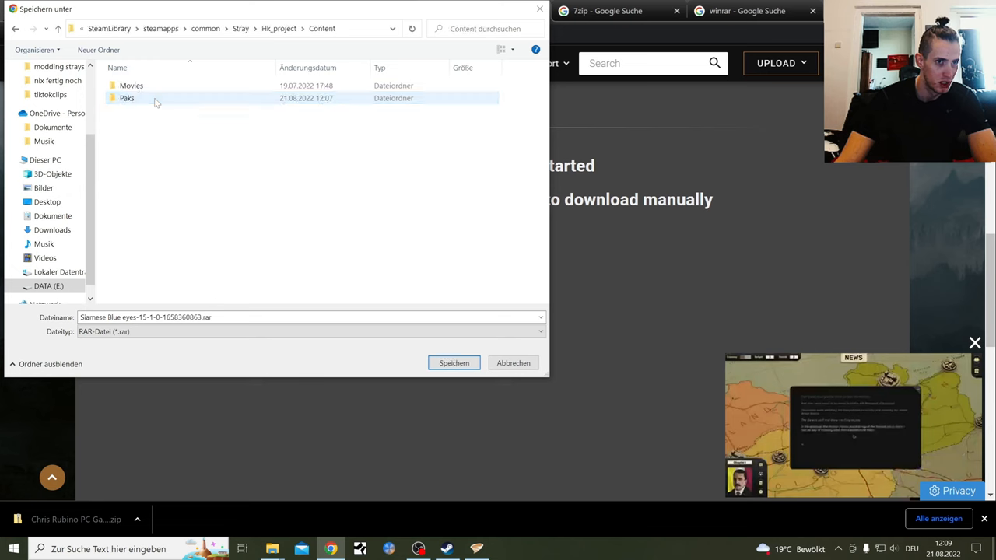
double_click(127, 96)
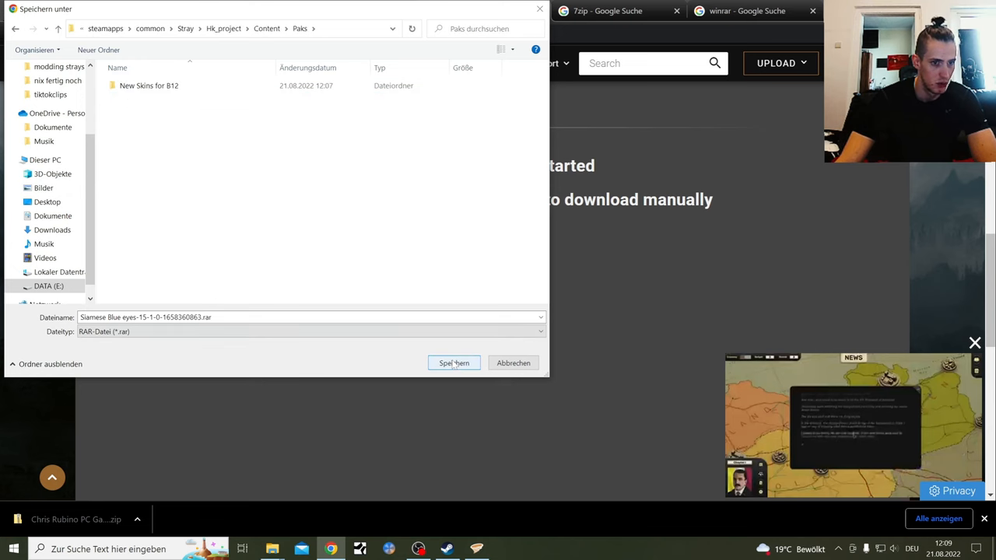
left_click(455, 362)
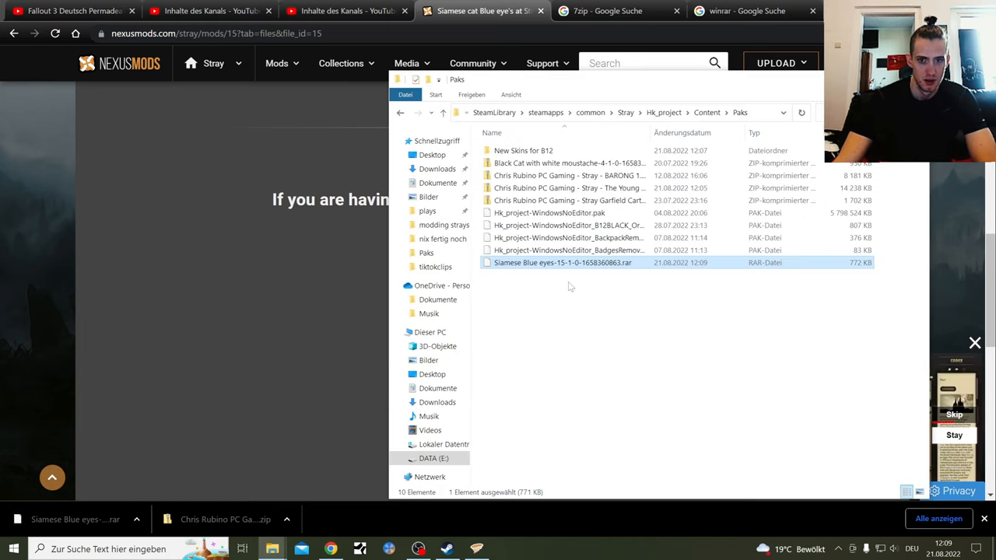
mouse_move(599, 268)
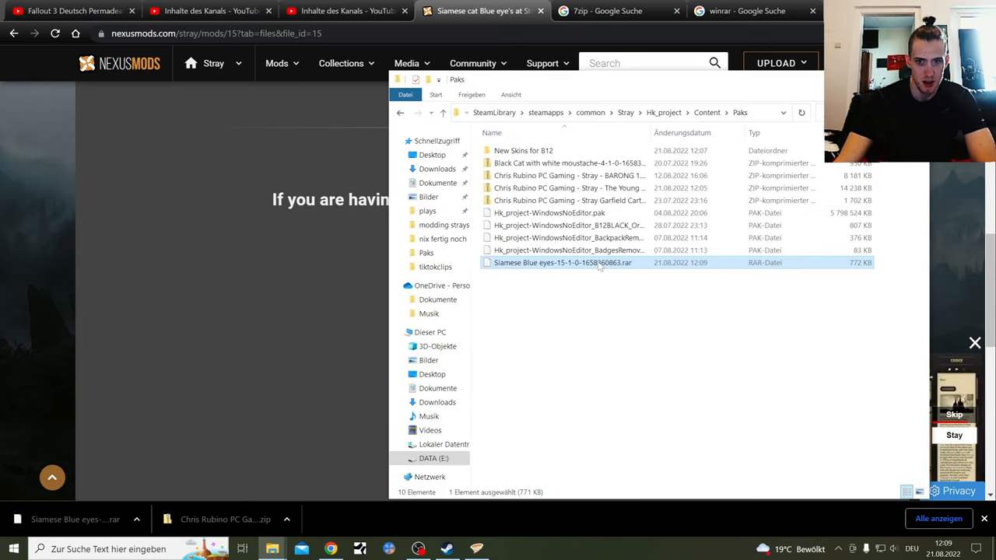
- Extract the Siamese Blue eyes archive into its own folder and check the Stray_P.pak inside
right_click(564, 261)
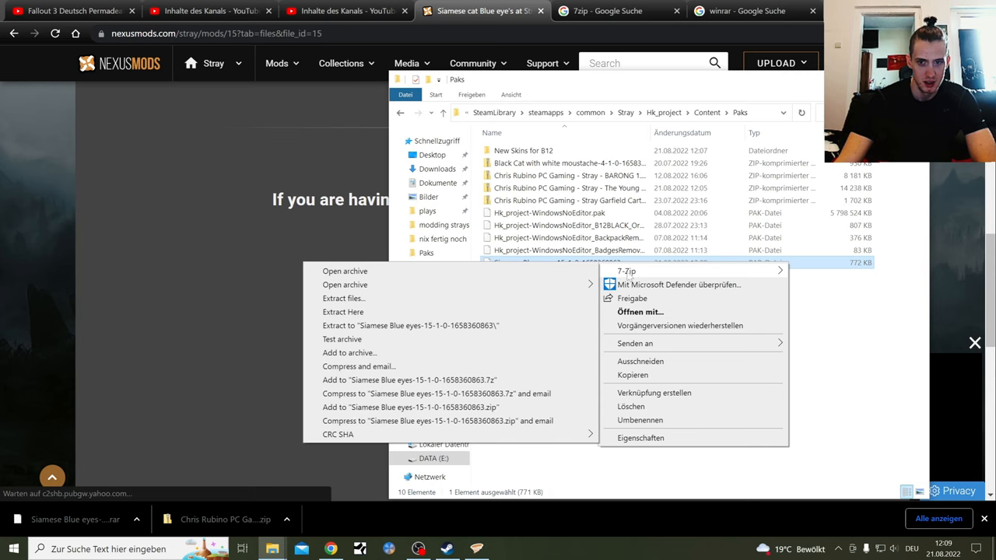
left_click(715, 319)
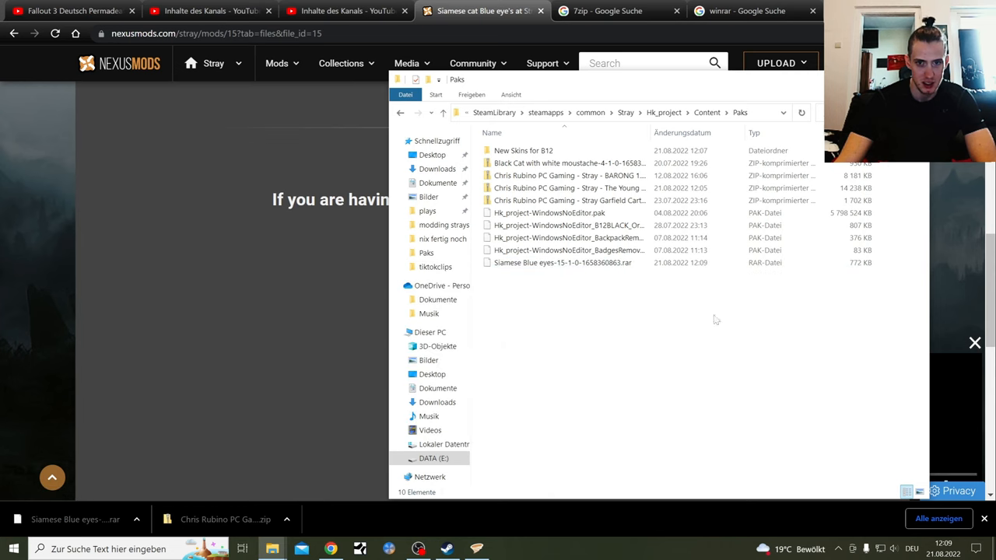
right_click(564, 262)
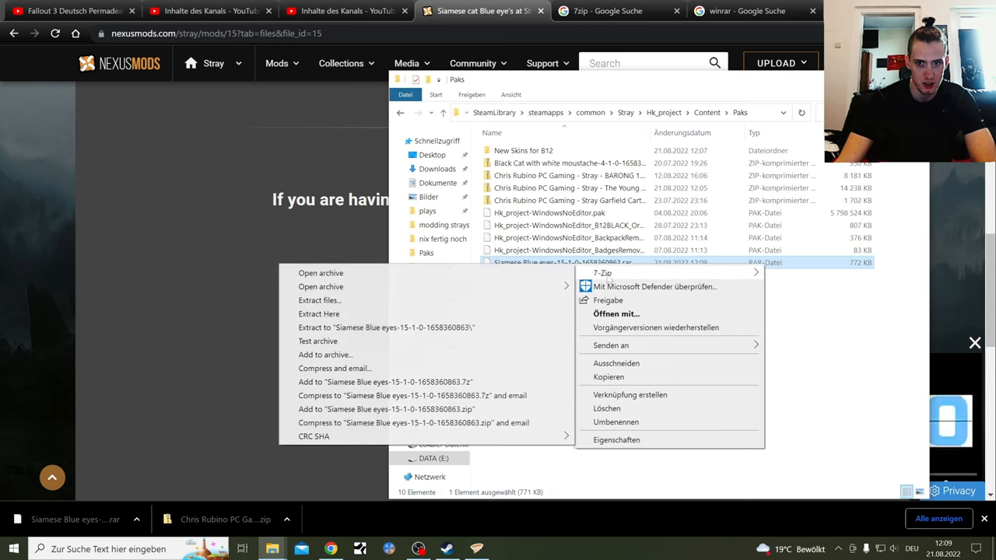
mouse_move(319, 300)
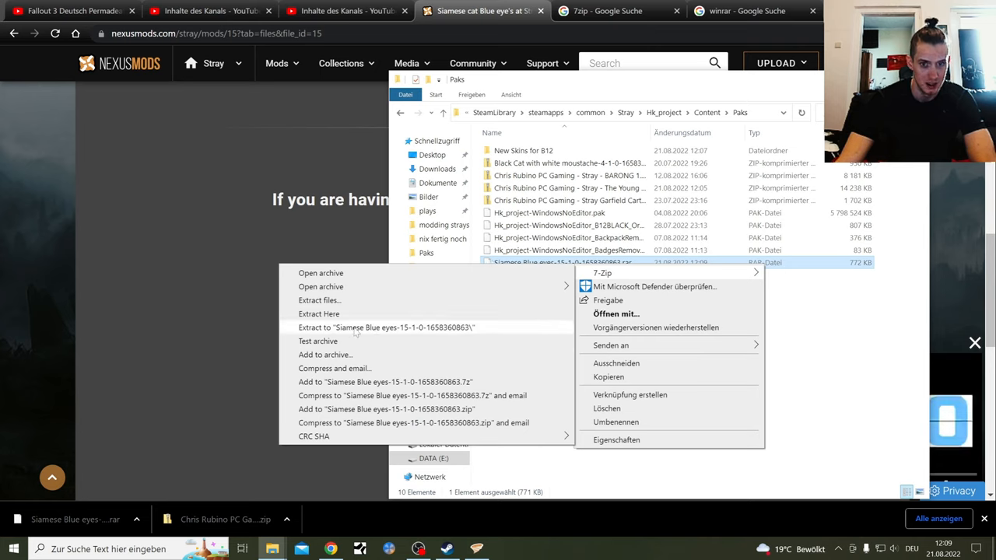
left_click(588, 294)
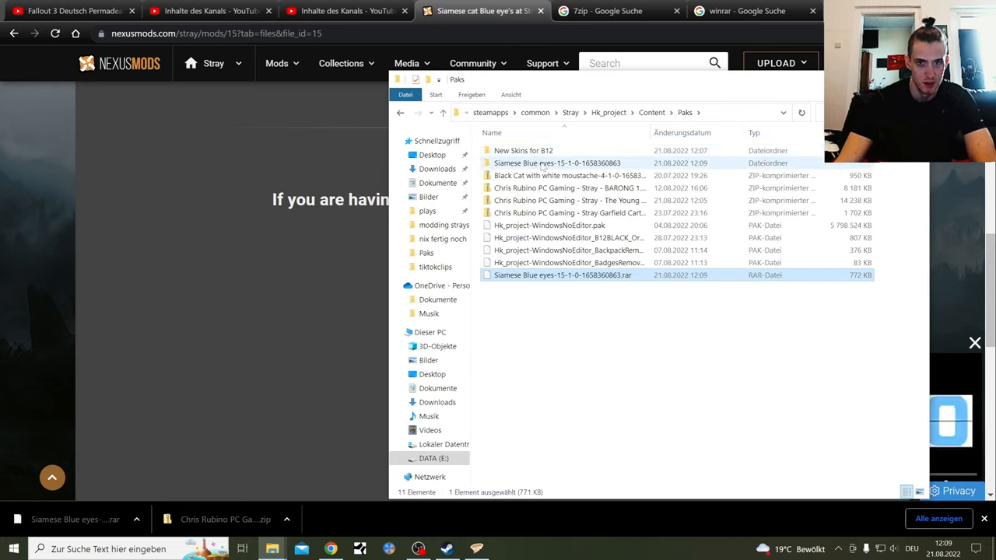
double_click(557, 163)
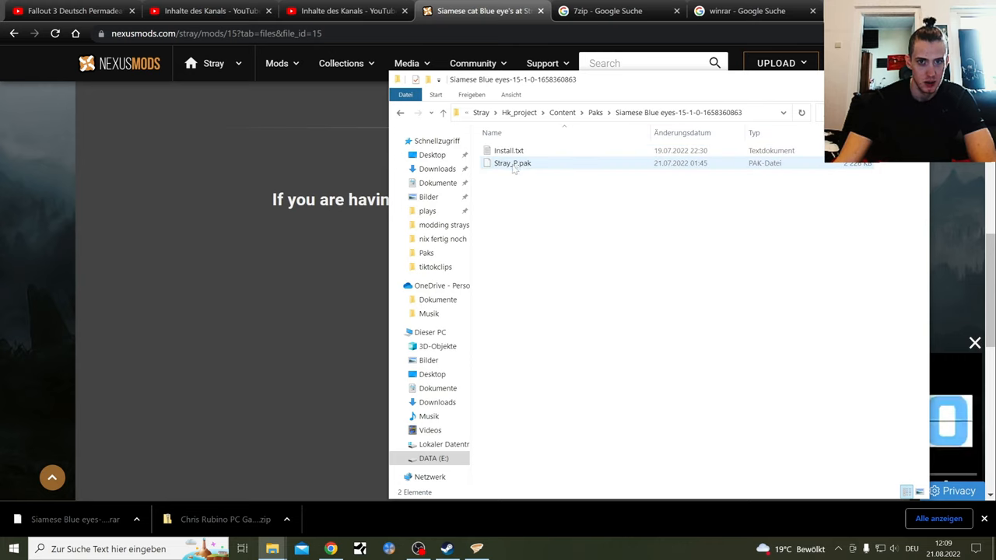
right_click(512, 164)
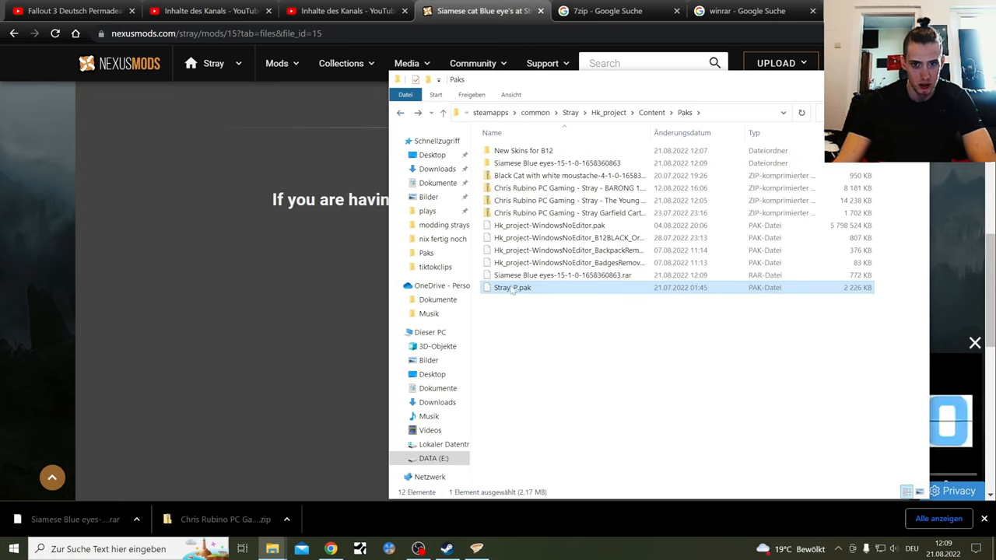
- Remove the leftover Siamese archive from Paks and open the extracted skin folder
left_click(563, 274)
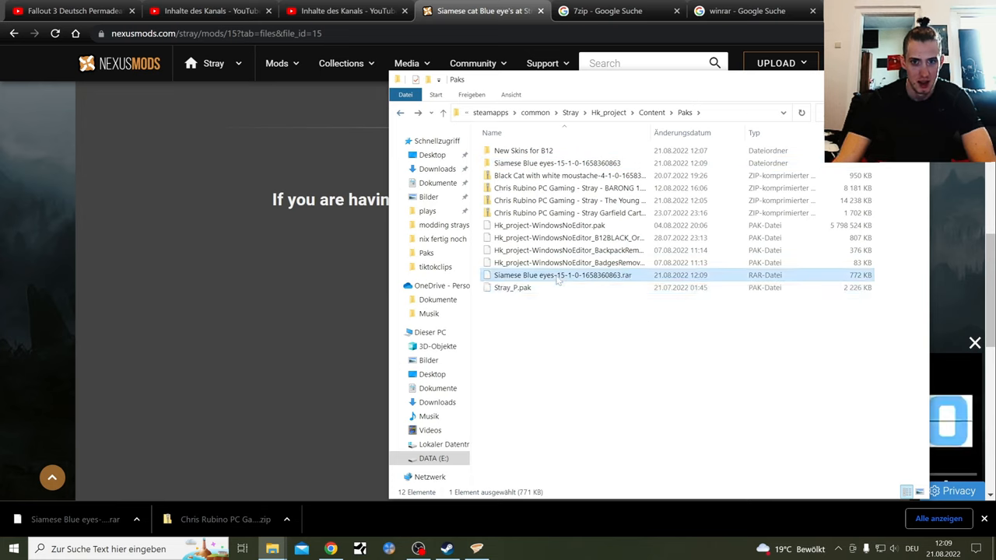
right_click(564, 274)
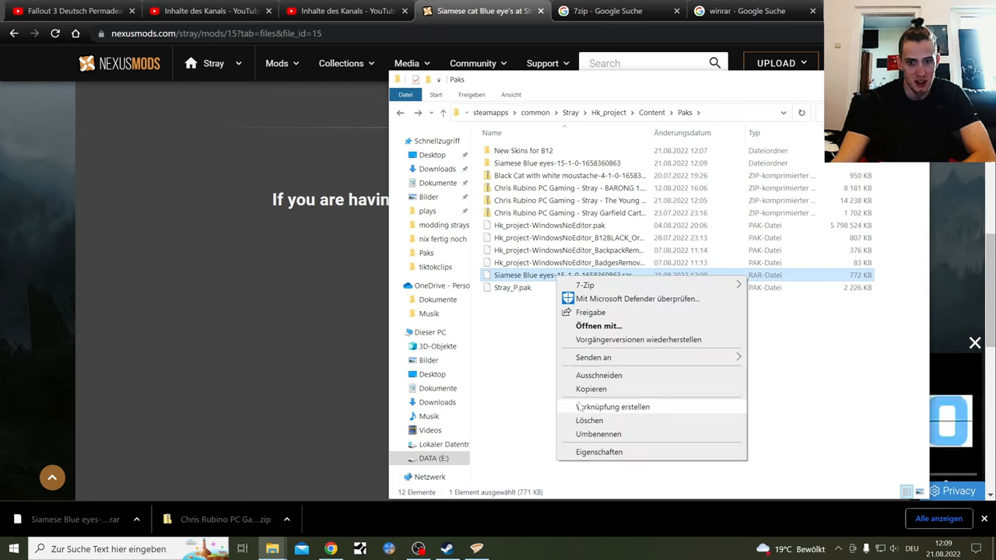
left_click(588, 420)
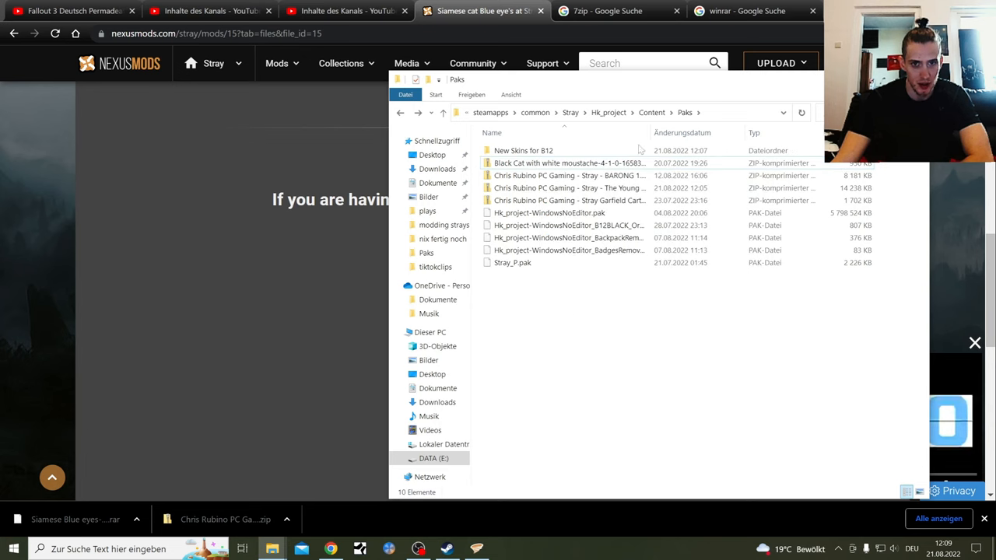
mouse_move(579, 205)
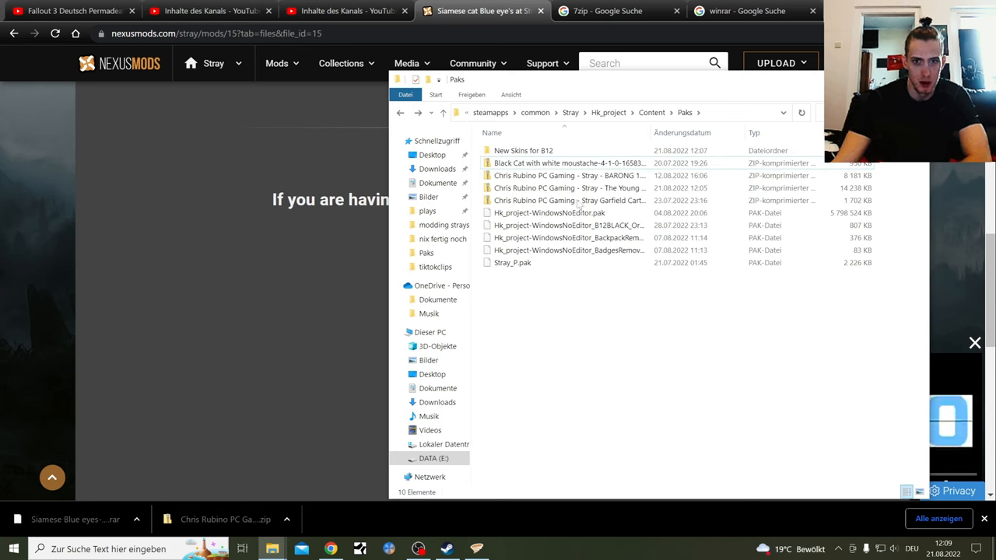
double_click(568, 199)
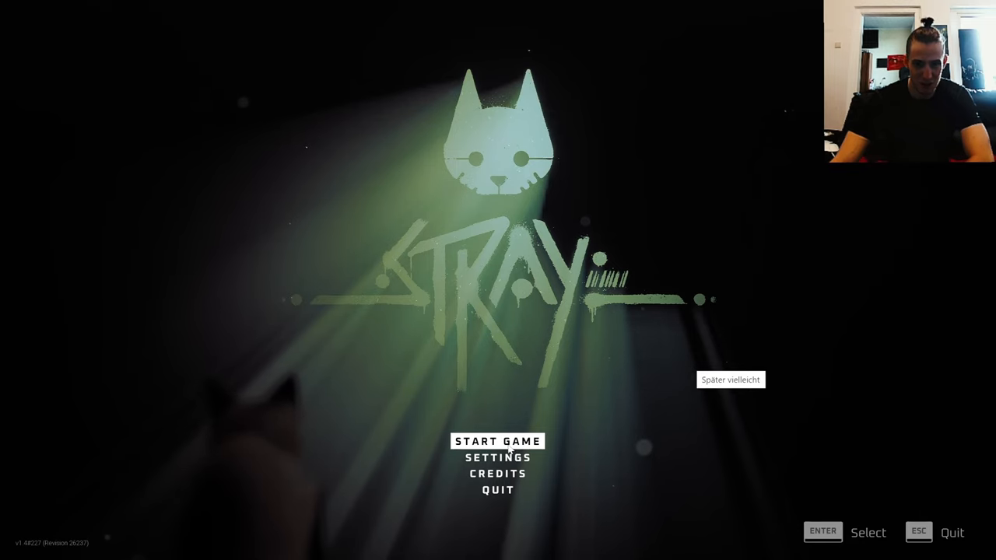
- Continue the Slot 3 Inside The Wall save so the cat shows the Siamese skin, then pause
left_click(498, 442)
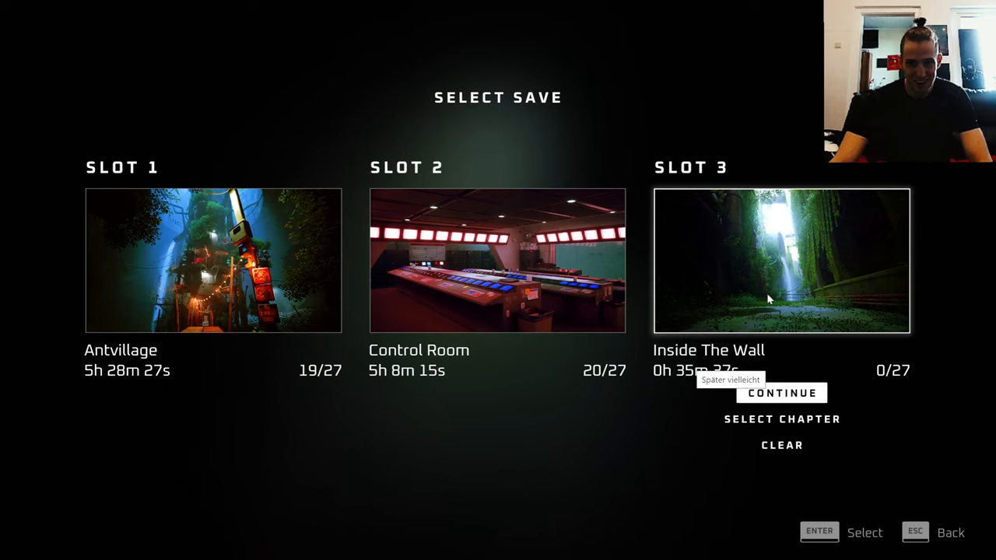
left_click(781, 393)
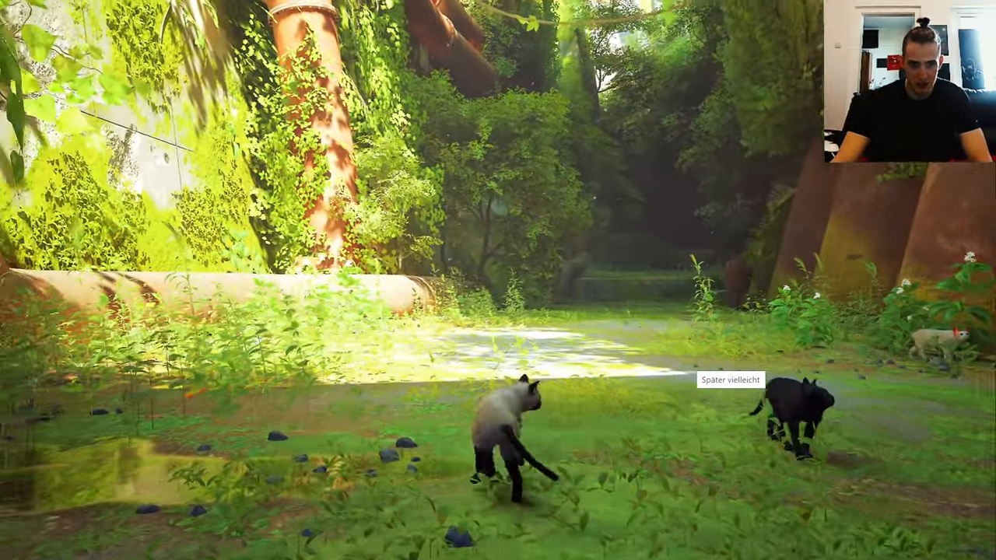
key("Escape")
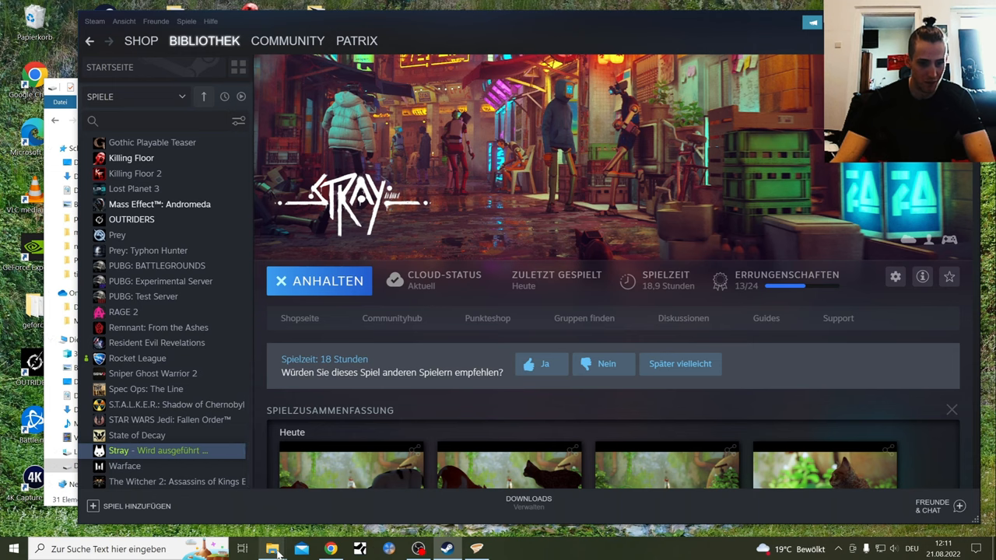
- Stop the game, take Stray_P.pak out of Paks and pick another skin from New Skins for B12
left_click(271, 548)
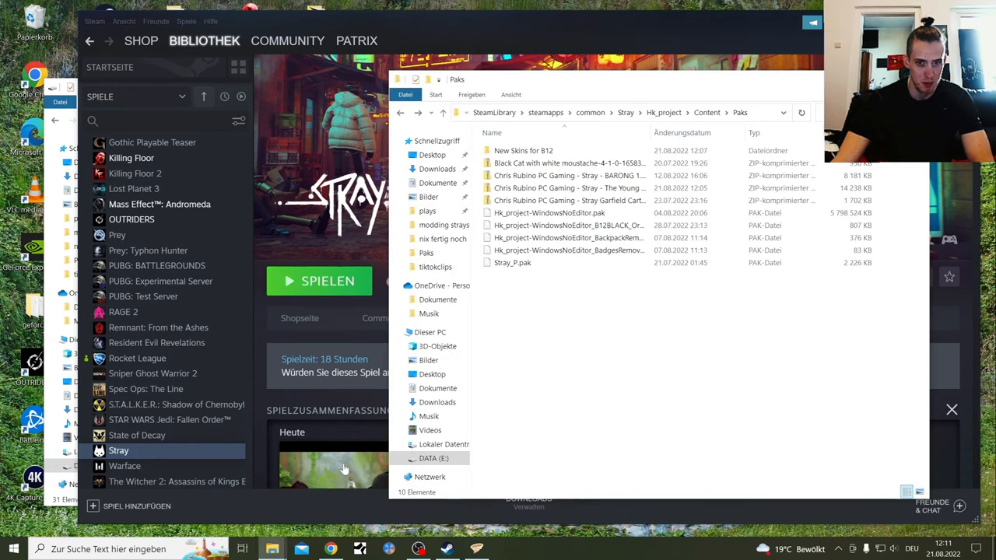
left_click(512, 261)
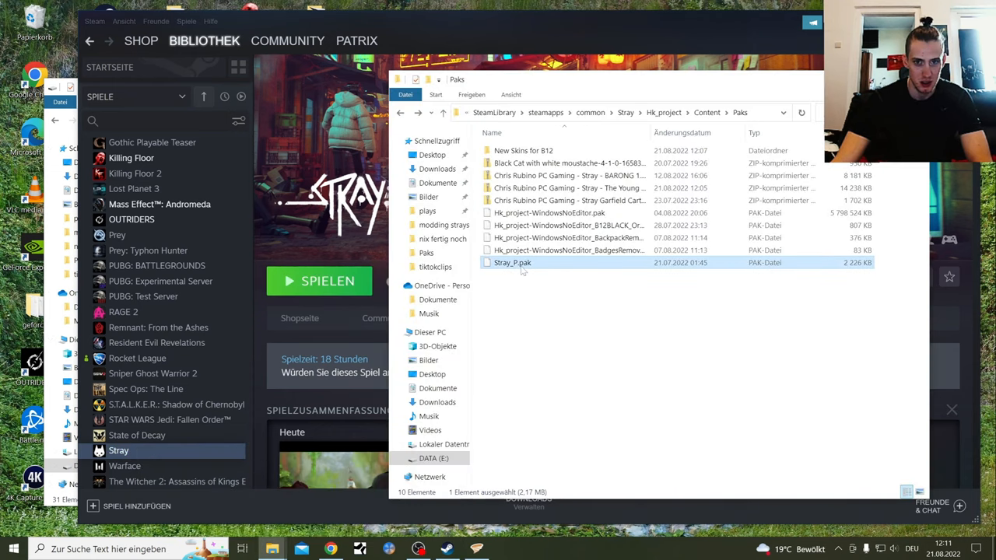
double_click(523, 150)
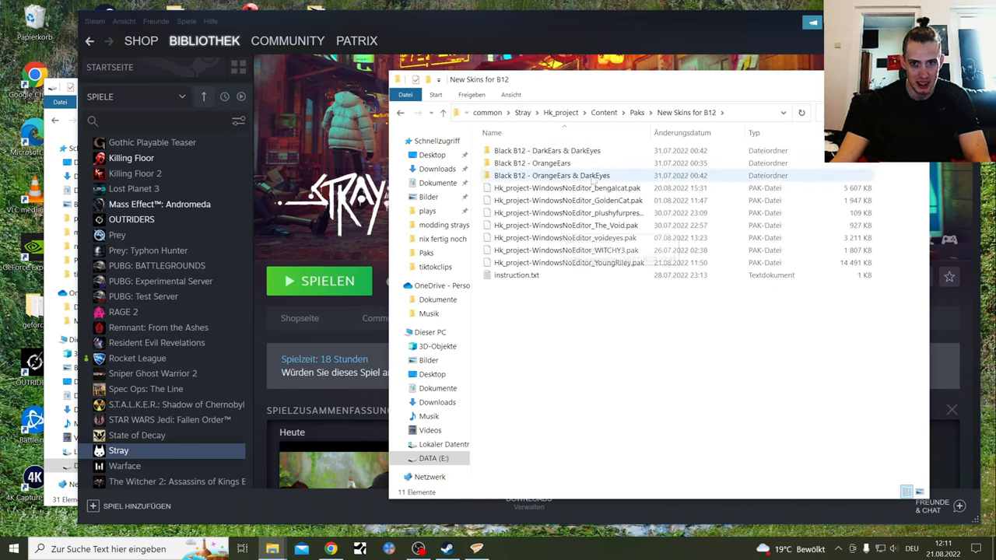
right_click(511, 262)
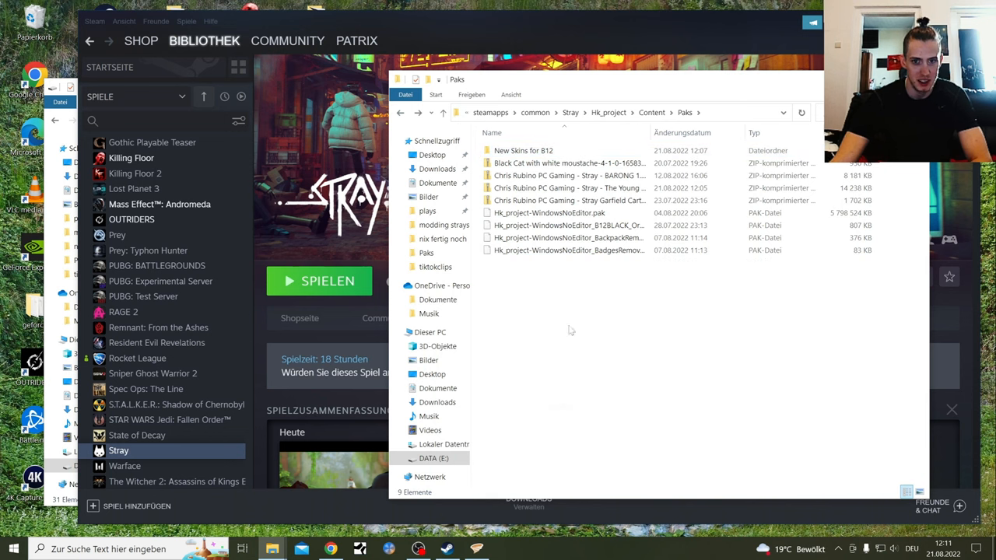
double_click(523, 150)
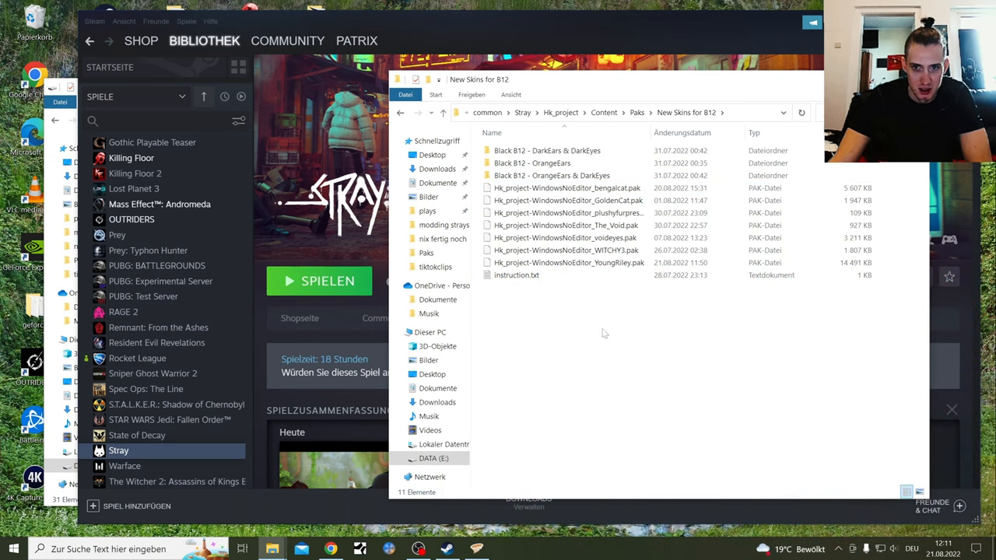
right_click(568, 199)
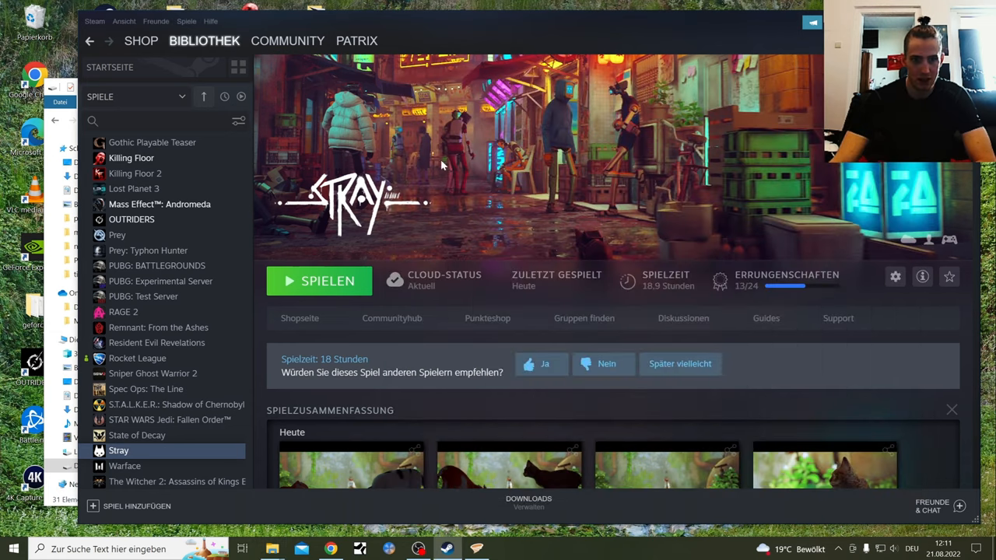
- Run Stray again with the swapped skin, then confirm quitting to the main menu
left_click(319, 280)
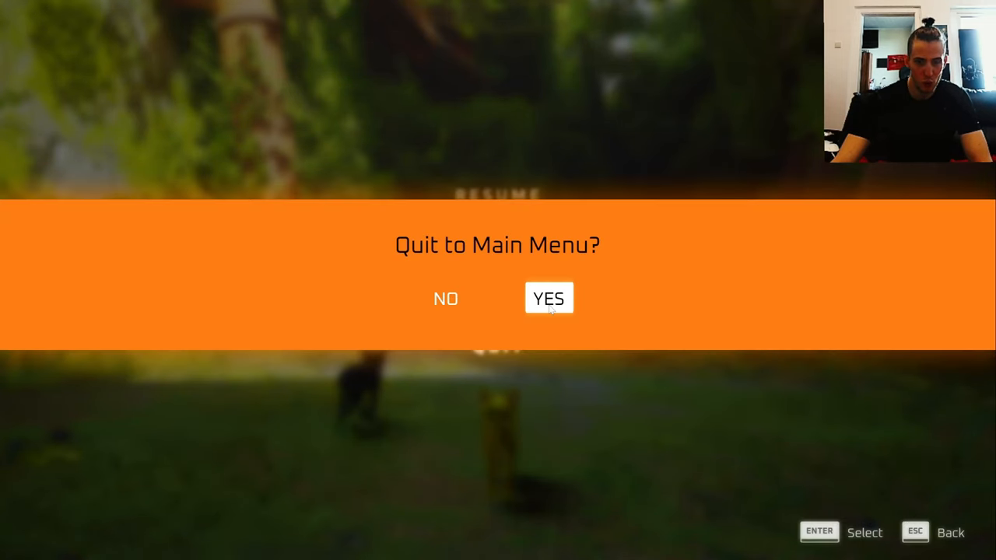
left_click(547, 299)
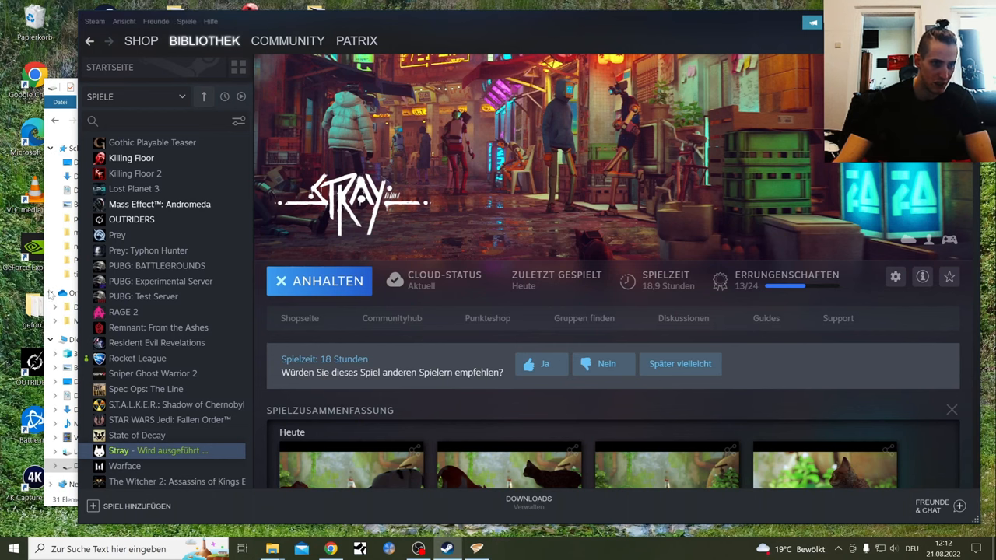
- Launch FrostyModManager.exe from the DATA drive and scroll its Mass Effect: Andromeda applied mods
left_click(271, 548)
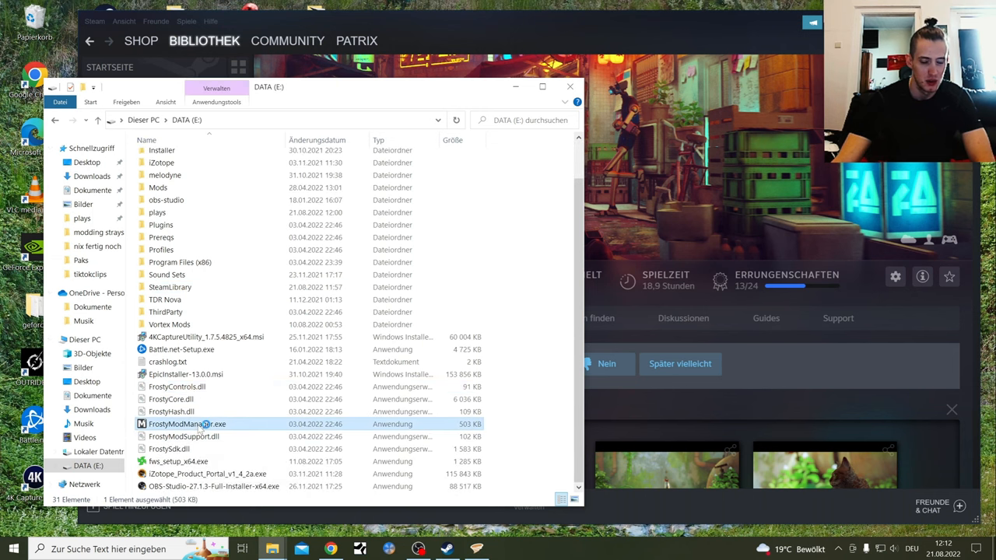
double_click(187, 424)
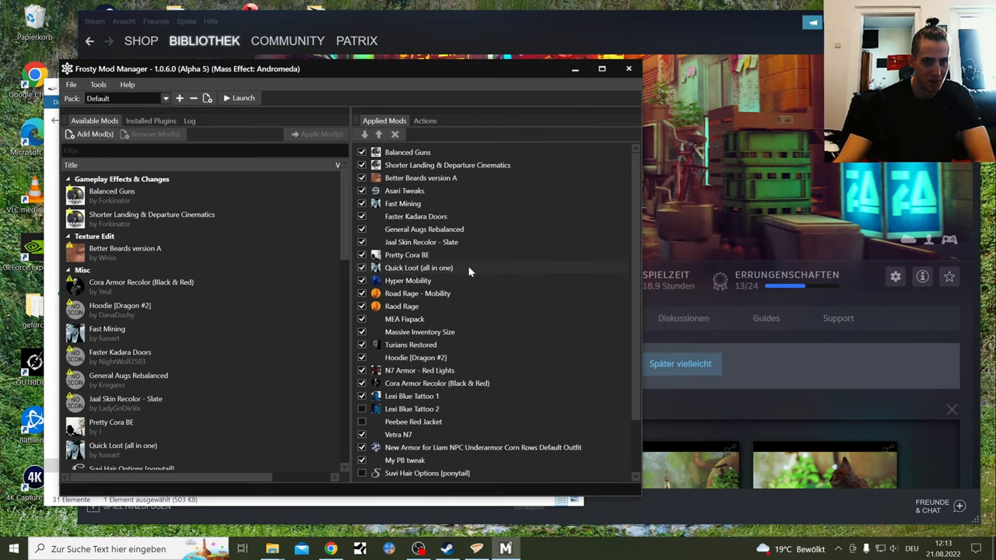
scroll("down", 3)
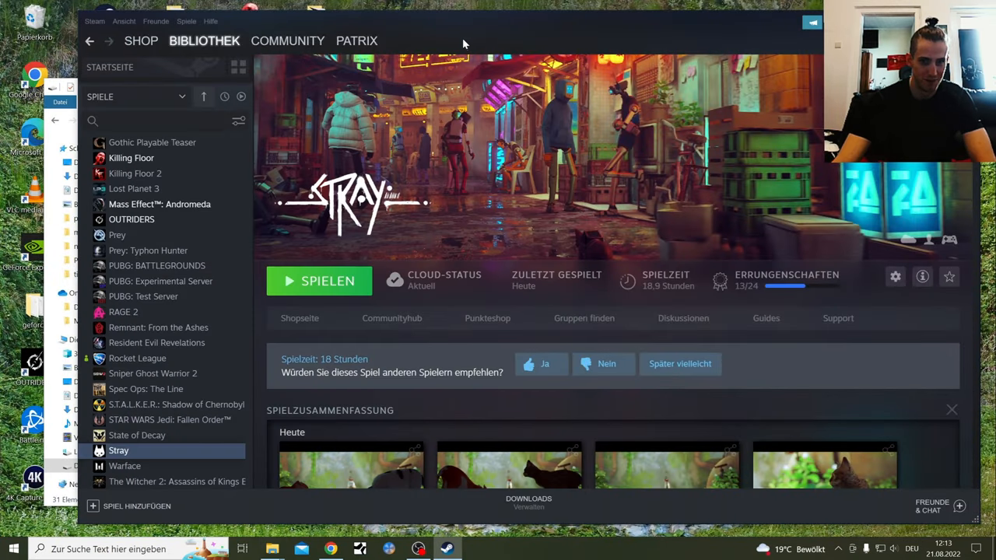
- Switch to the YouTube Fallout 3 video and open the uploader's channel Videos list
scroll("down", 3)
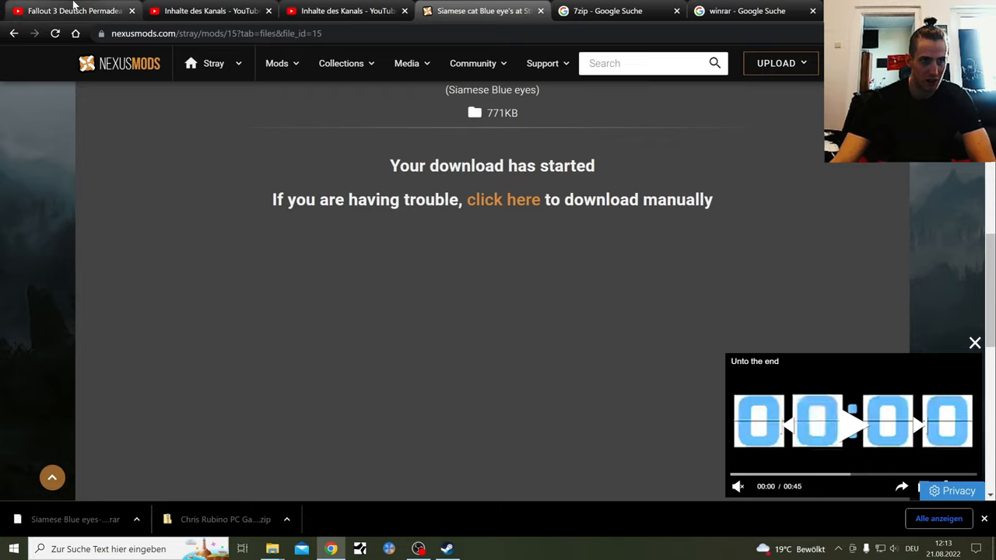
left_click(70, 9)
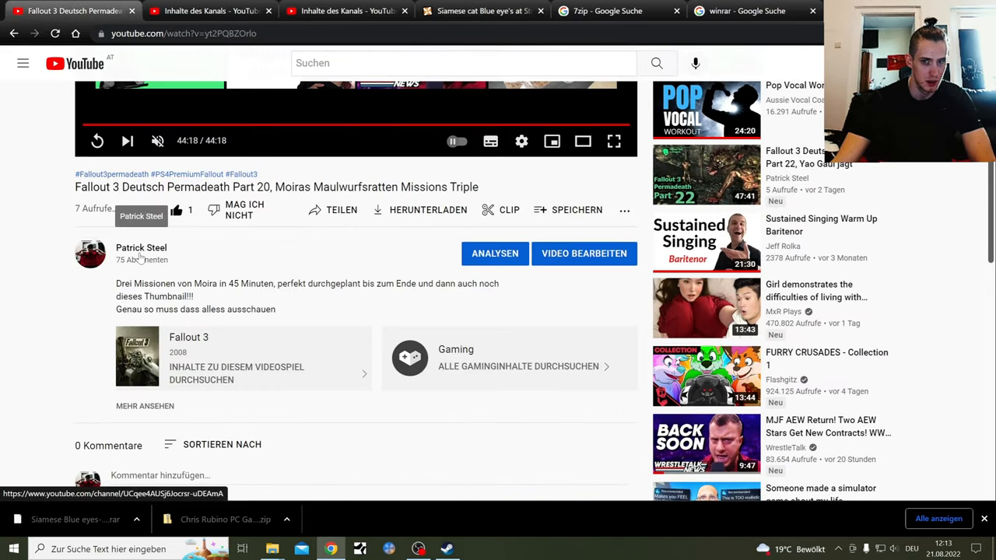
left_click(140, 247)
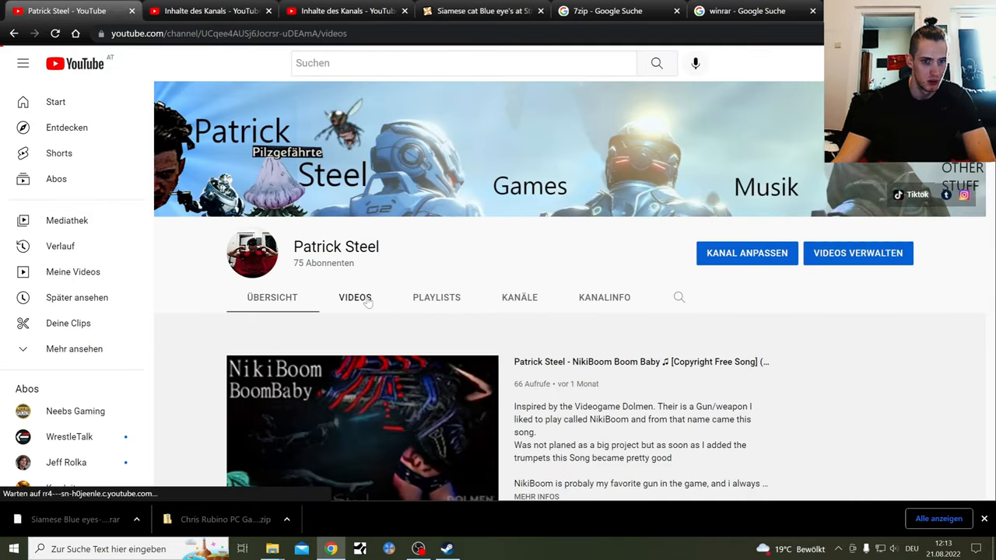
left_click(354, 297)
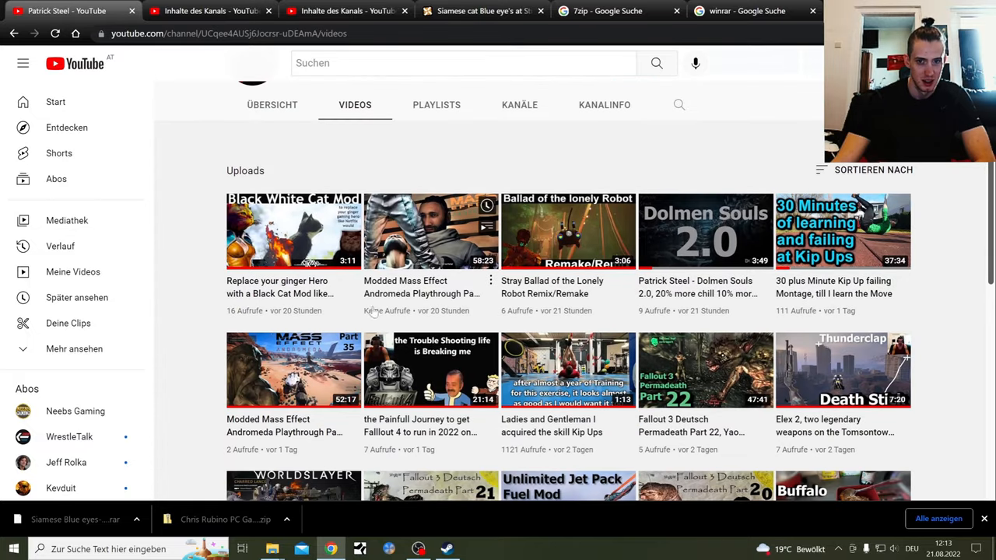
mouse_move(566, 230)
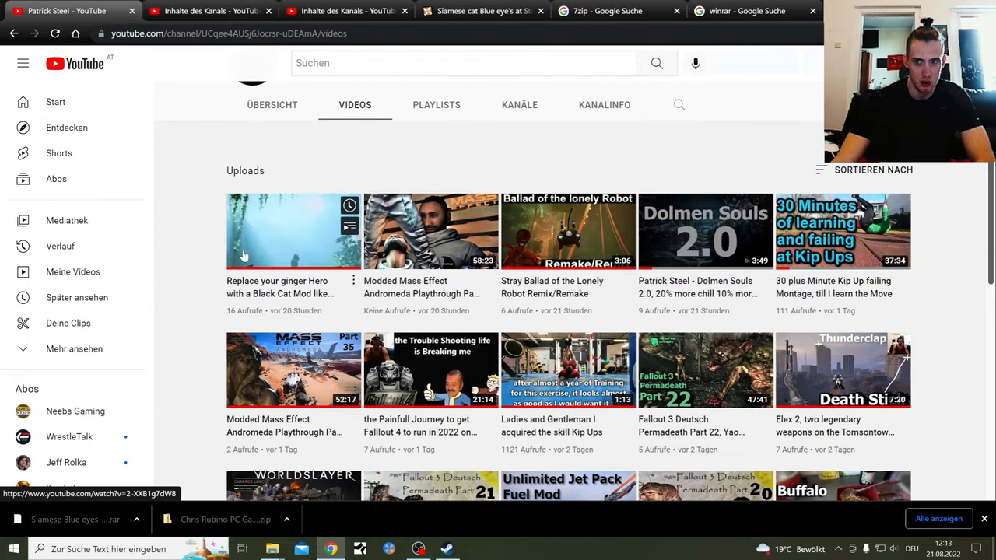
- Scroll down through the channel's earlier mod video uploads
scroll("down", 3)
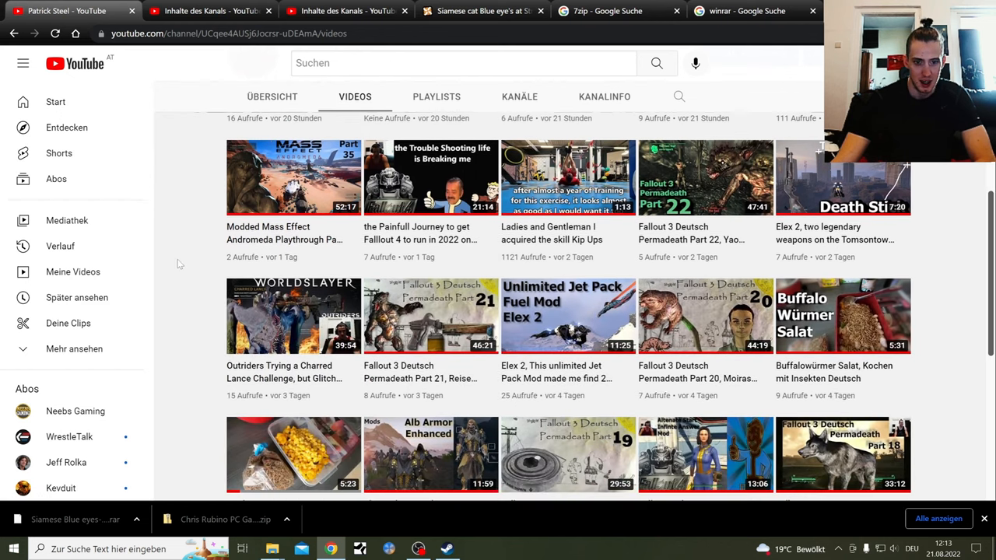
scroll("down", 3)
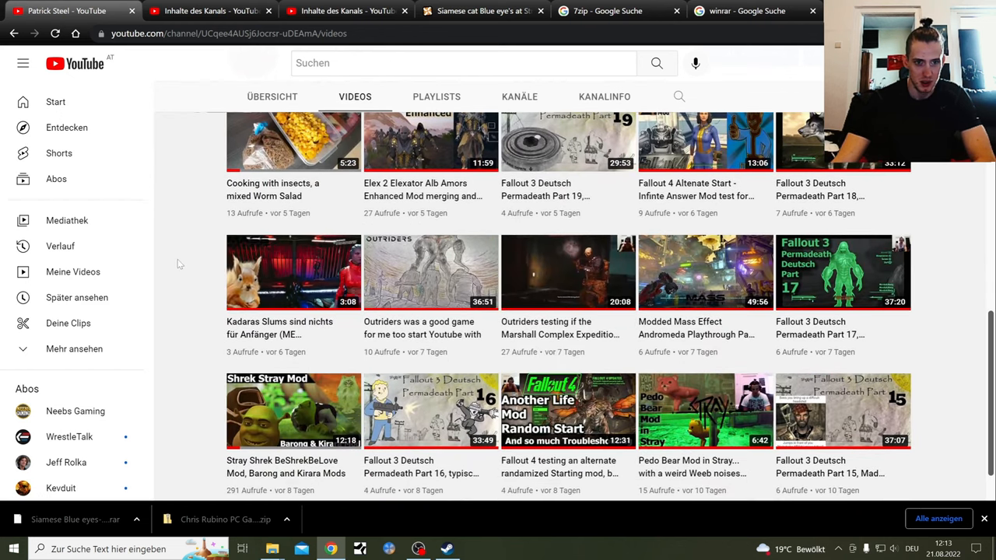
scroll("down", 3)
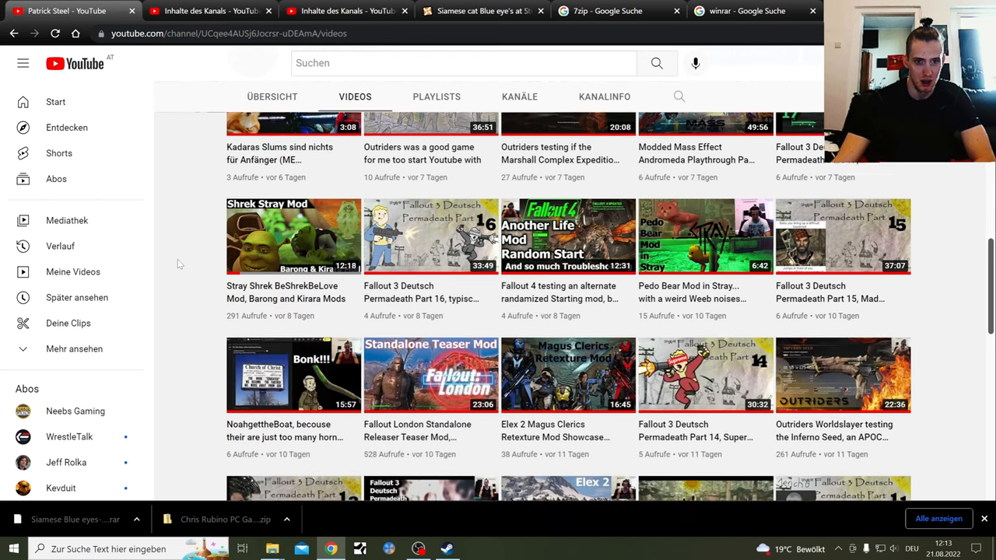
scroll("down", 3)
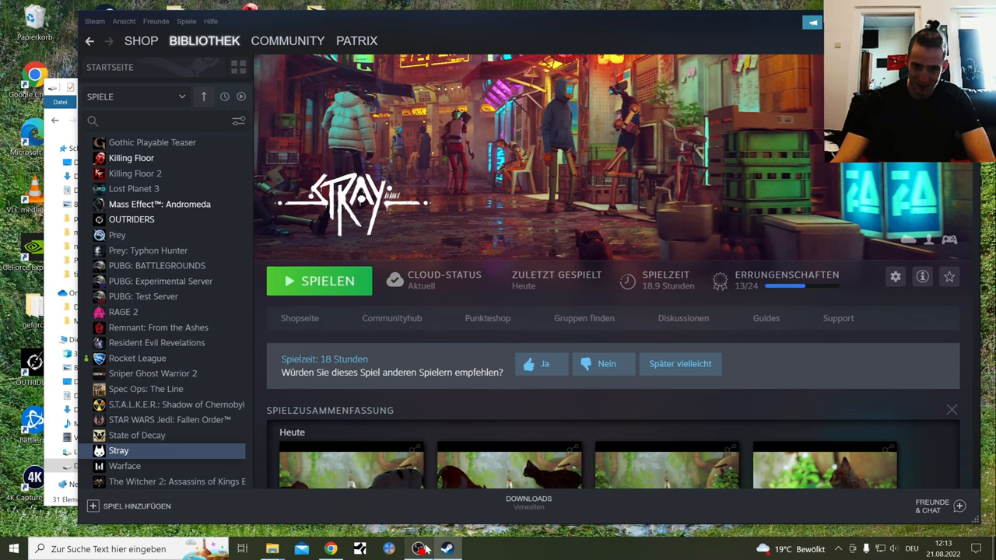
mouse_move(419, 548)
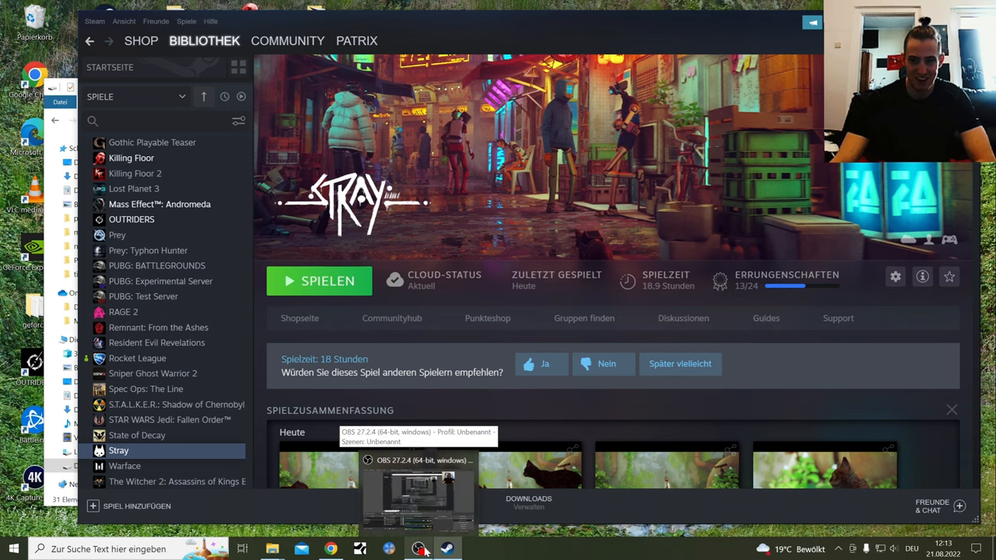